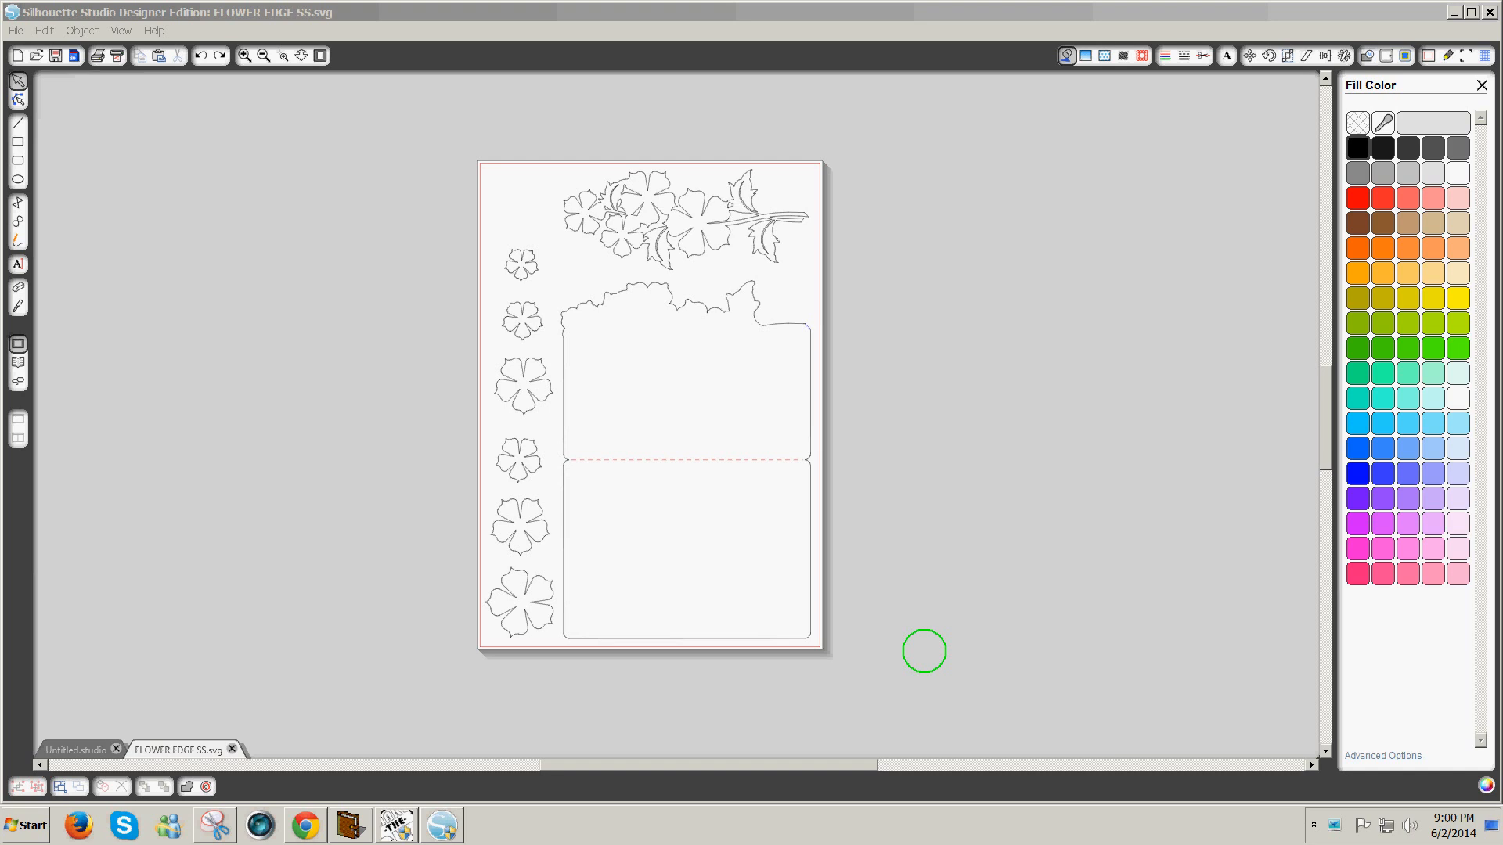
mouse_move(938, 603)
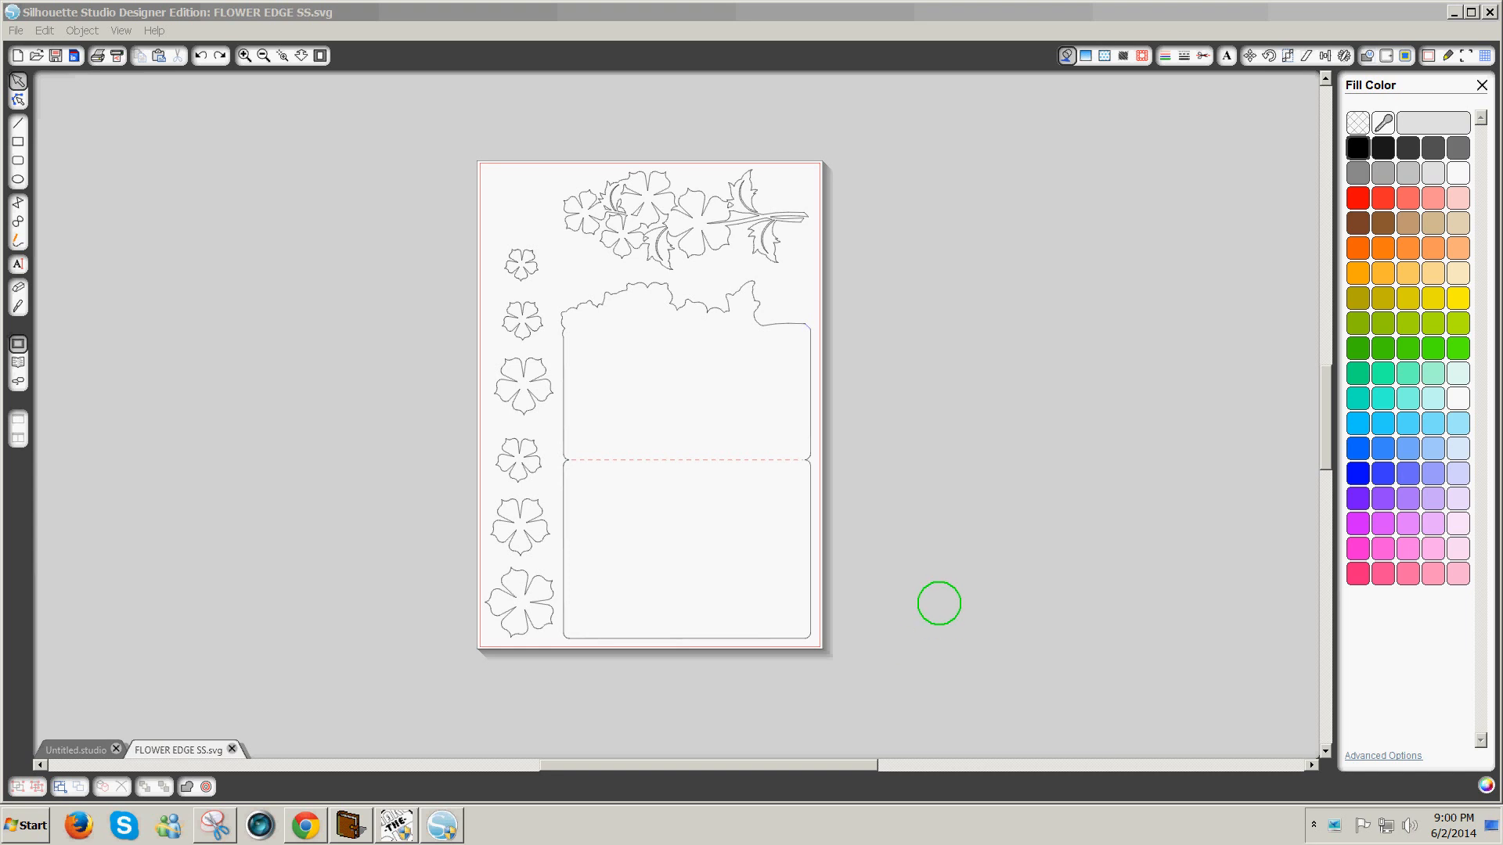
mouse_move(939, 591)
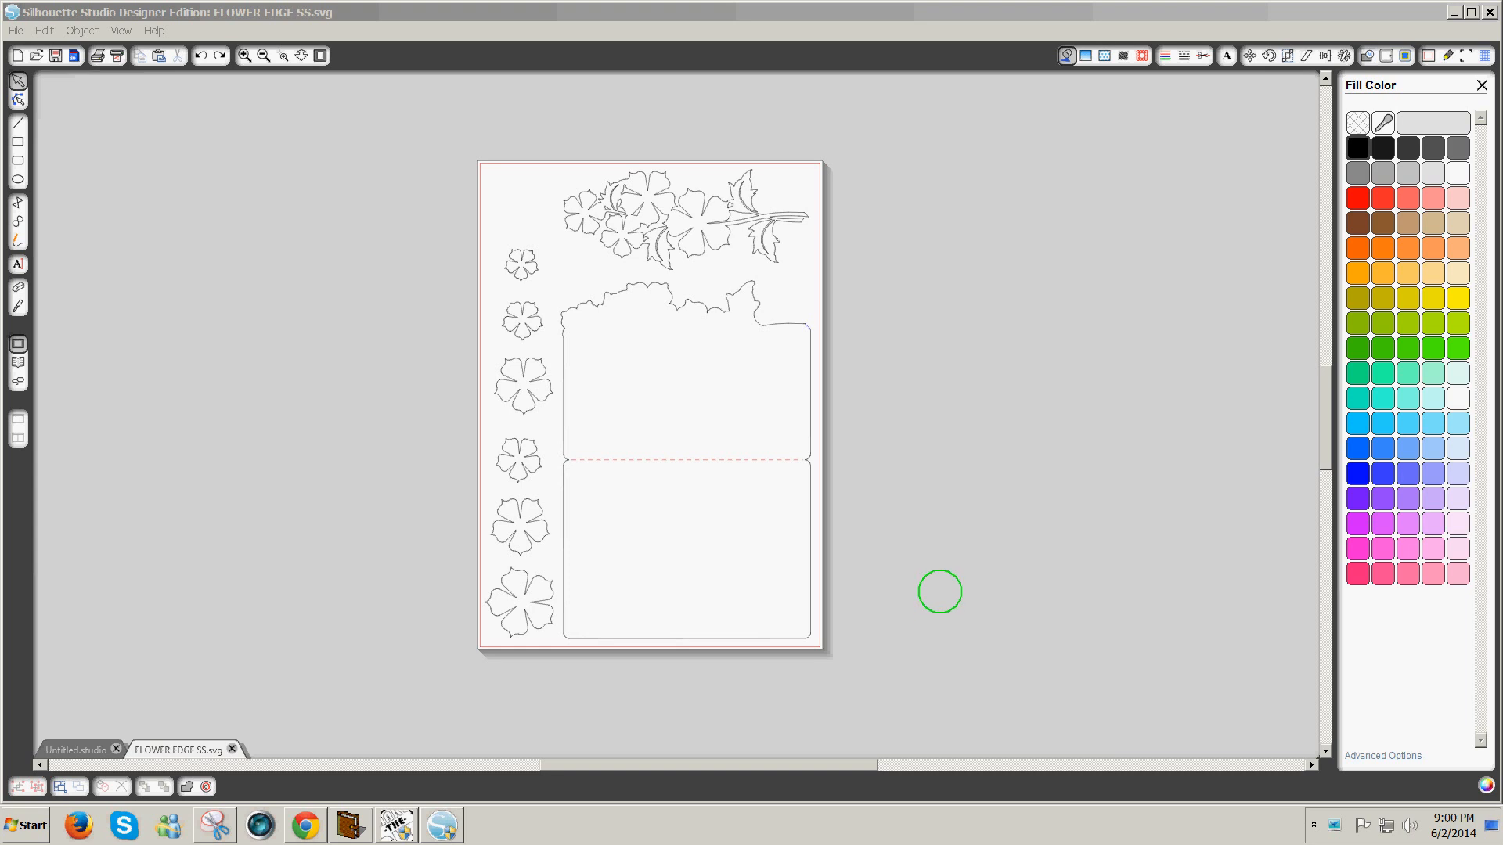
mouse_move(698, 250)
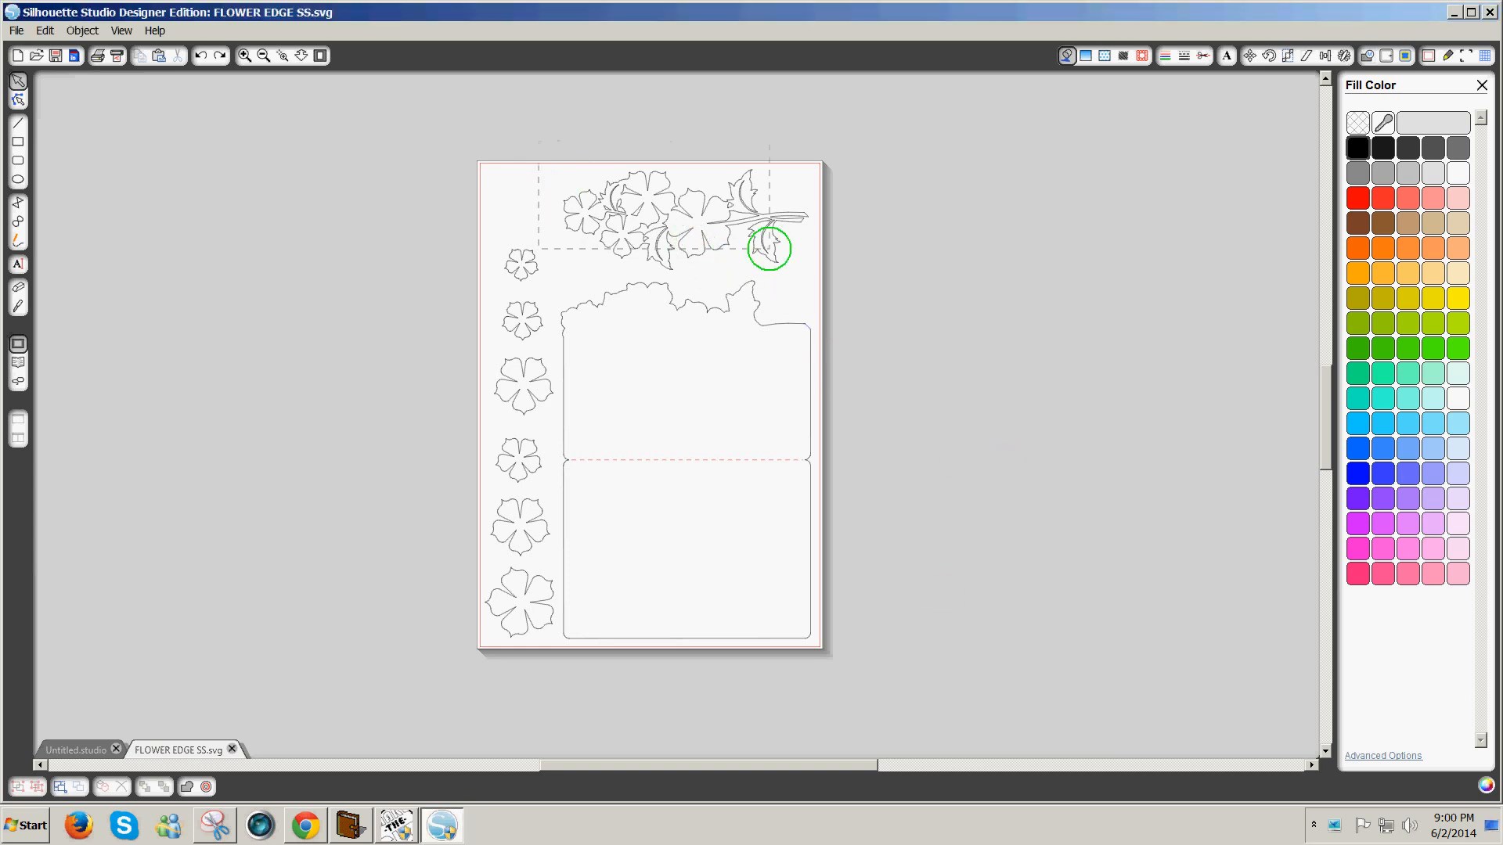
Fill the top flower spray and the six side flowers with solid black
click(655, 211)
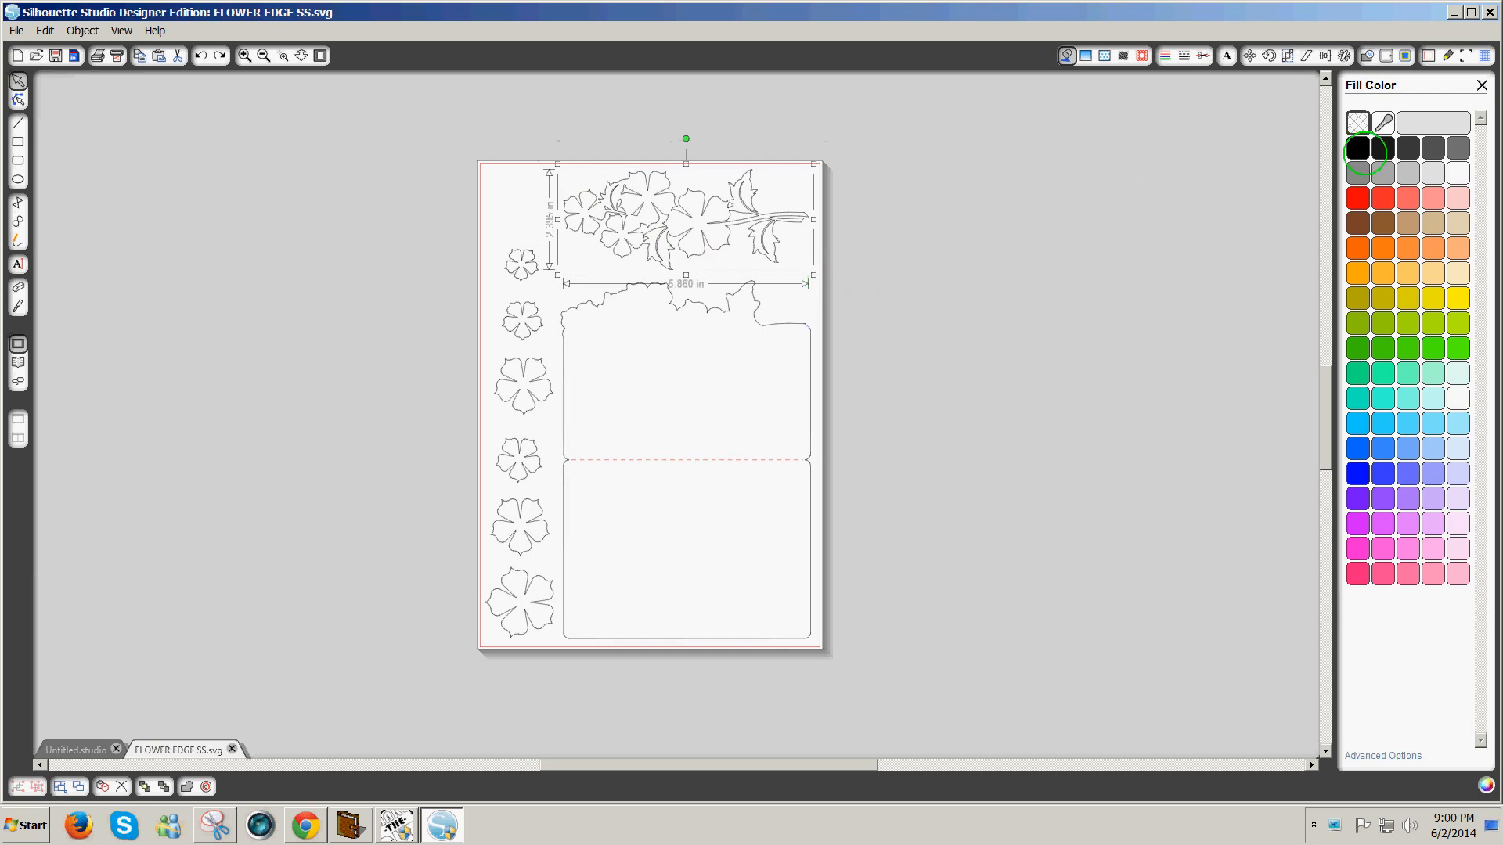
click(1359, 148)
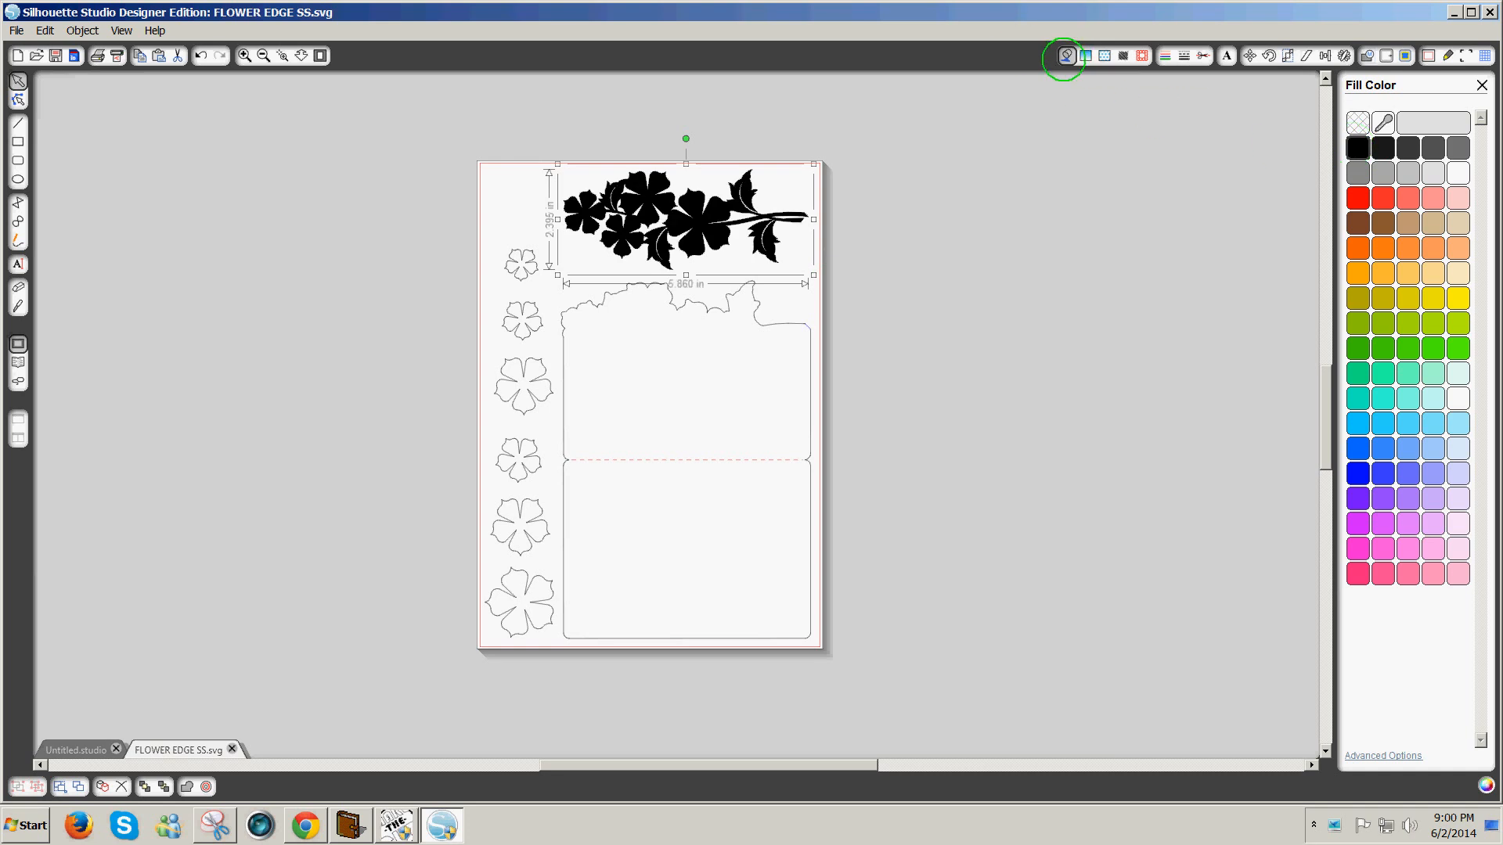
click(1358, 147)
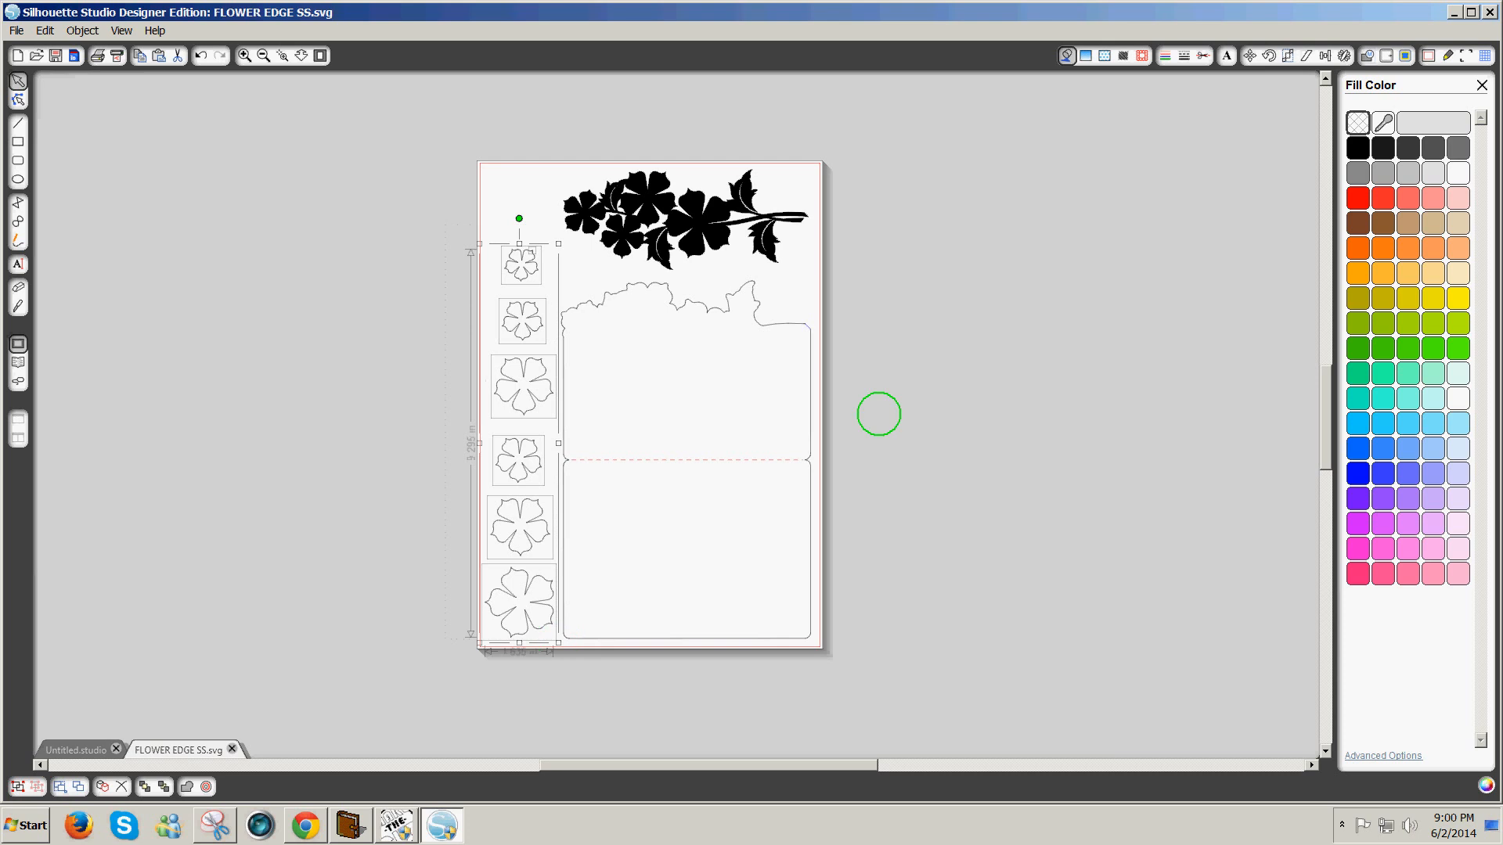
click(1358, 146)
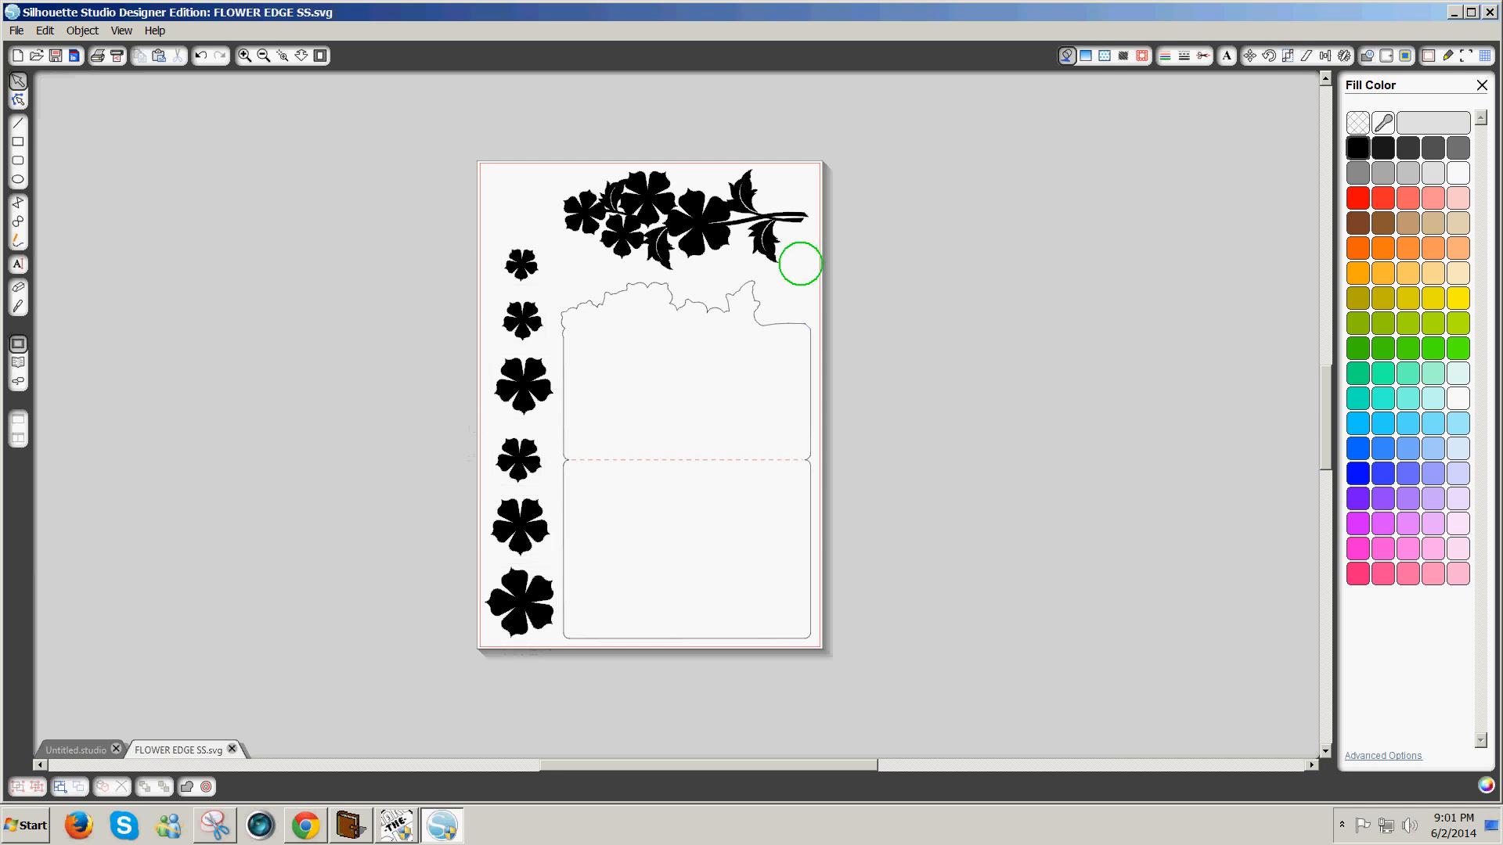
mouse_move(756, 305)
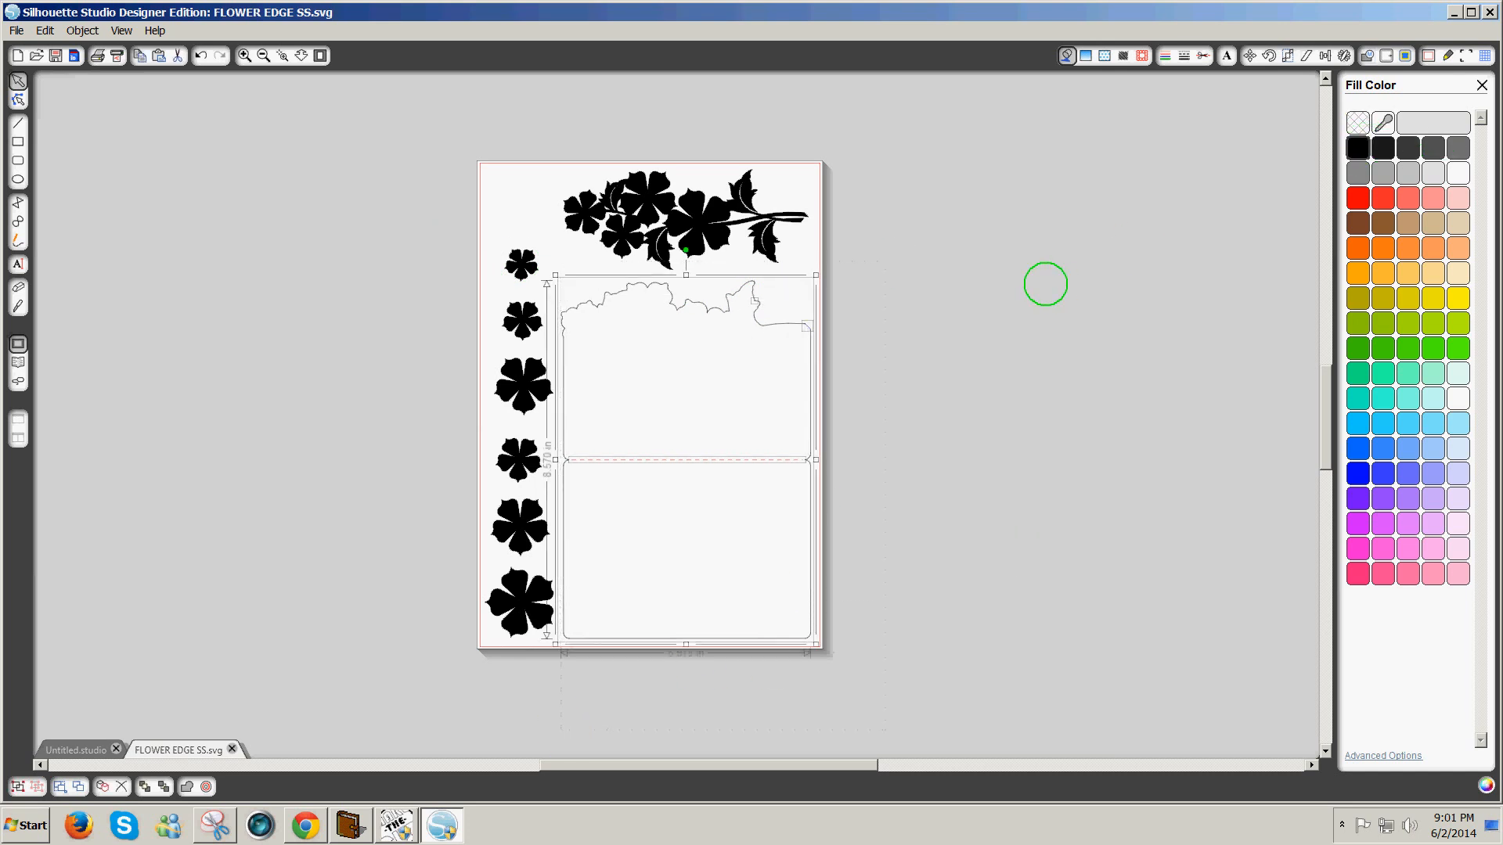
mouse_move(828, 358)
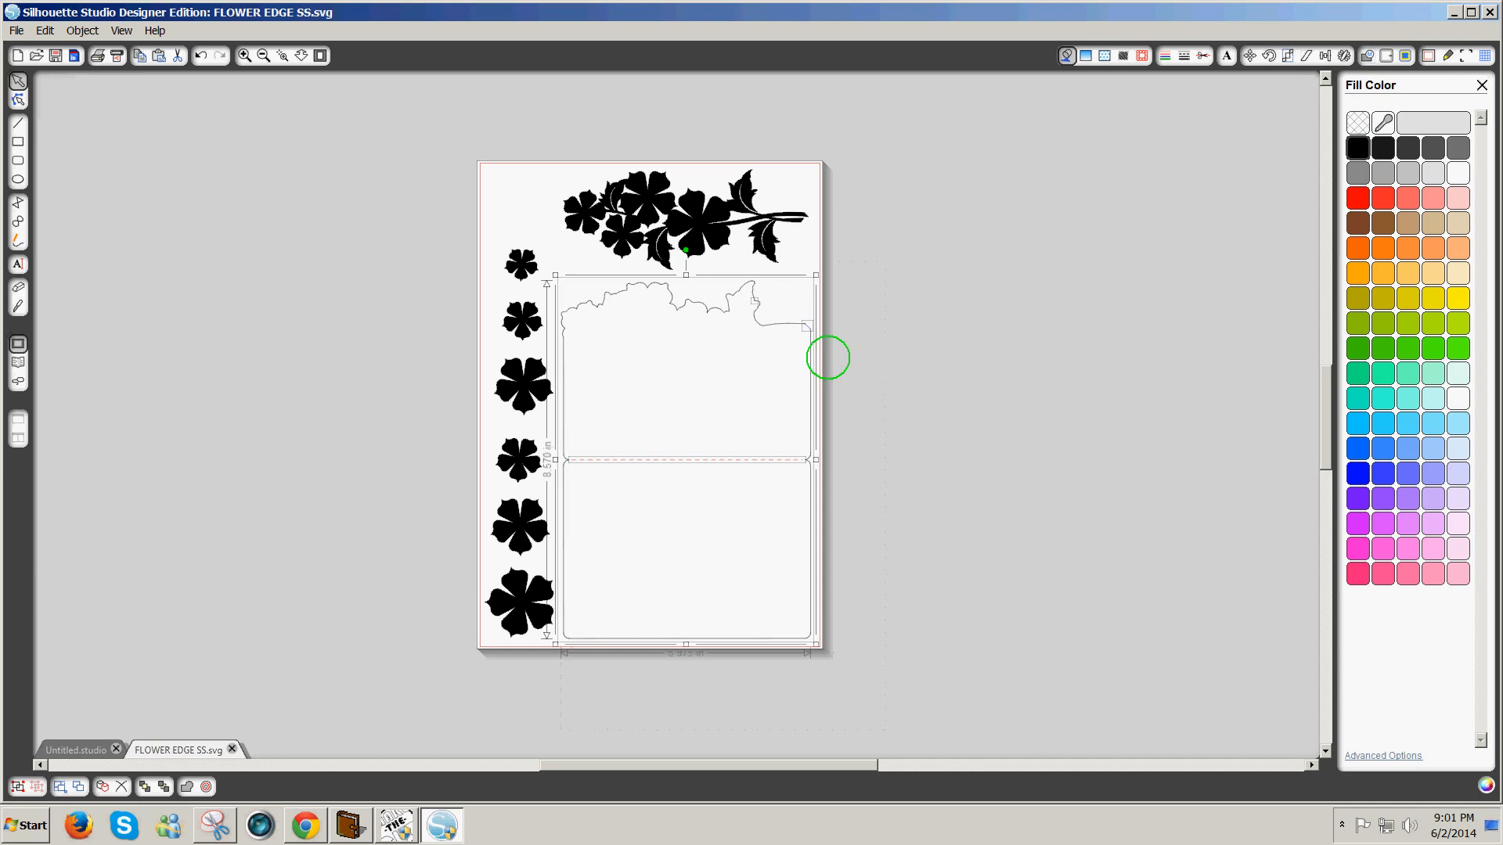
mouse_move(795, 334)
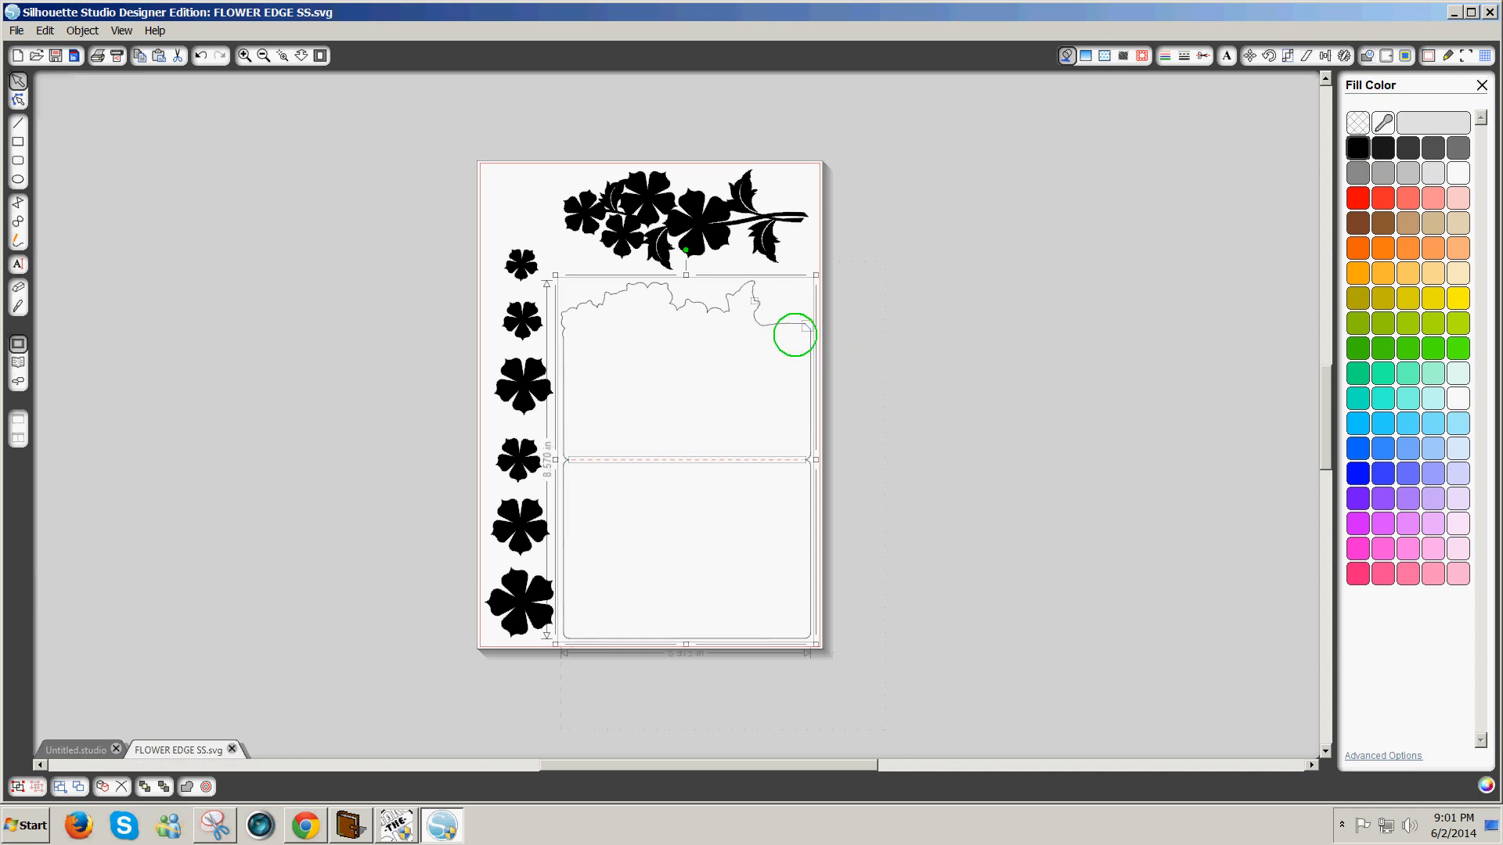
mouse_move(798, 333)
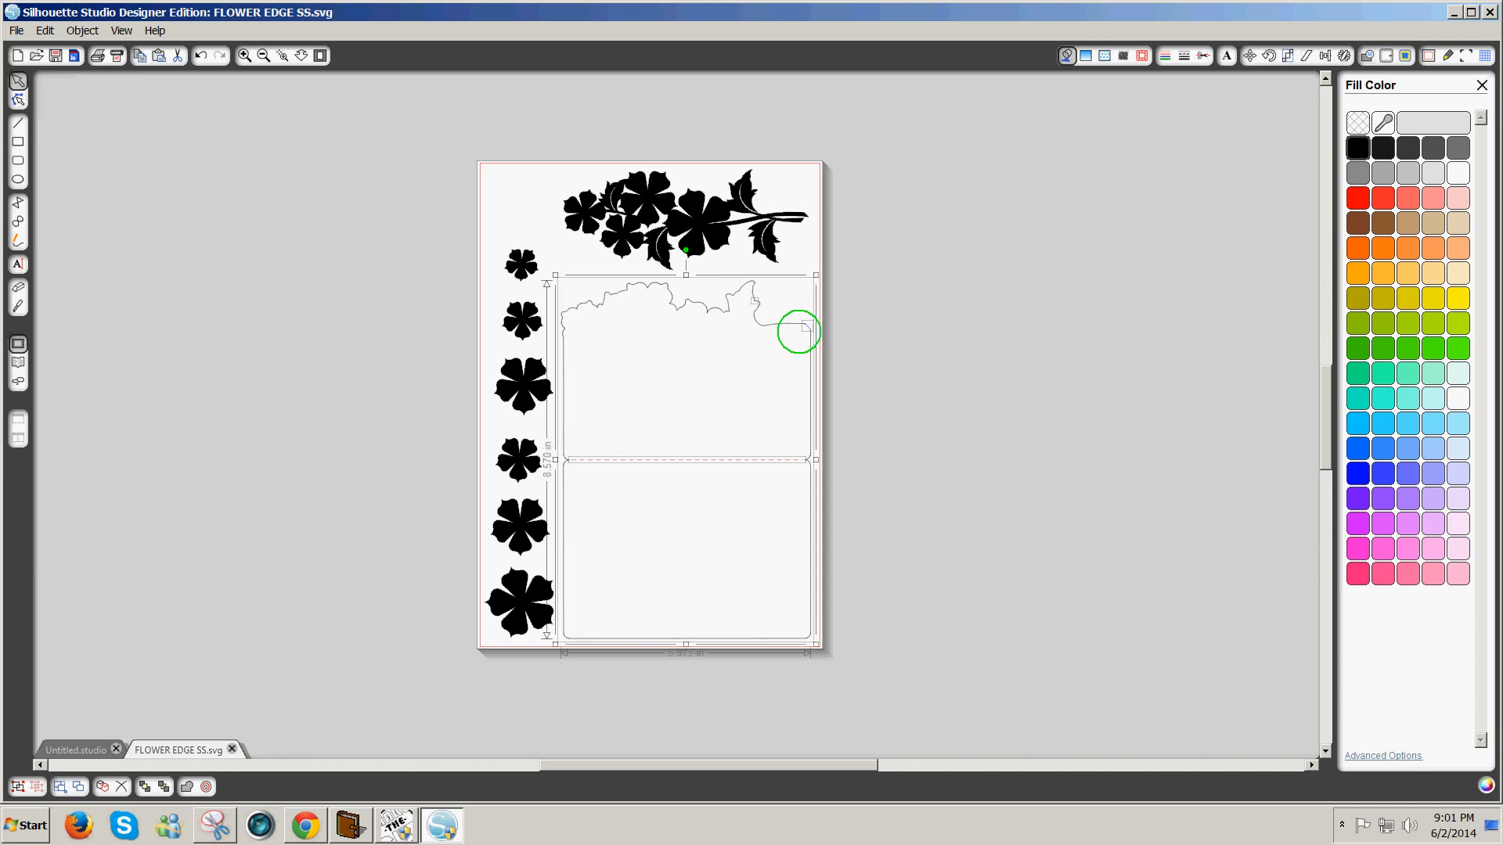
mouse_move(805, 336)
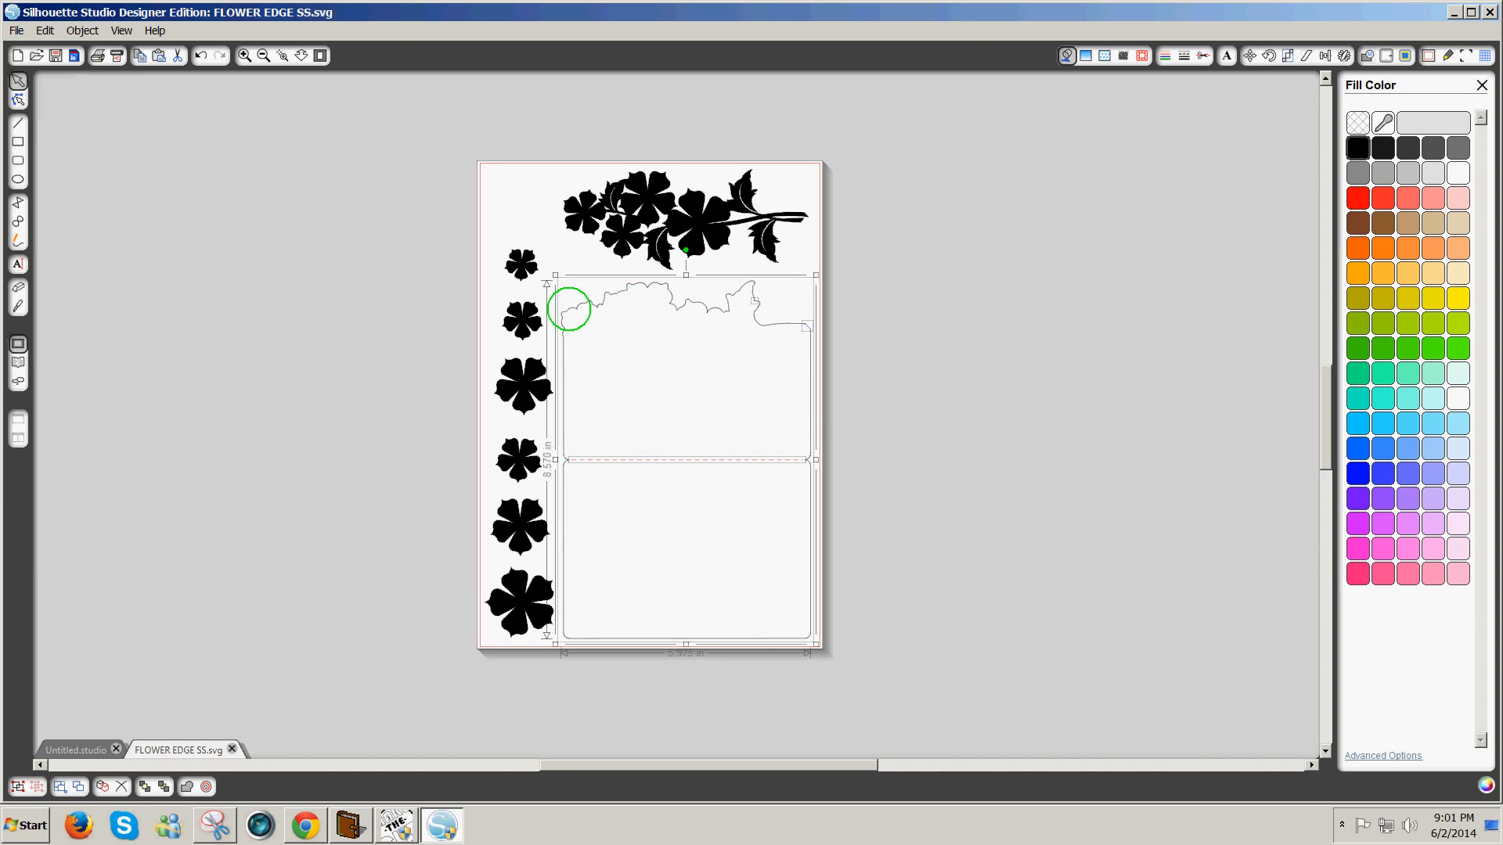
click(1357, 147)
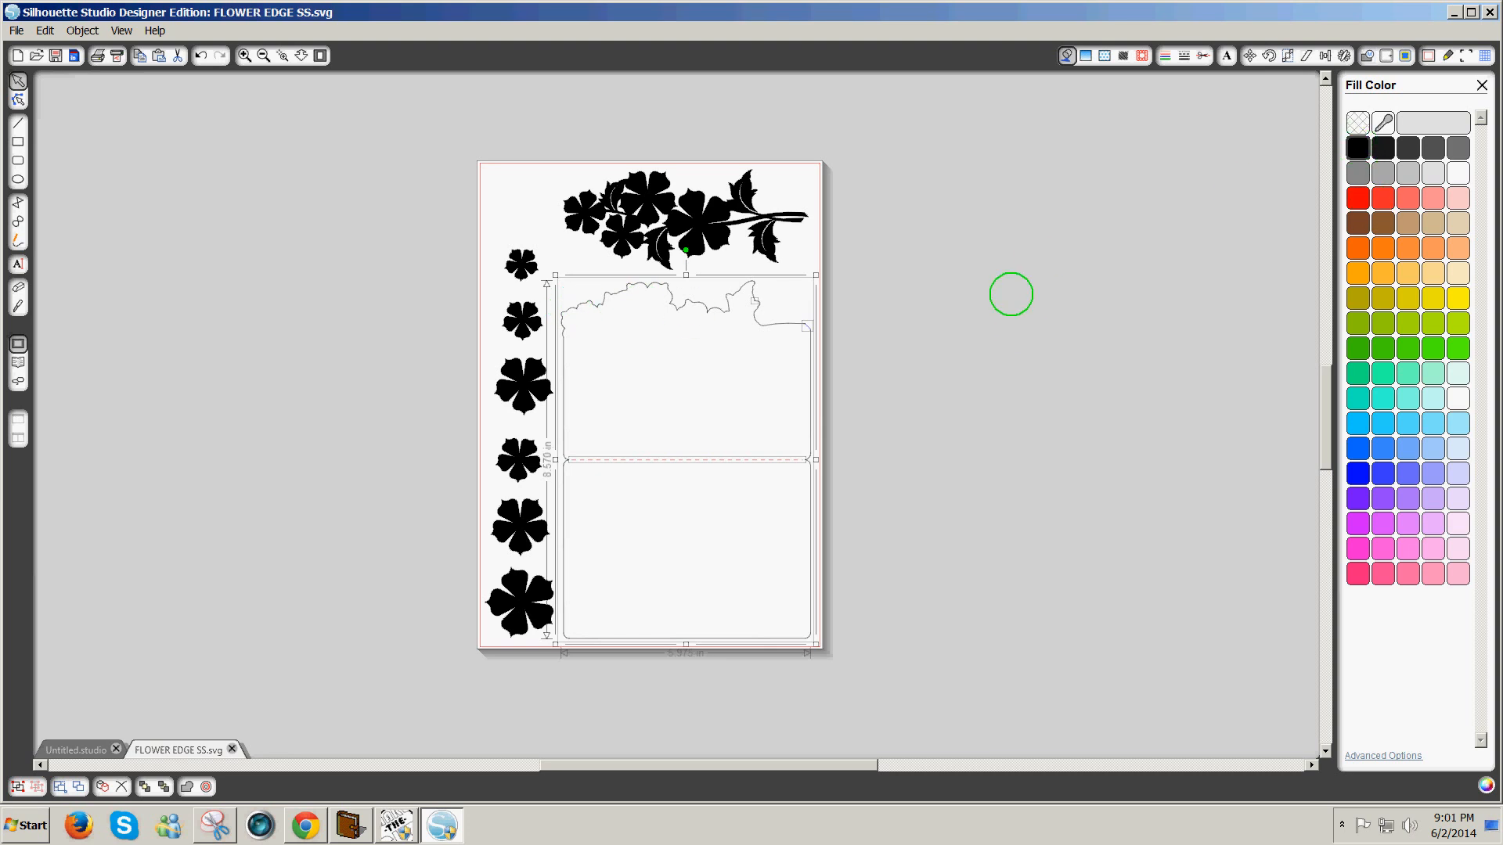
mouse_move(777, 332)
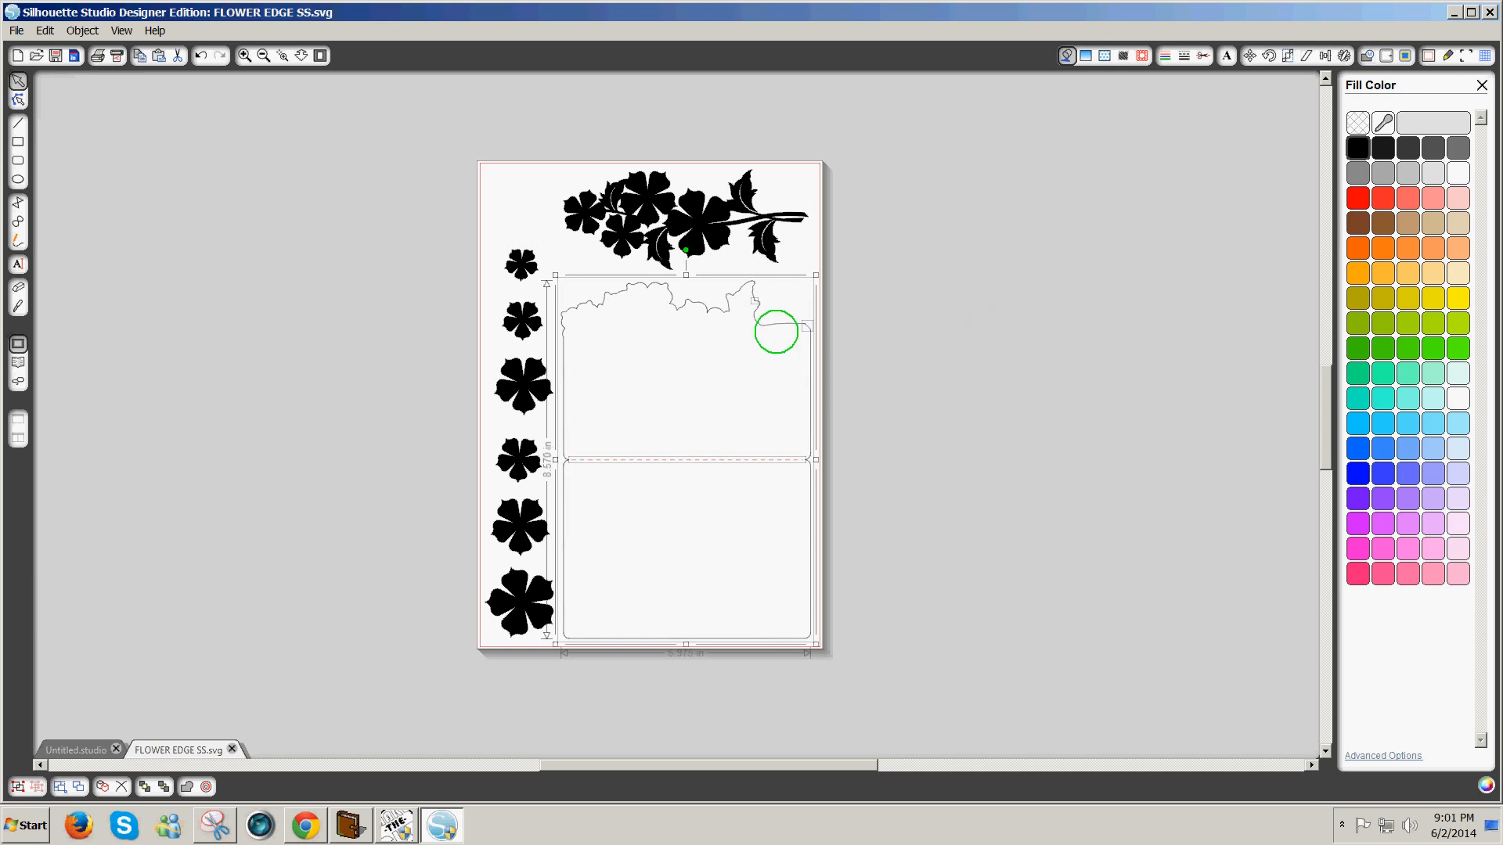
drag(776, 330, 768, 328)
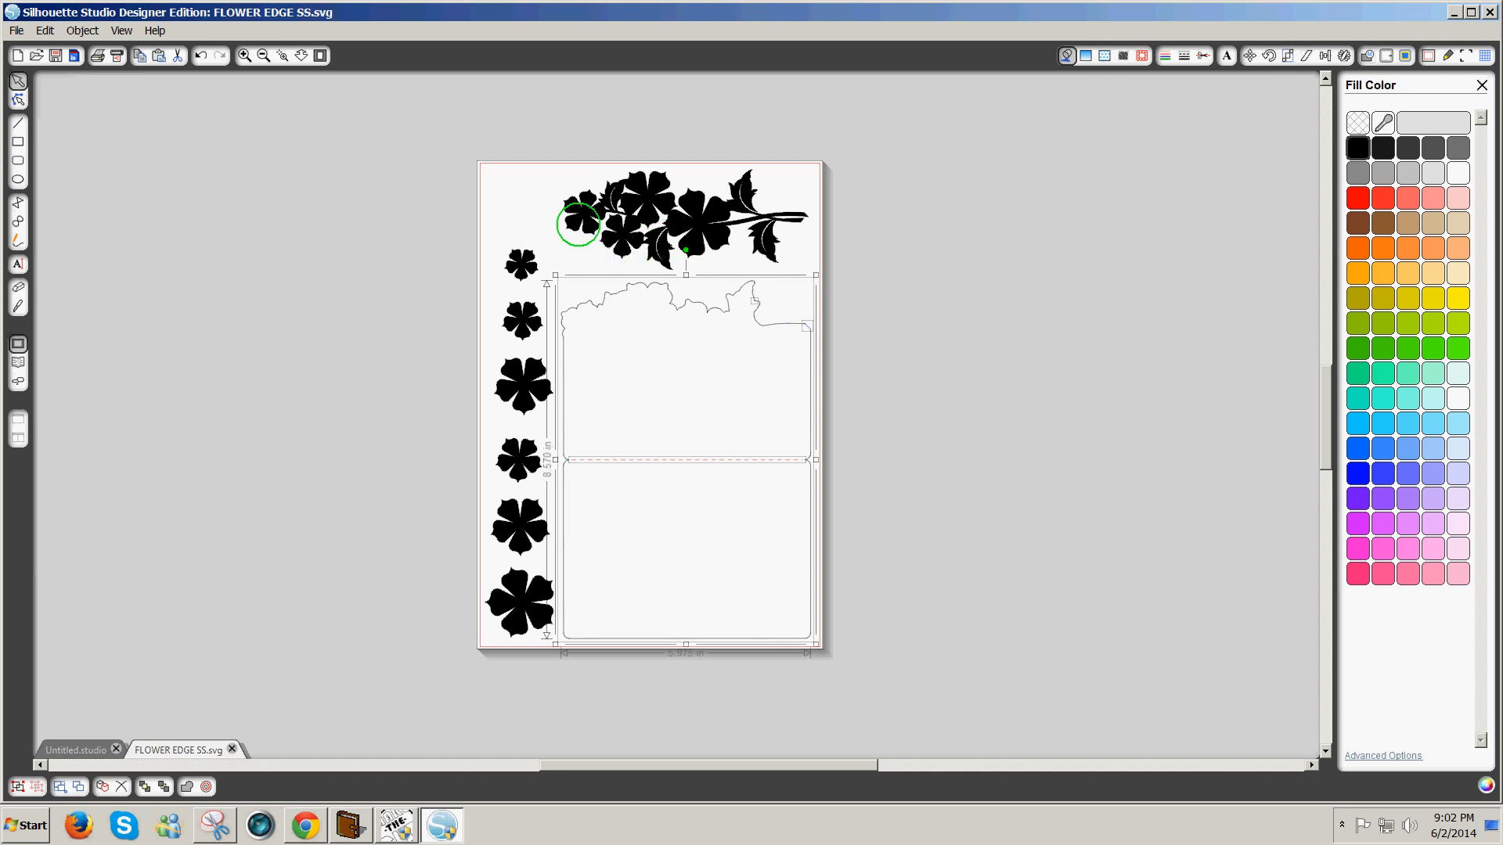
drag(577, 222, 781, 230)
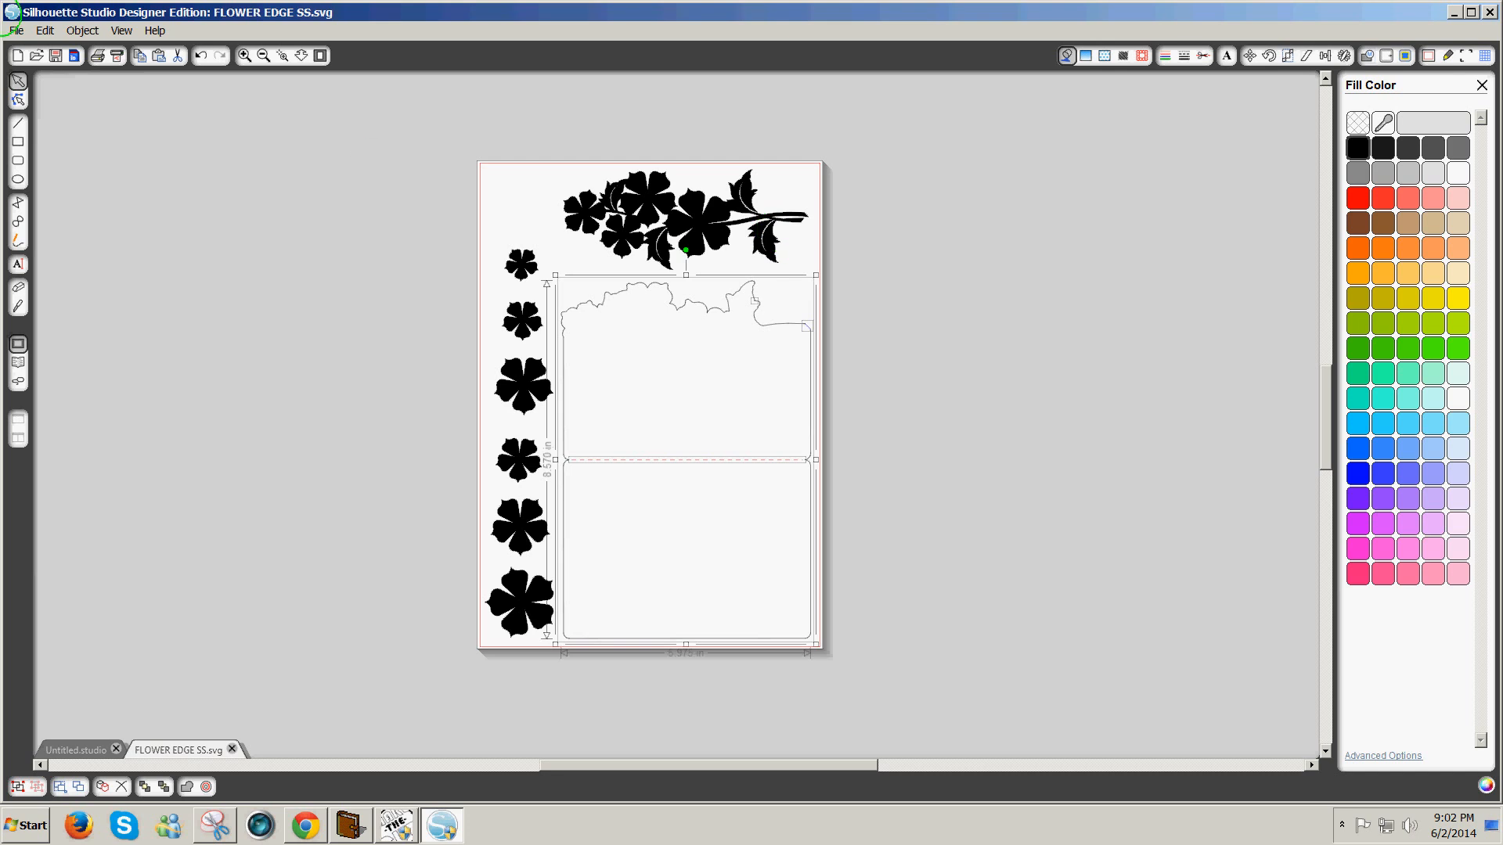
Save the design as FLOWER EDGE SS.svg, replacing the existing file
click(13, 31)
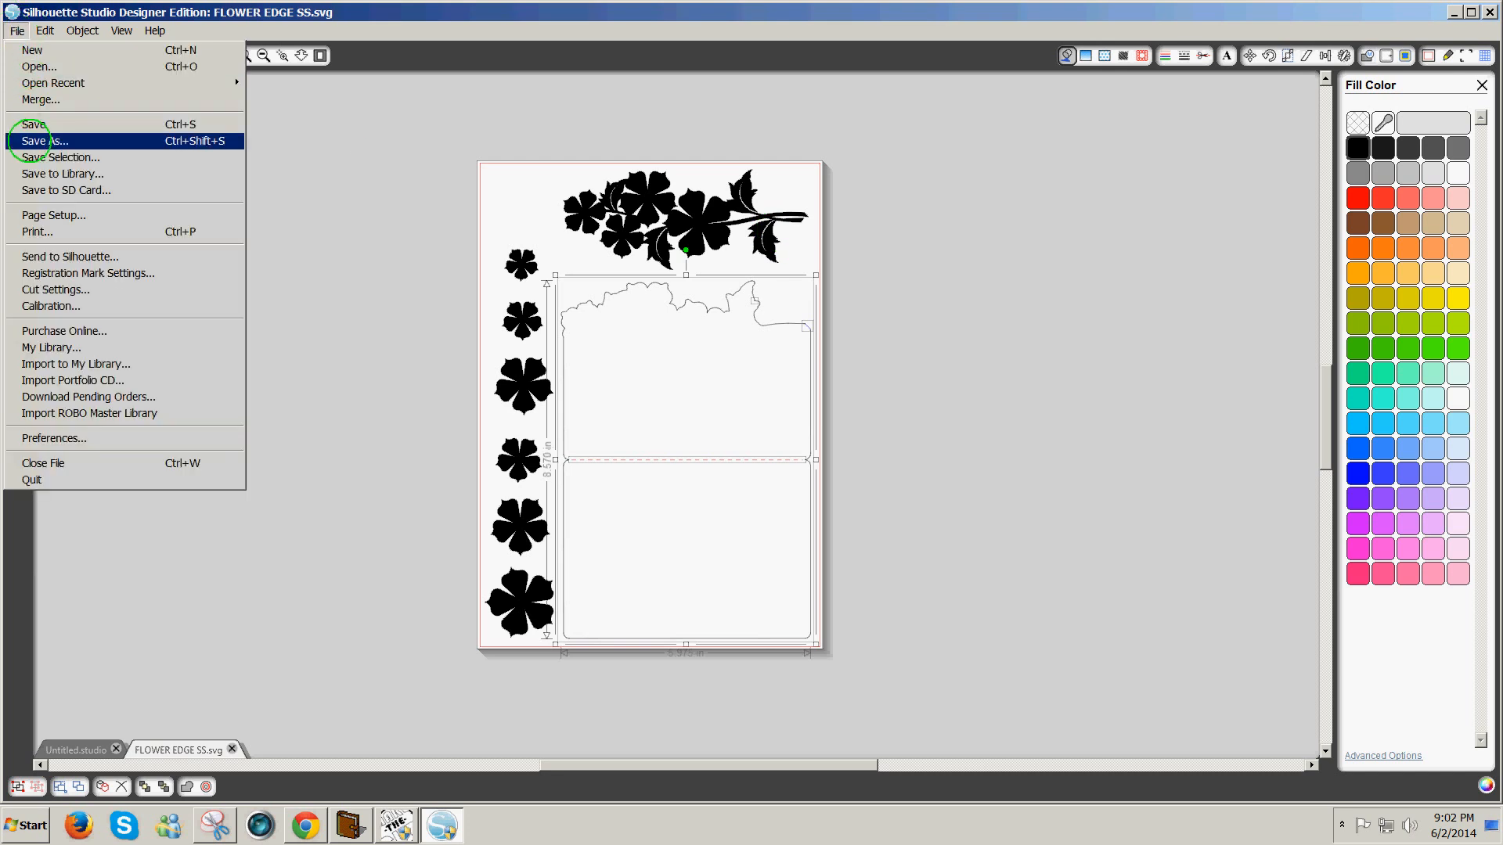
click(47, 141)
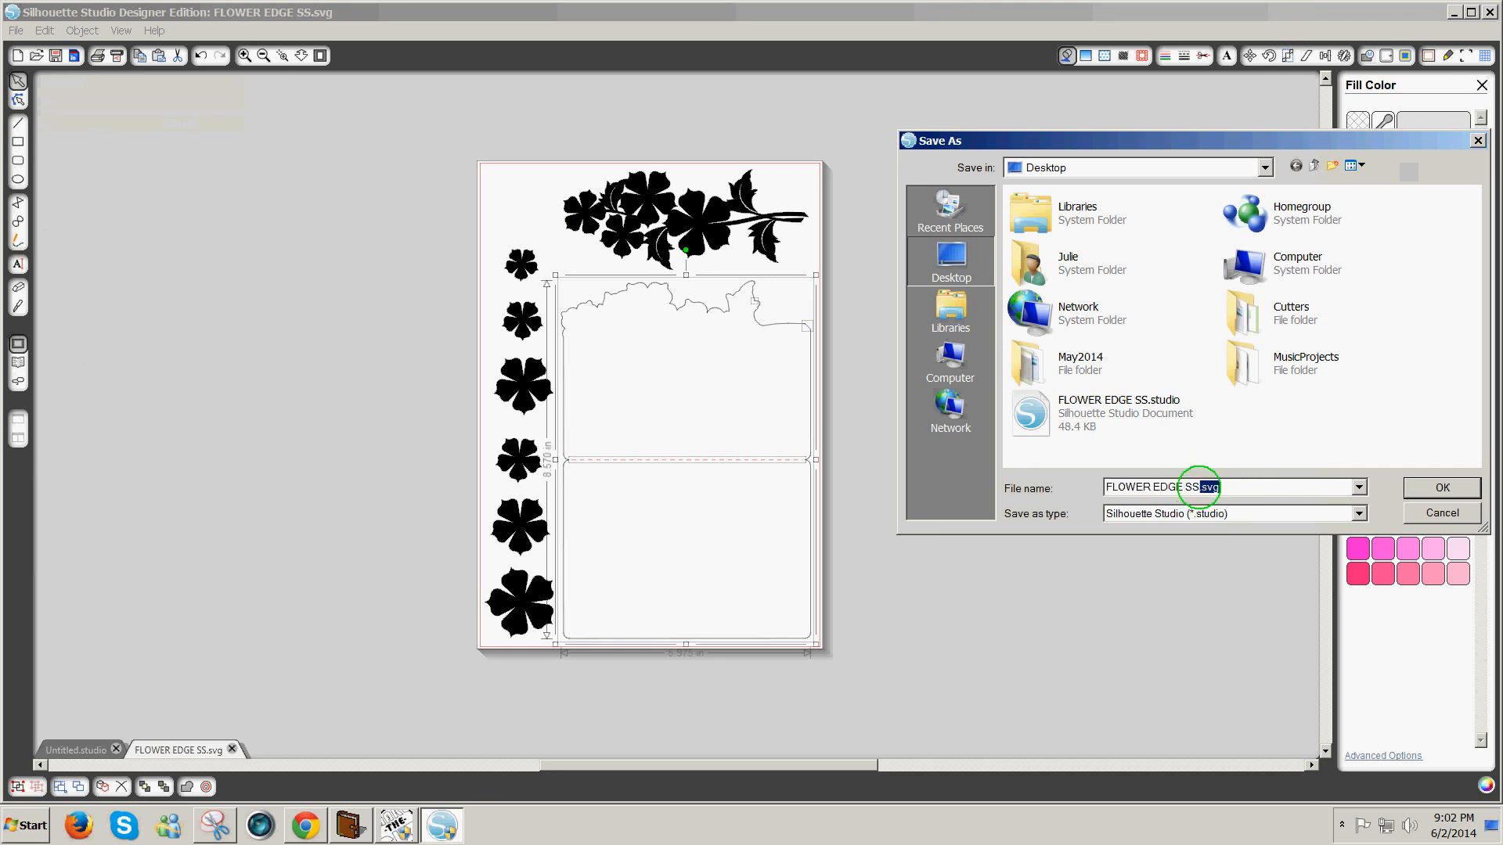
click(1356, 487)
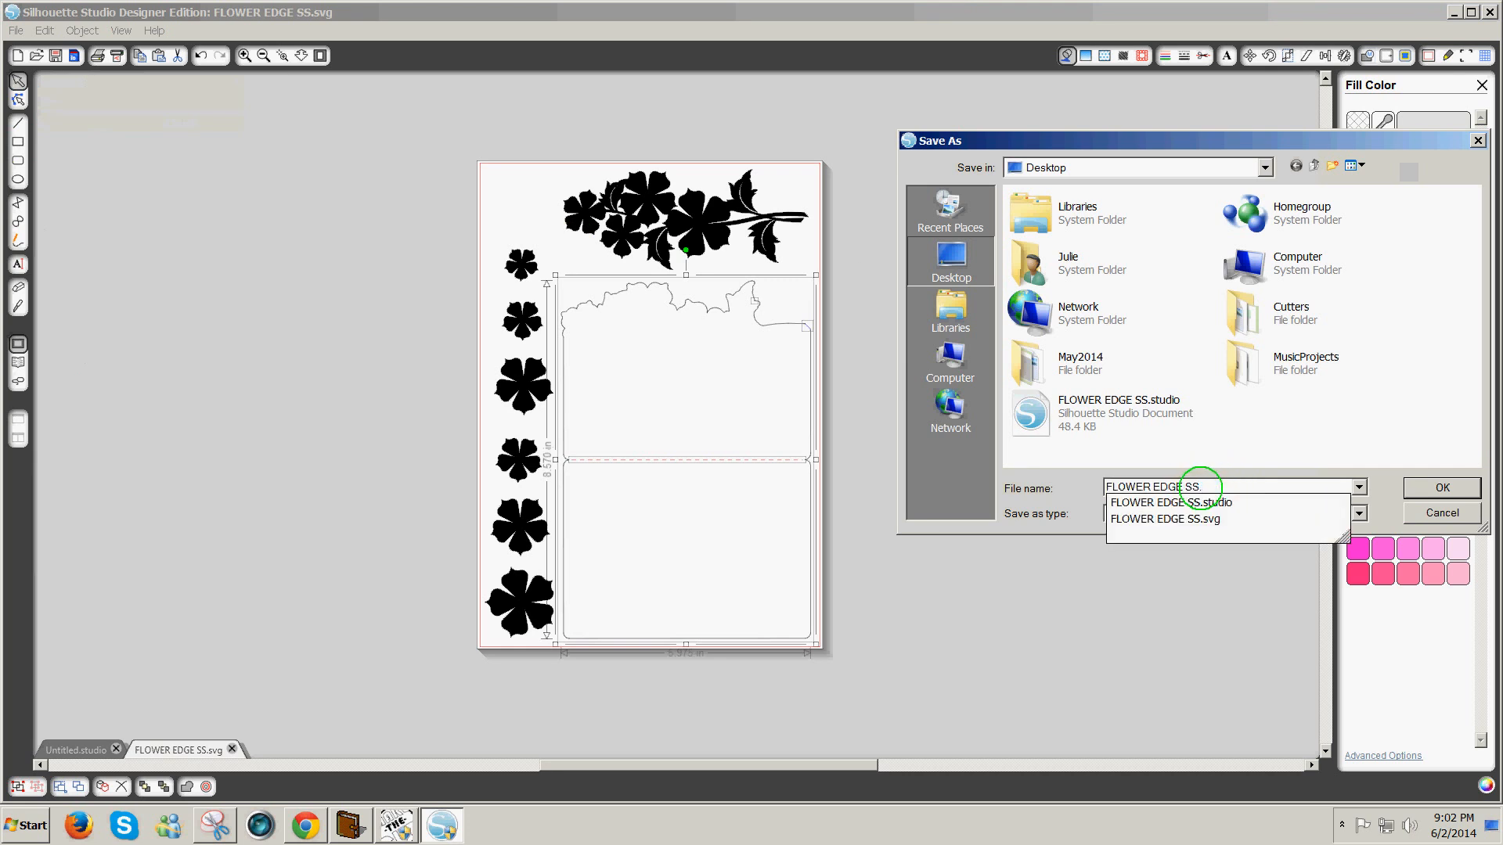
click(1164, 519)
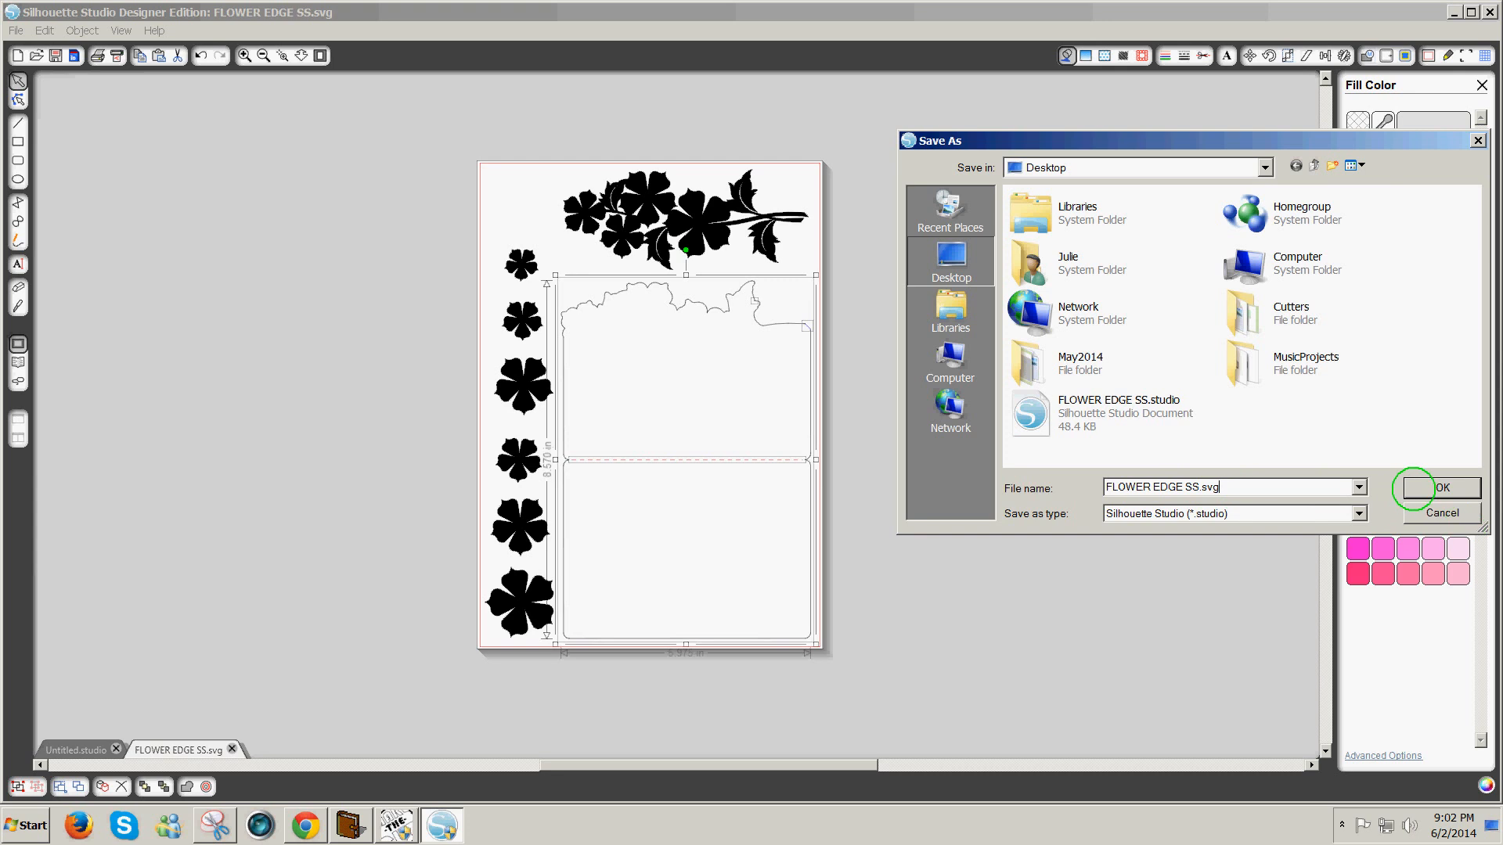
click(1442, 488)
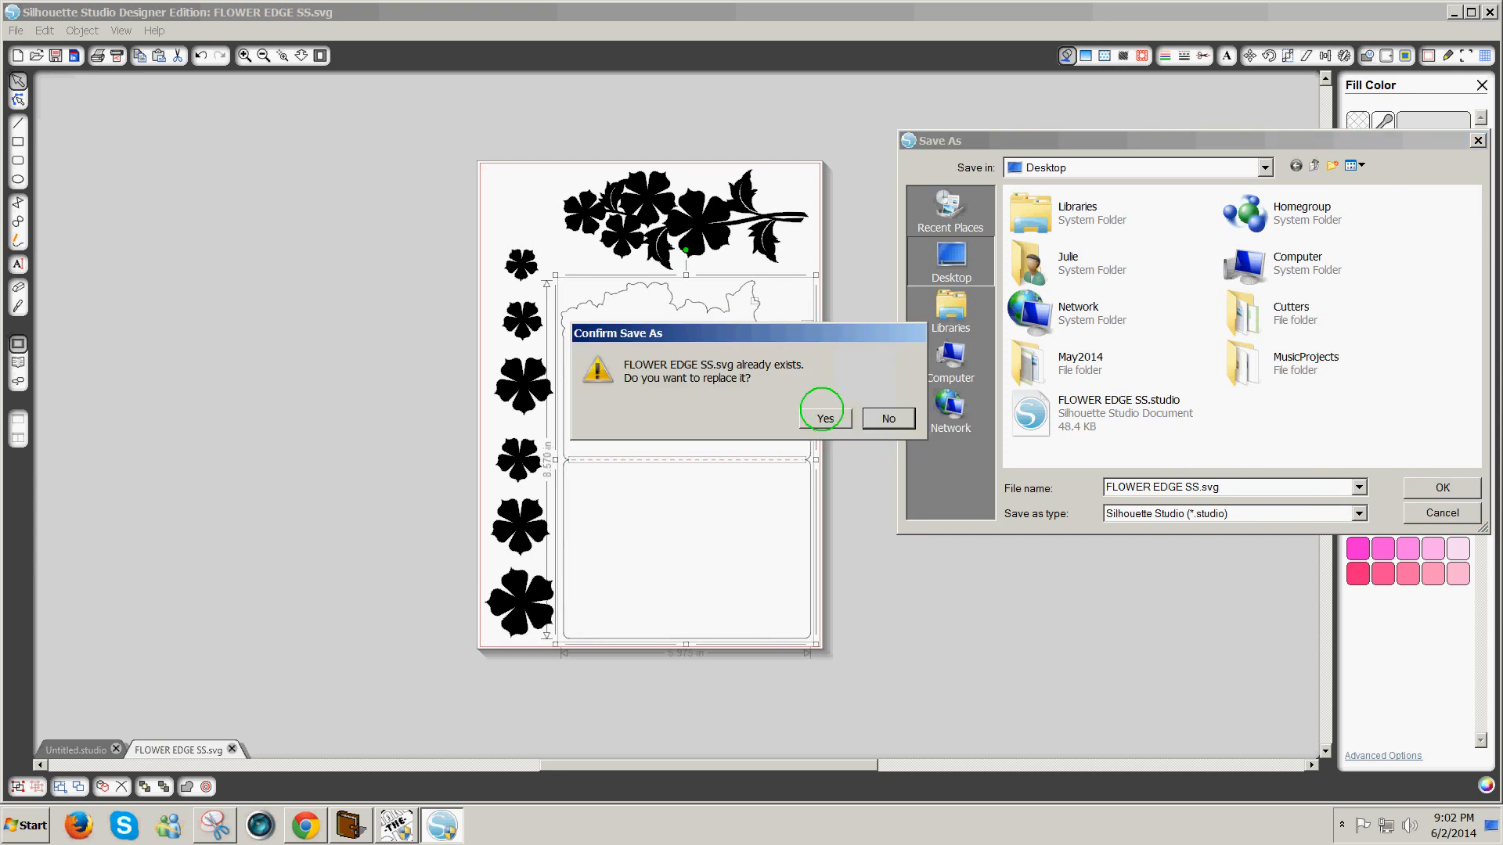
click(823, 418)
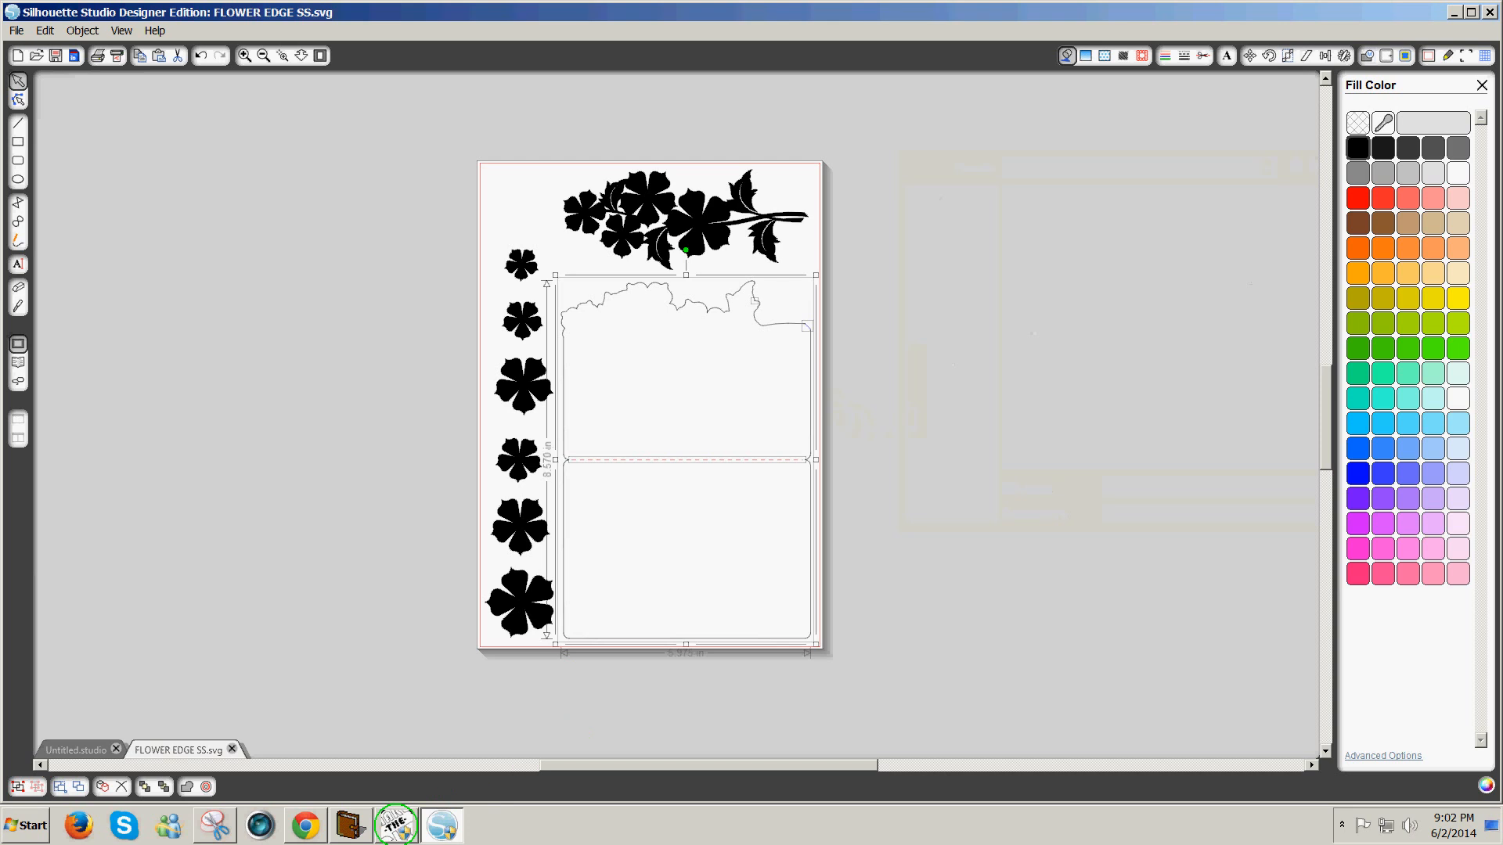
Start a new Make The Cut! project and import FLOWER EDGE SS.svg onto the mat
click(398, 824)
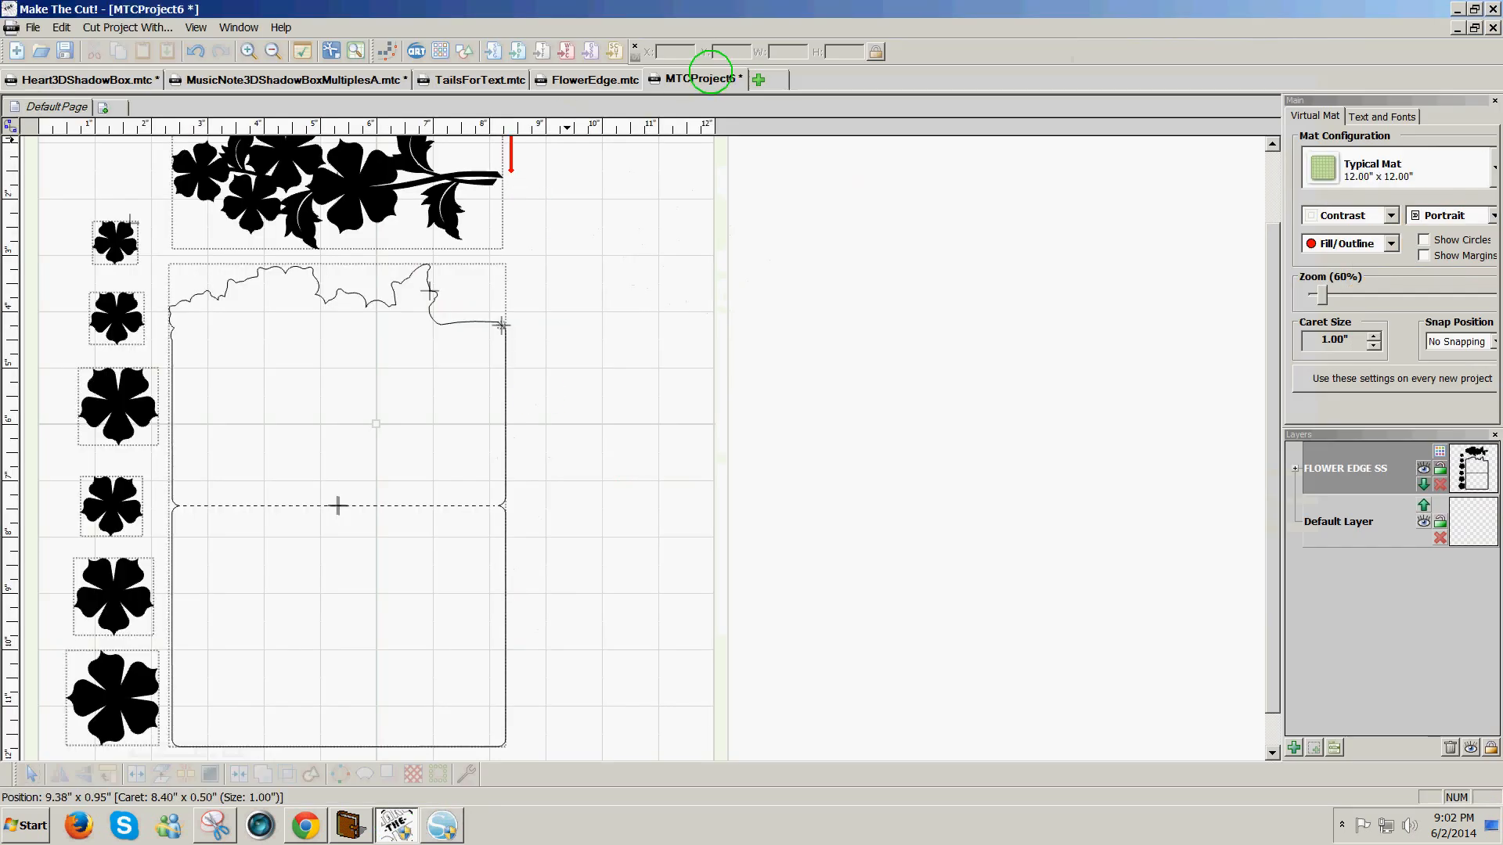
click(760, 78)
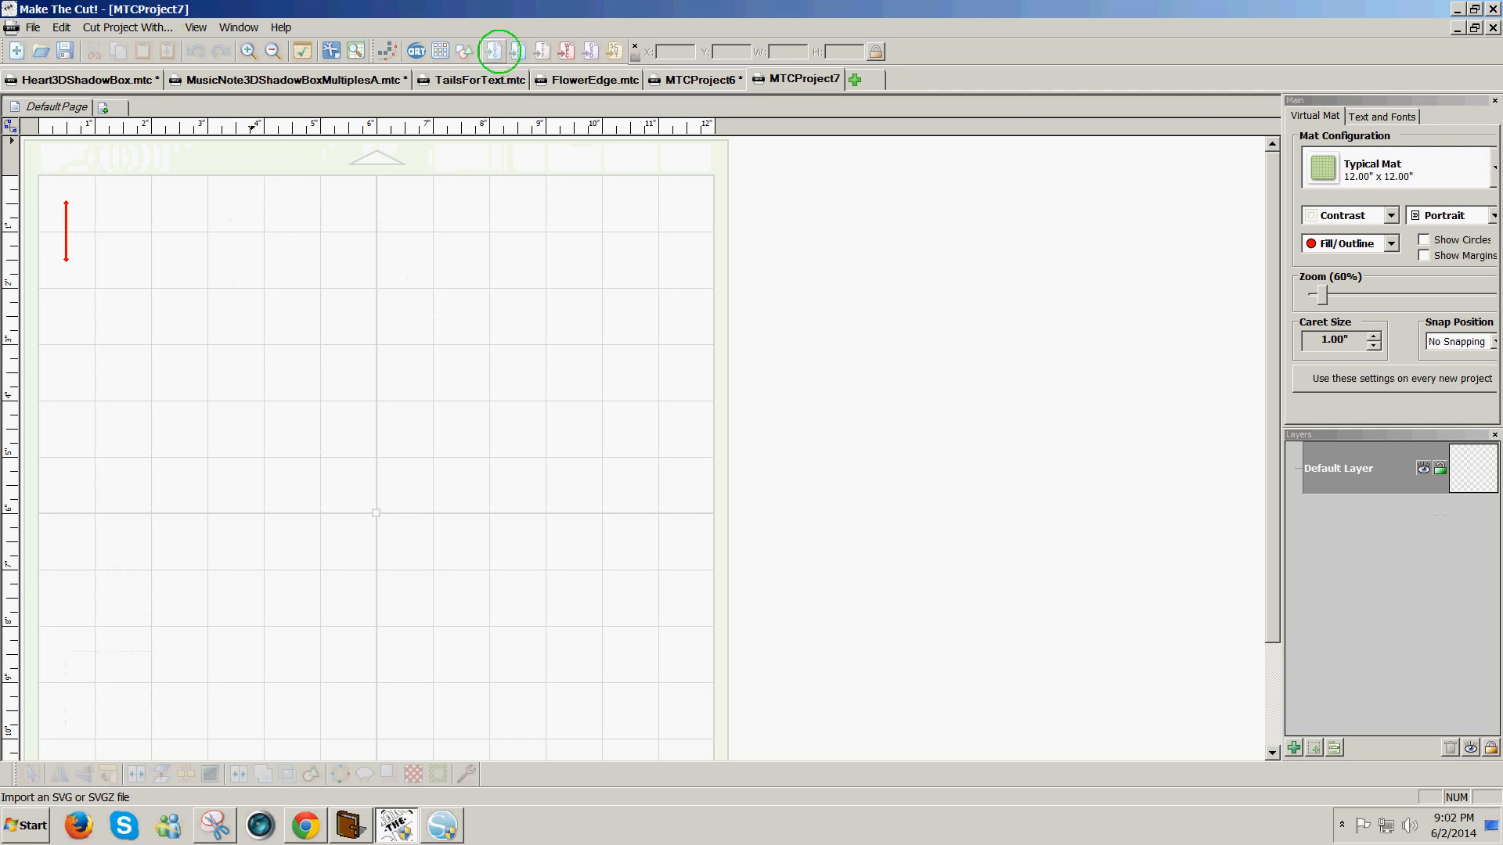
click(34, 27)
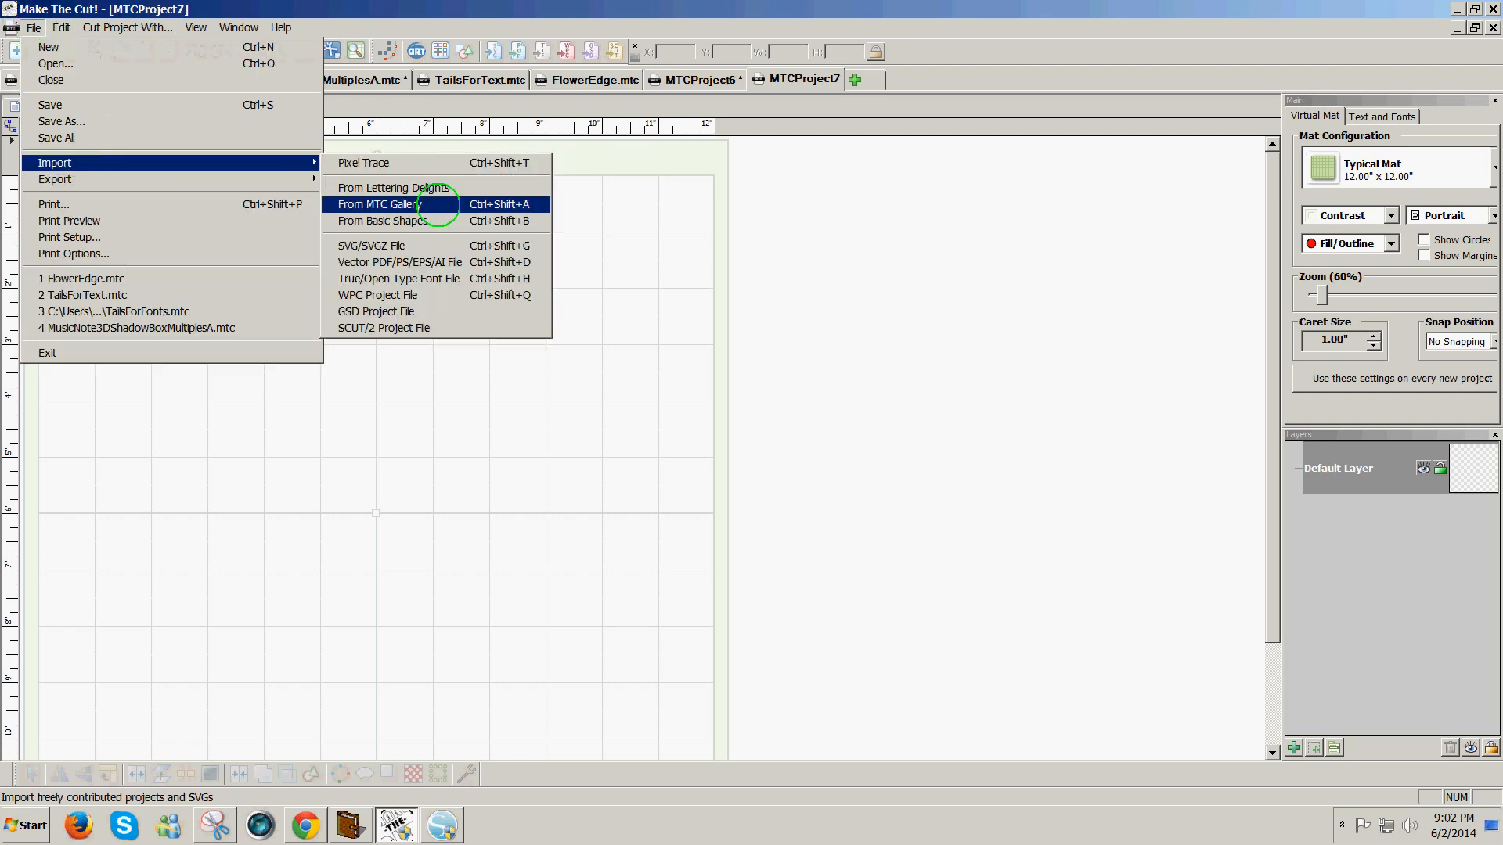
mouse_move(425, 246)
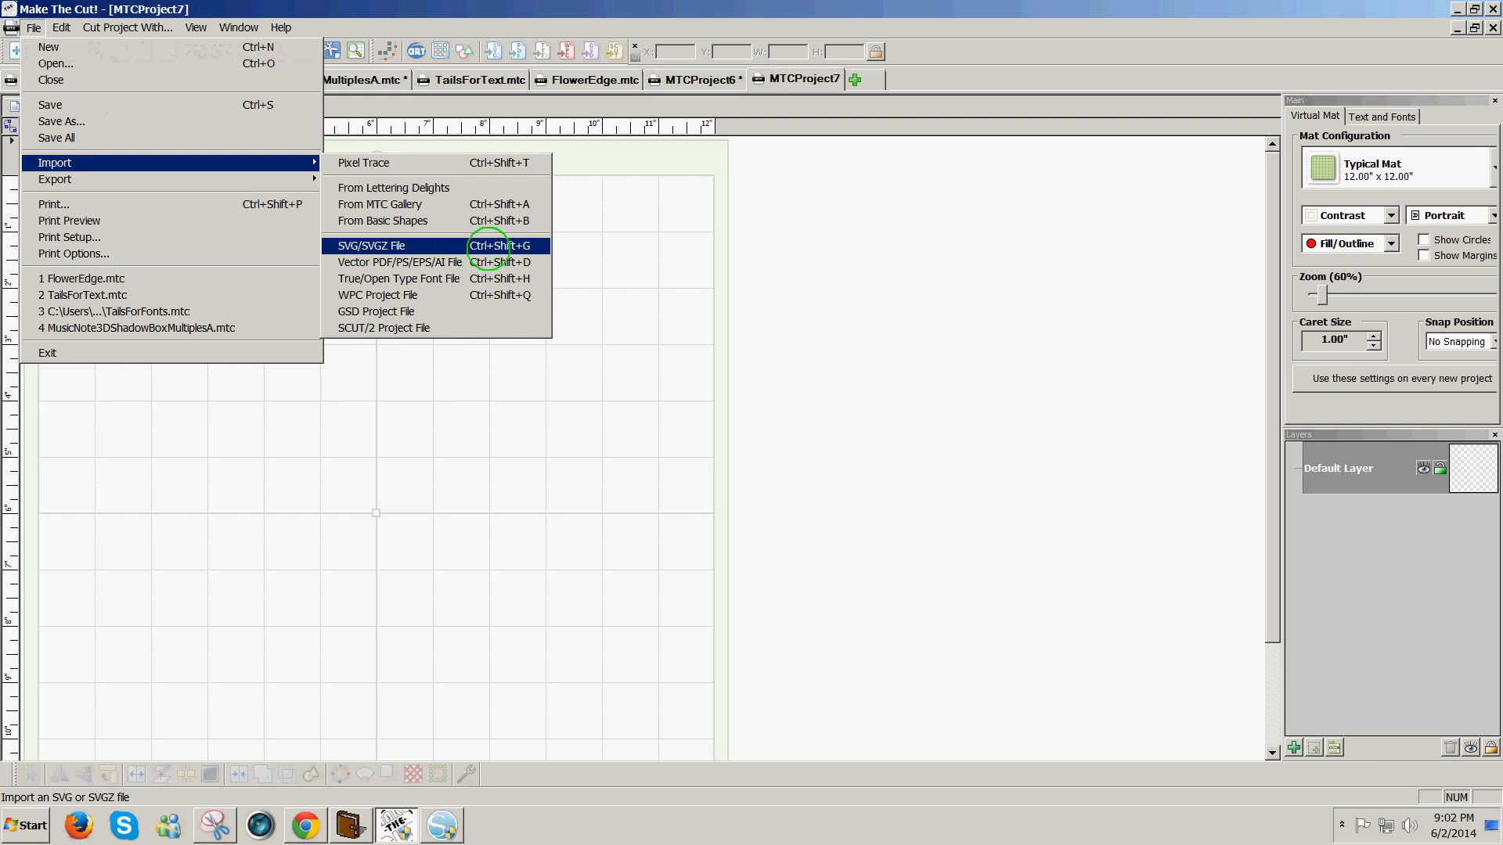
click(374, 246)
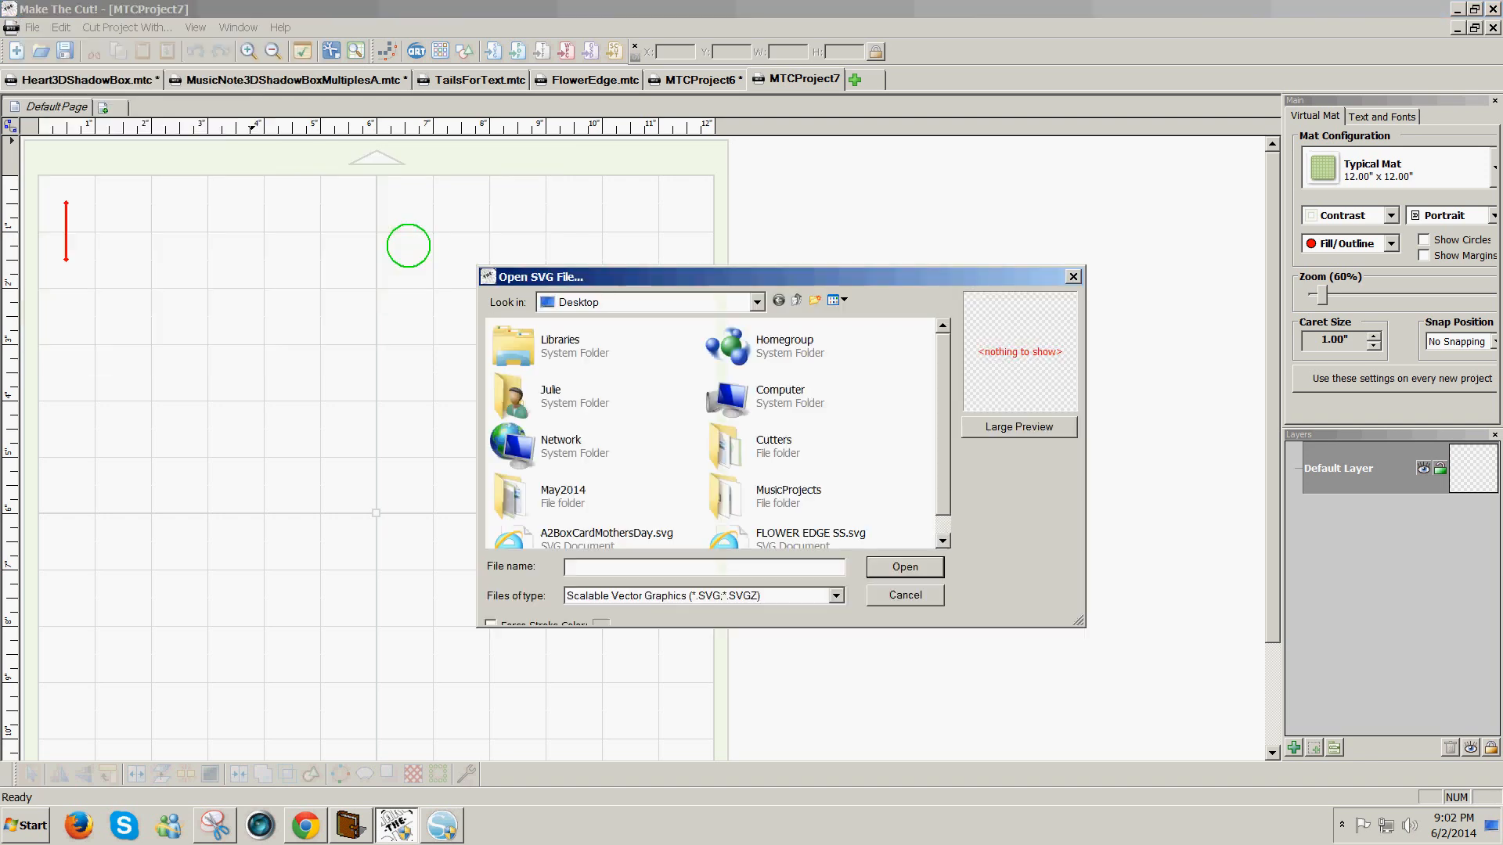
mouse_move(807, 527)
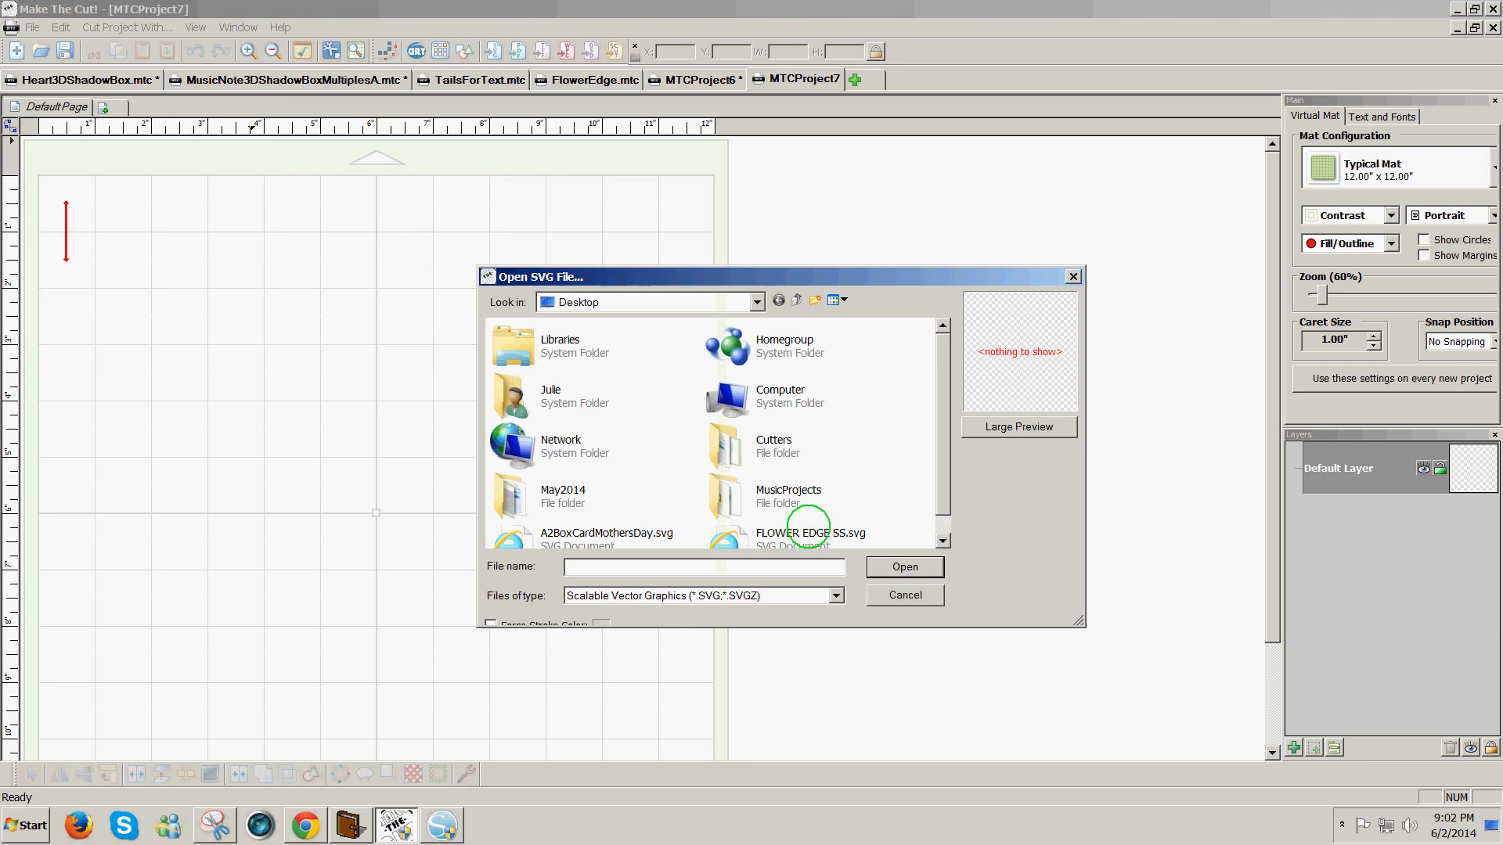
click(806, 534)
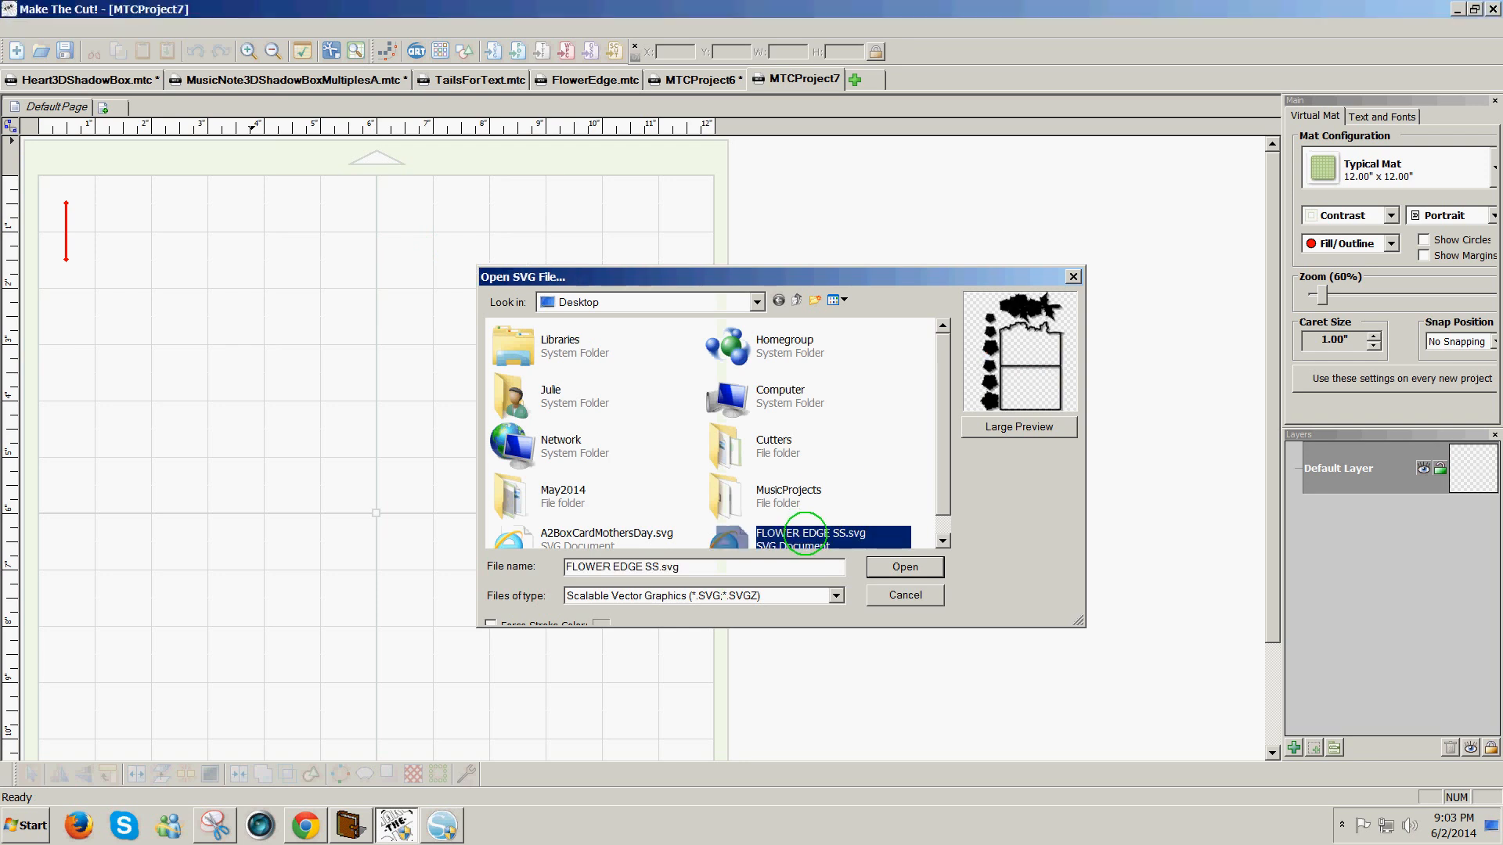
click(905, 567)
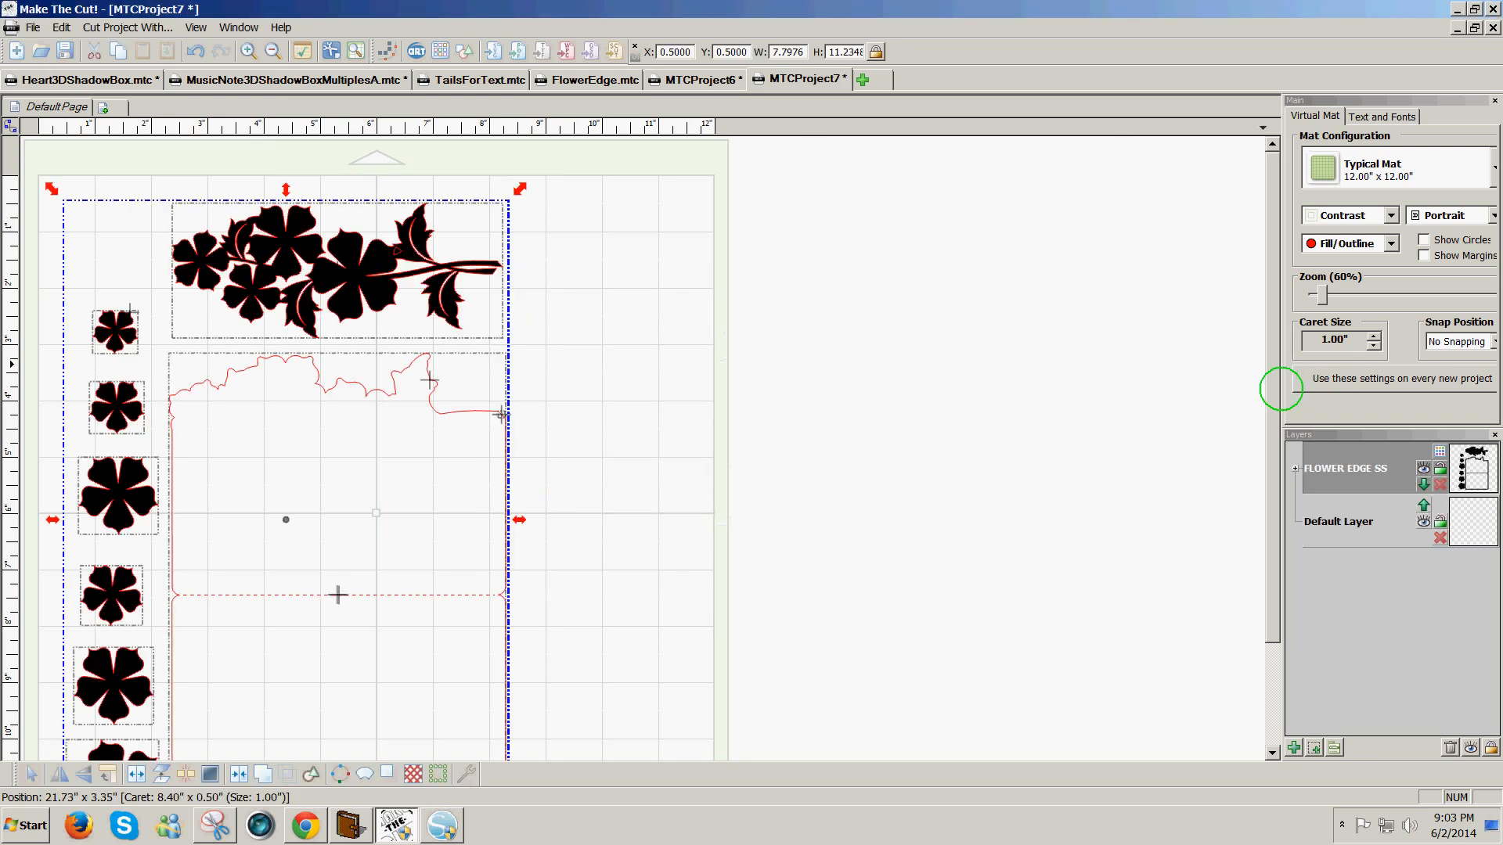
Scroll down the mat and deselect the imported FLOWER EDGE SS design
scroll(down, 3)
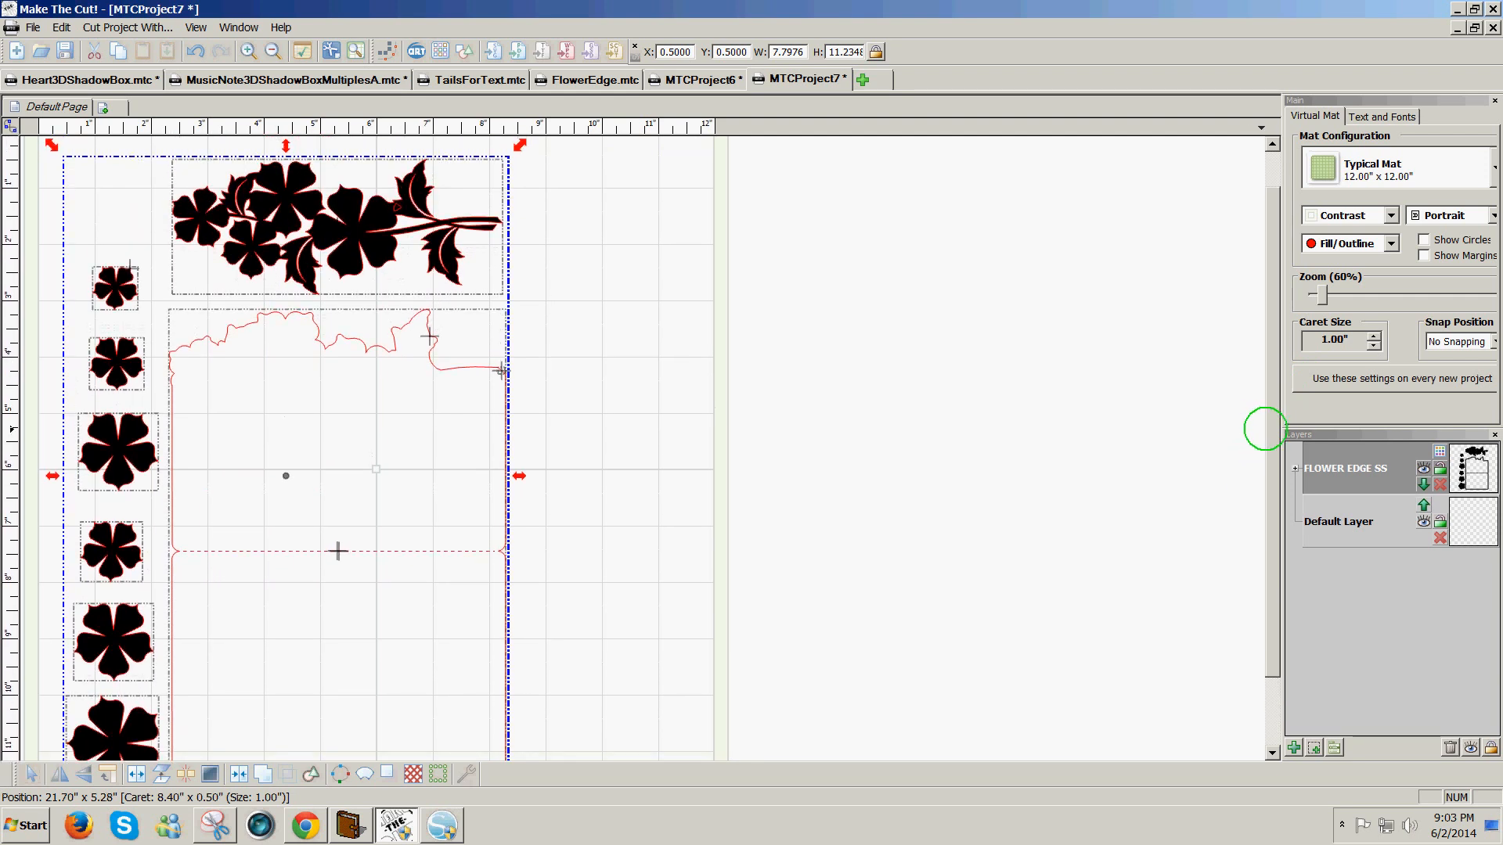
mouse_move(859, 495)
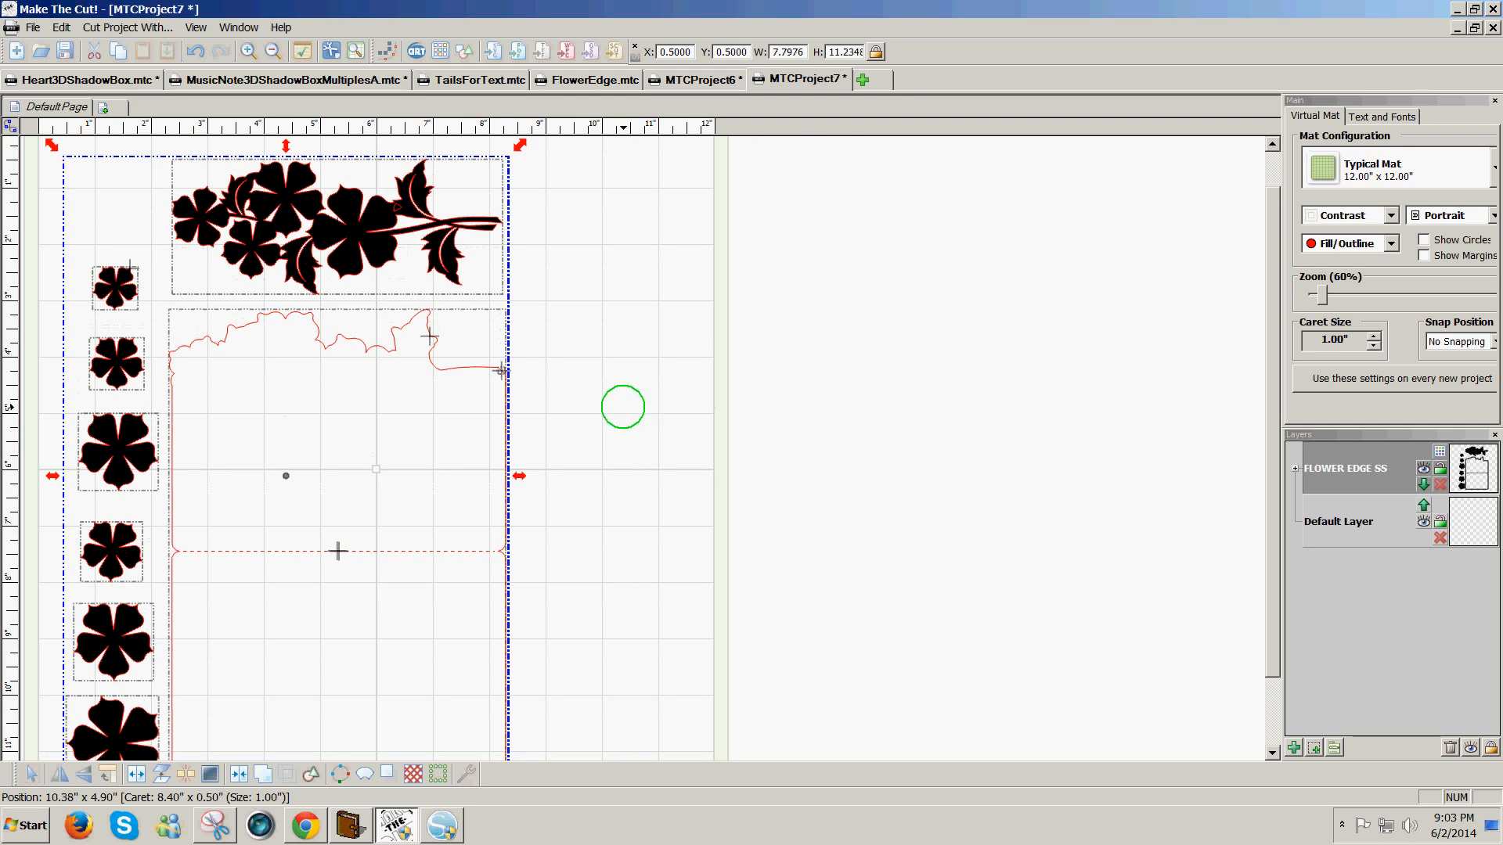
drag(623, 406, 503, 374)
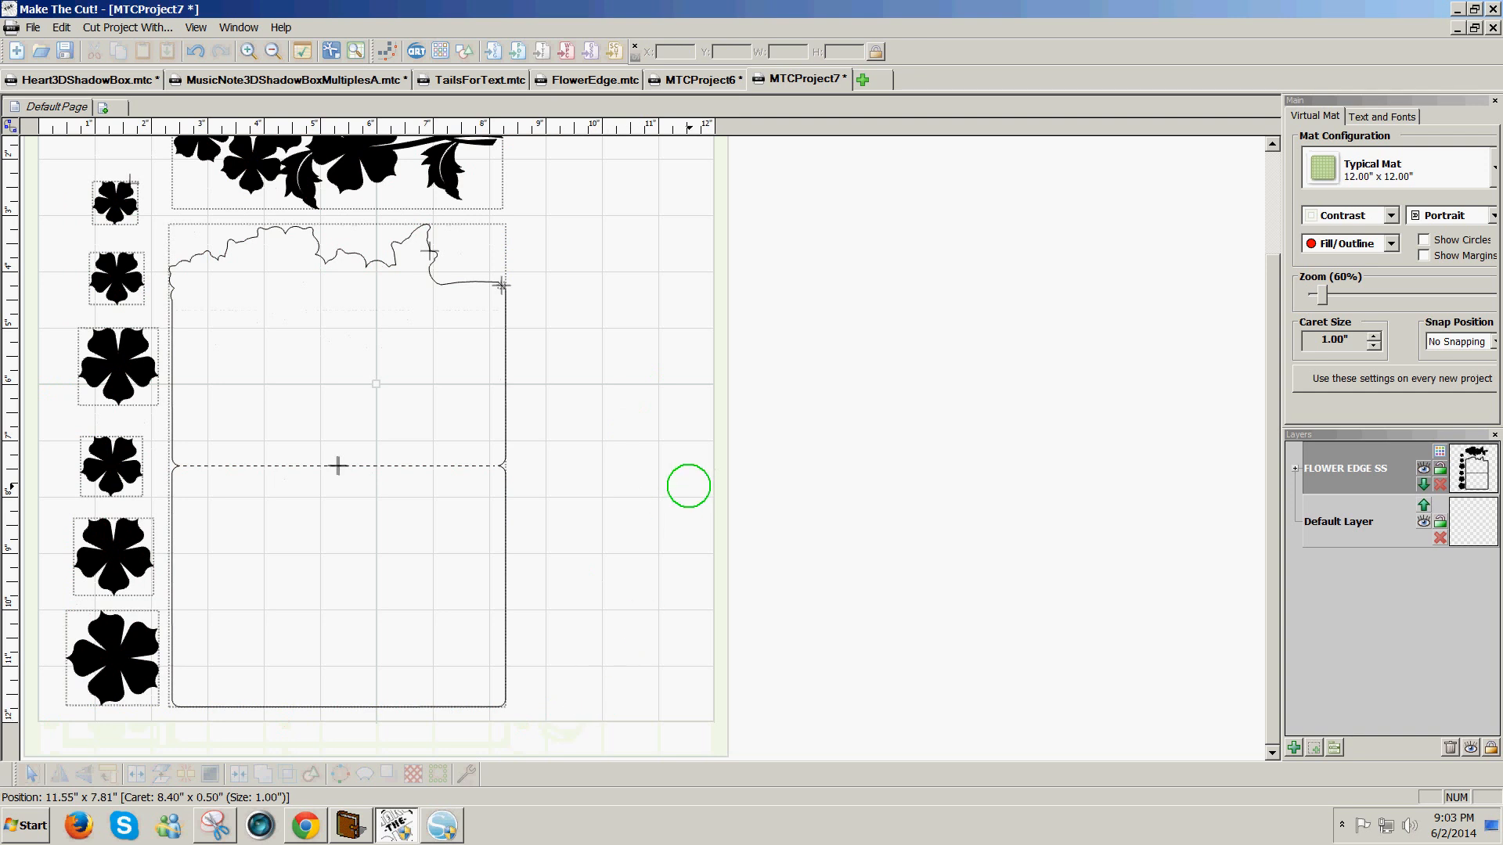
mouse_move(613, 418)
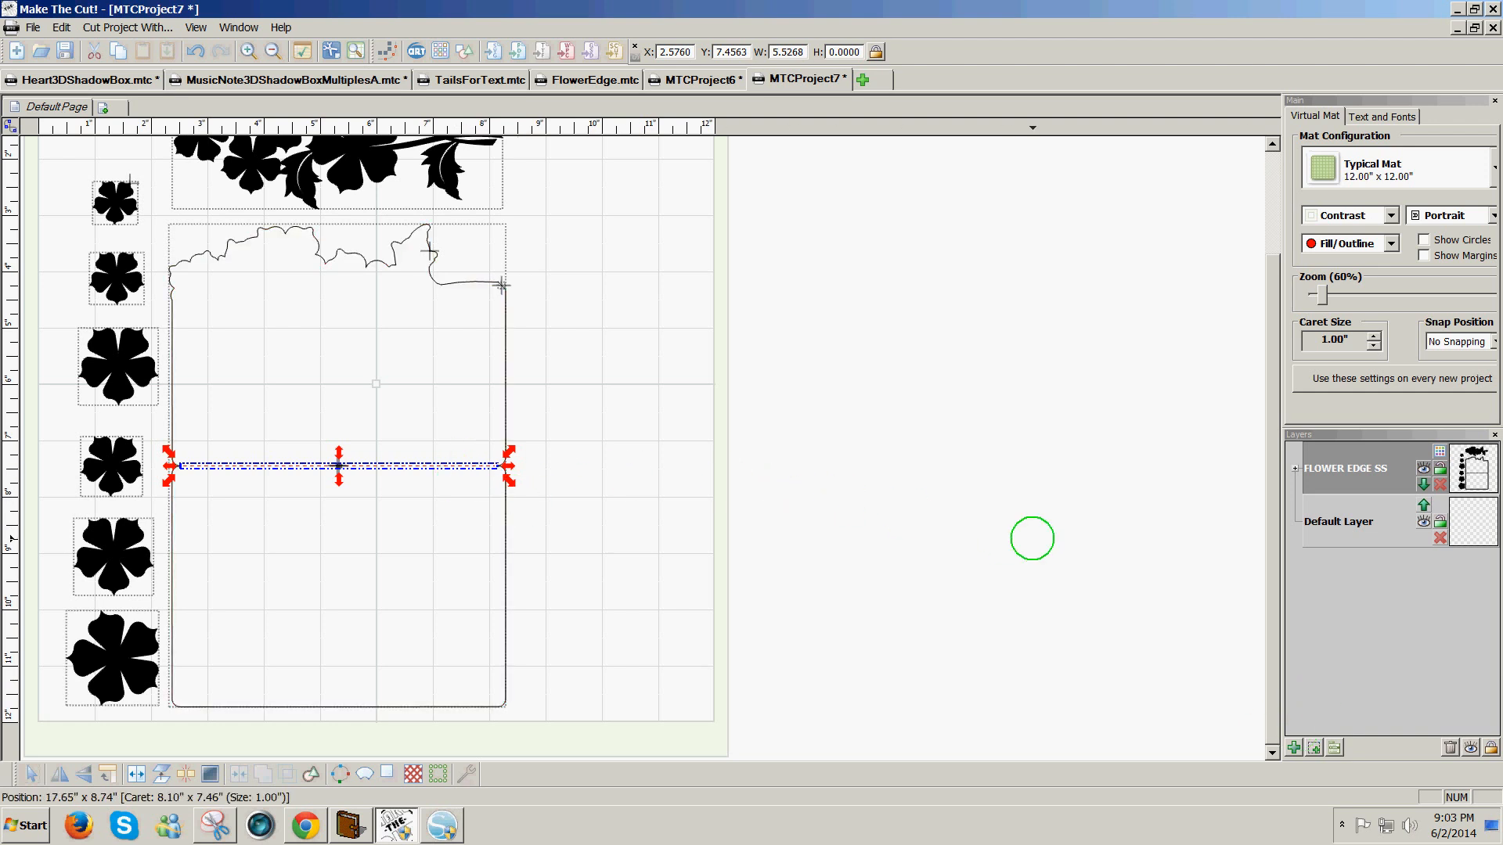
mouse_move(1284, 628)
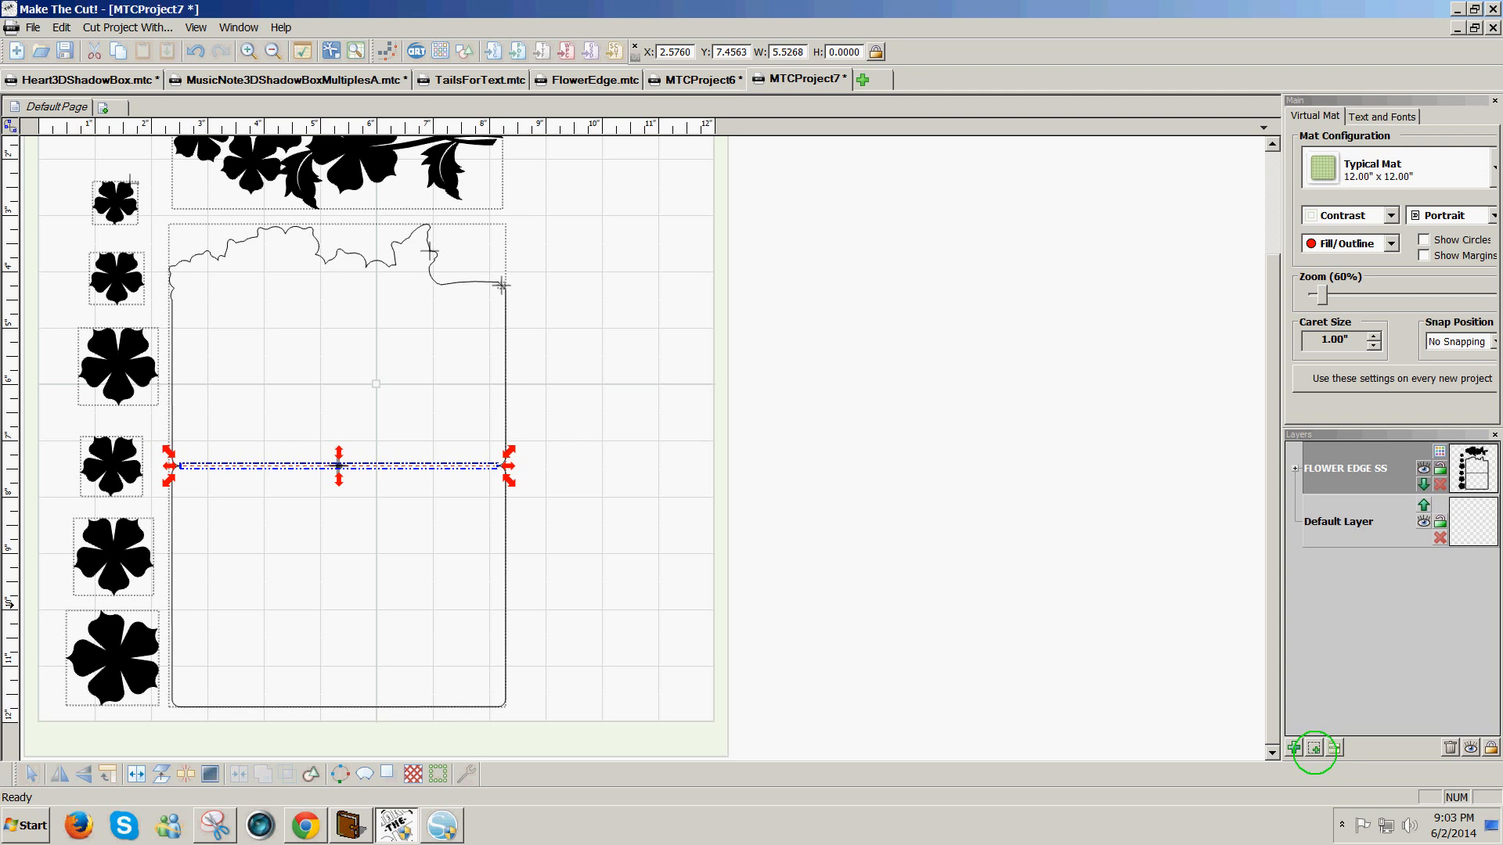
Add a New Layer above FLOWER EDGE SS in the Layers panel
click(1313, 748)
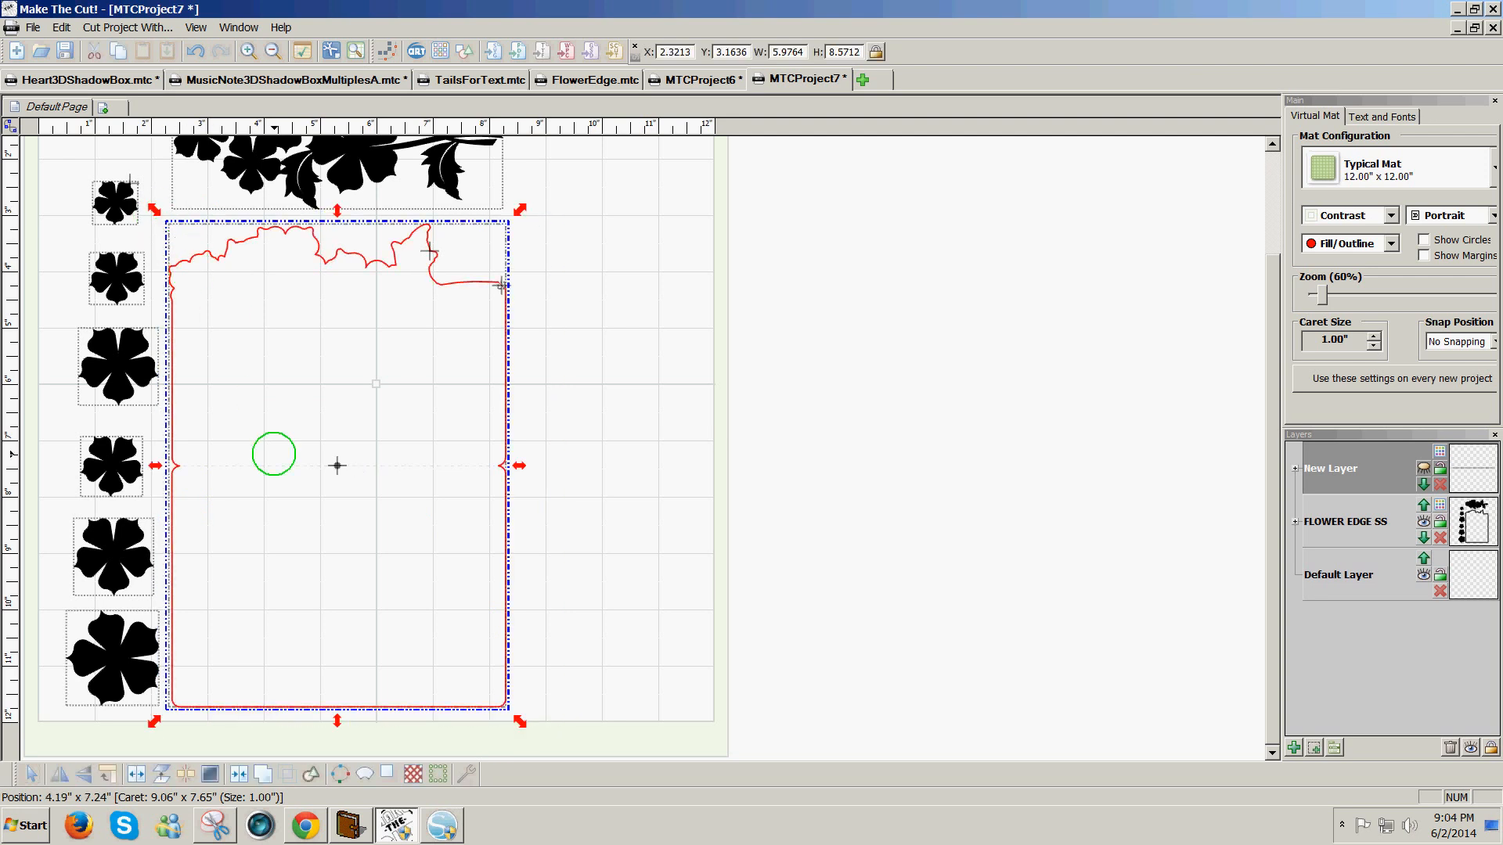
Fuse n' Weld the card outline at 0.0500 in tolerance and colour the layer cream
drag(274, 452, 243, 715)
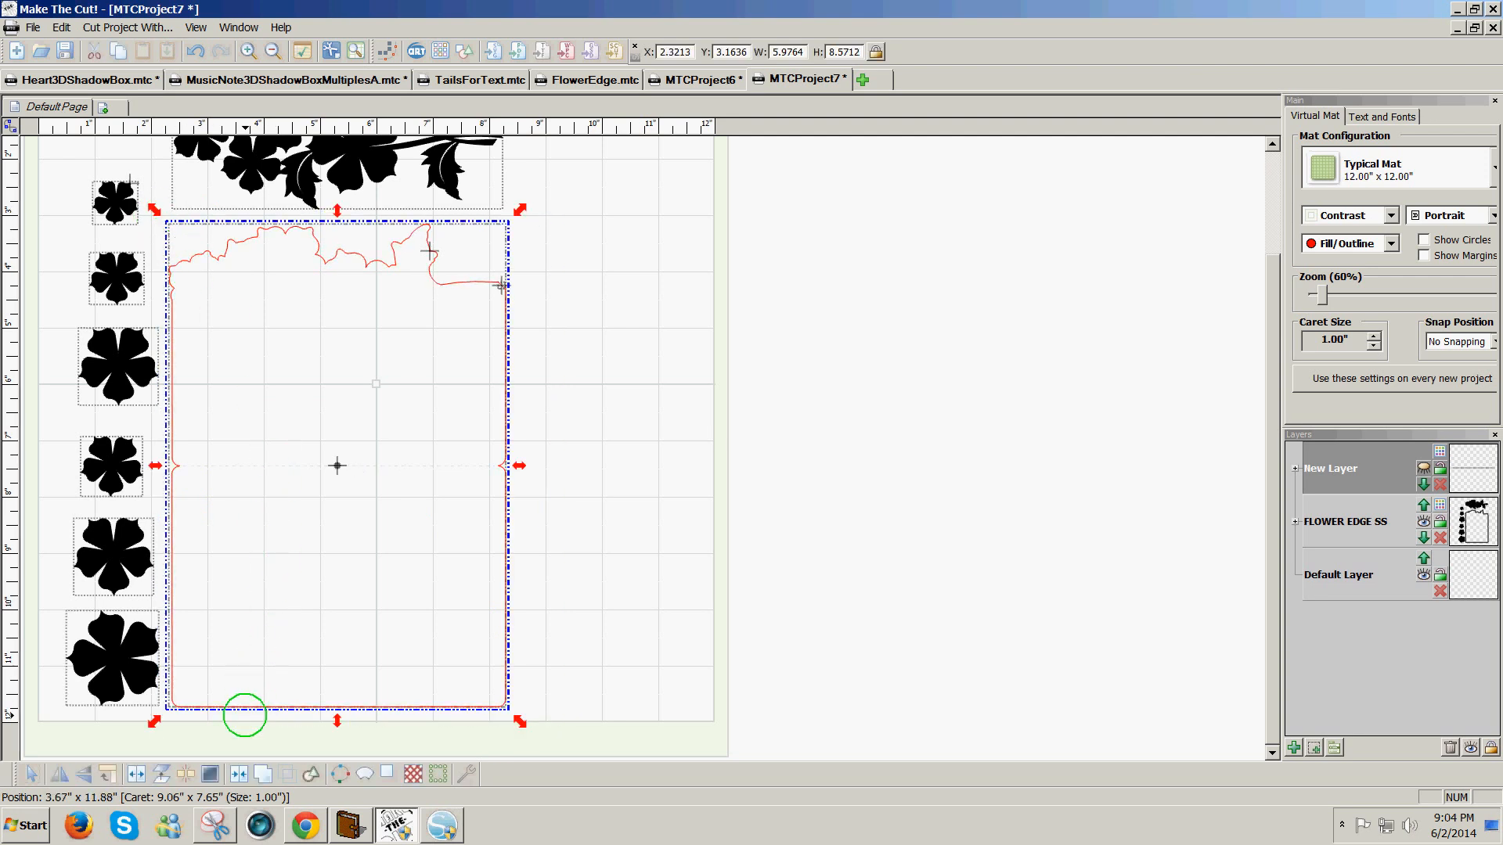
mouse_move(238, 774)
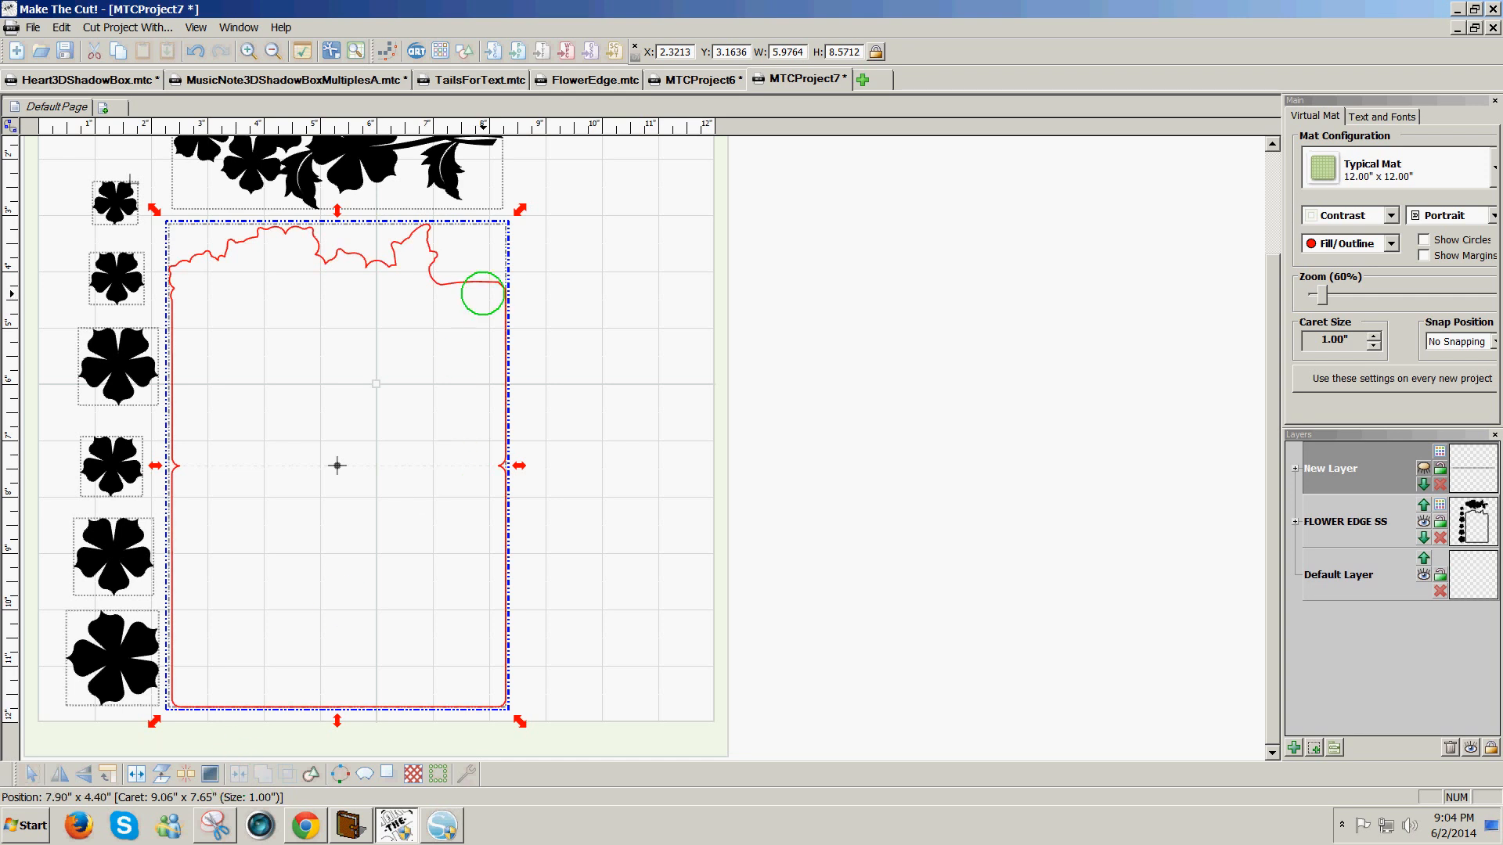
drag(482, 291, 453, 277)
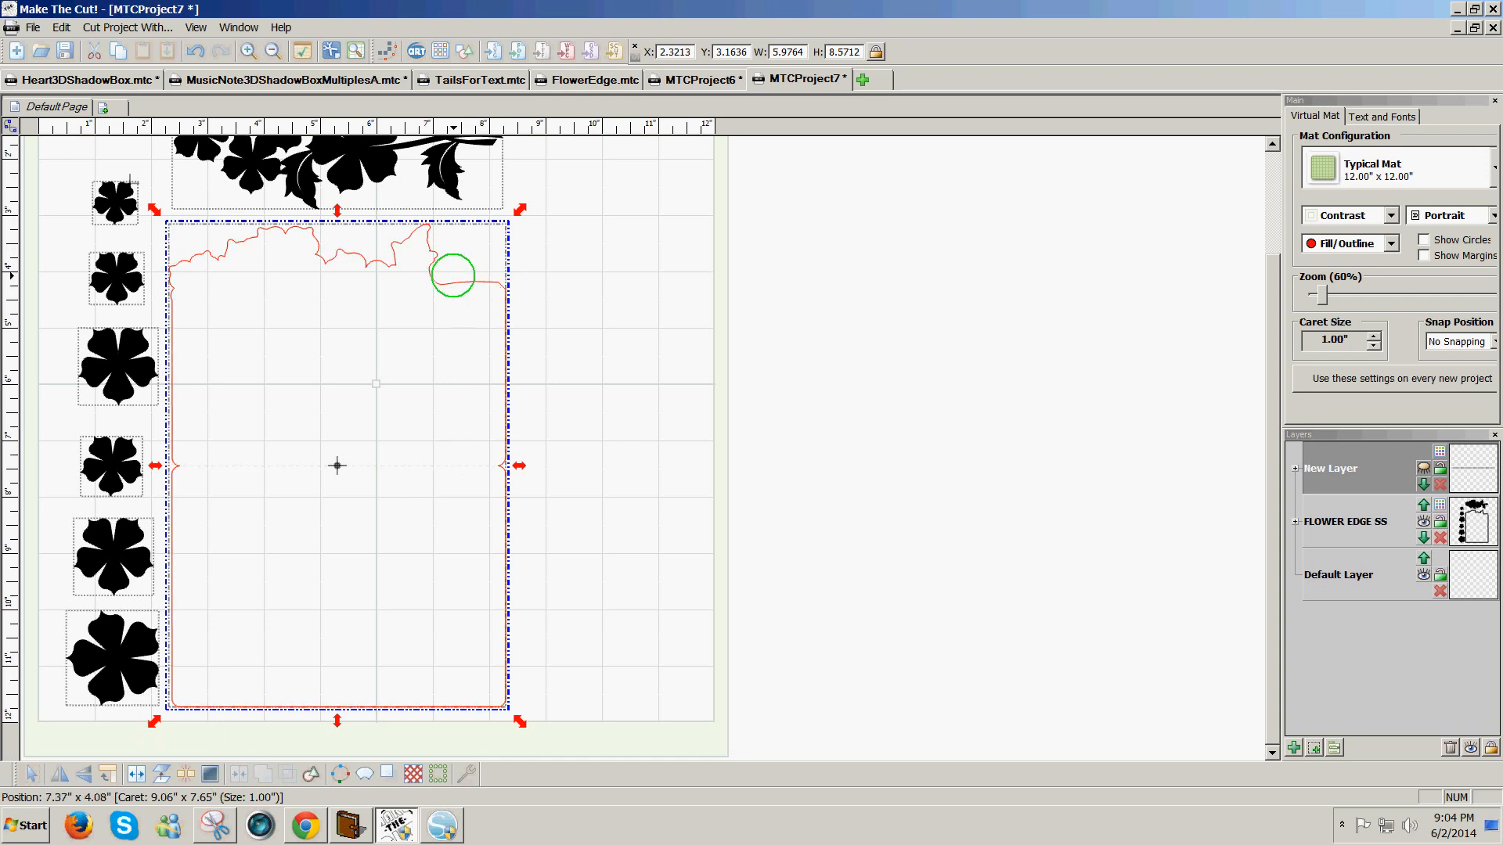
drag(453, 276, 543, 293)
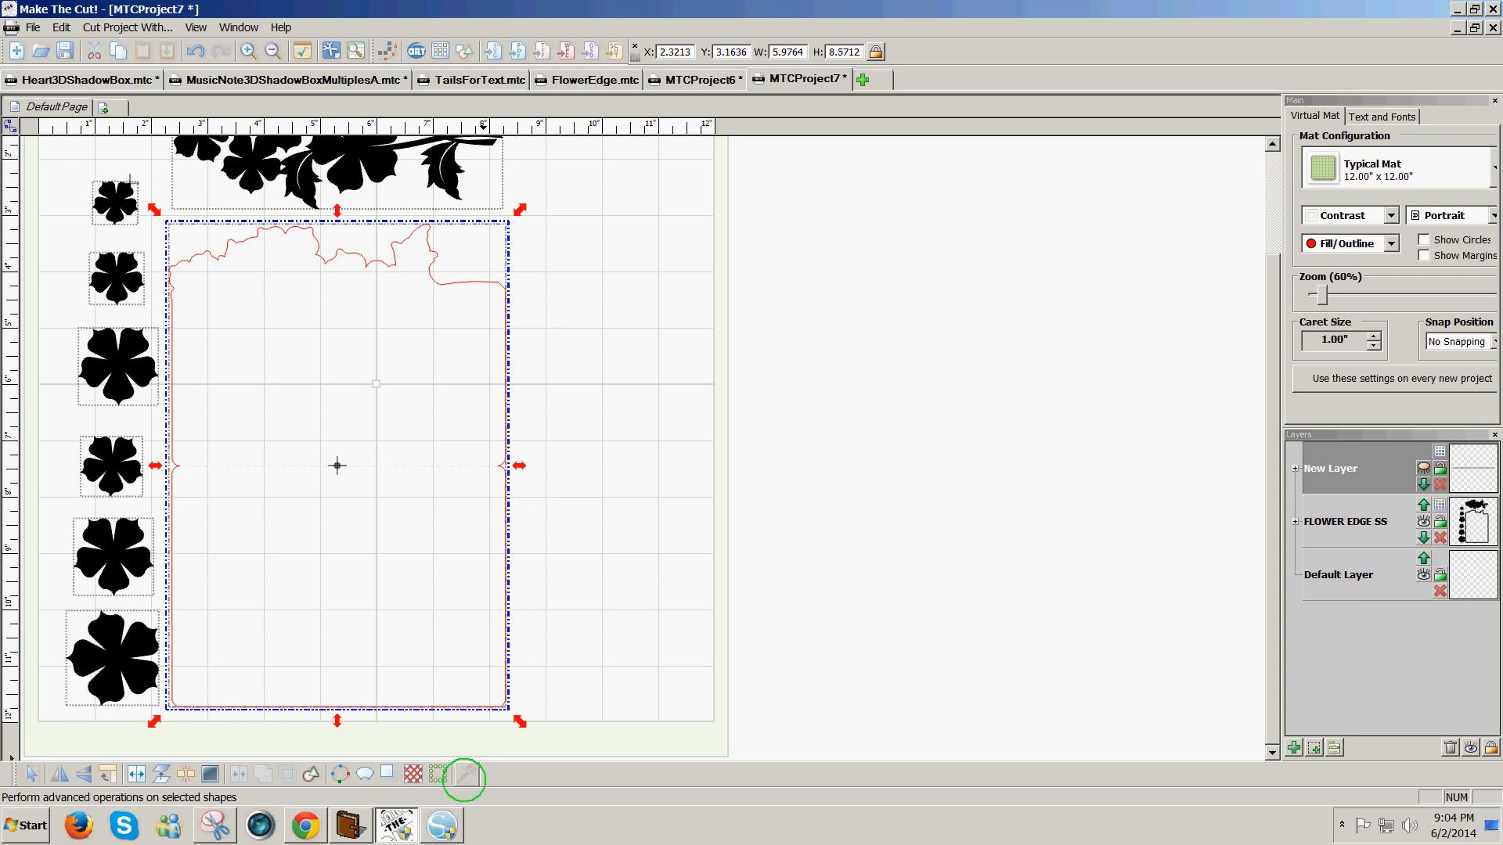
click(462, 775)
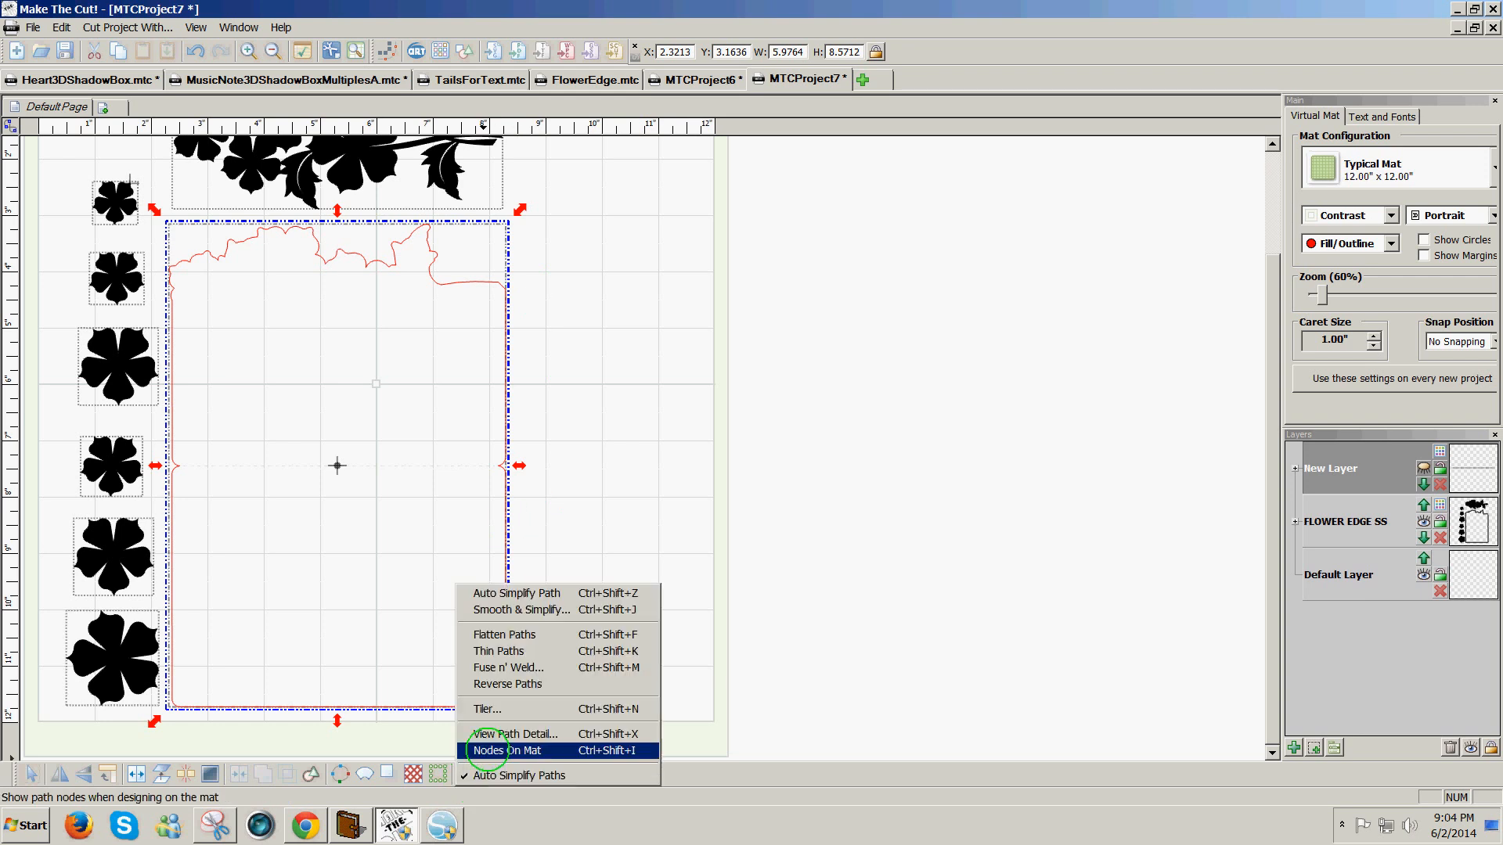
mouse_move(507, 668)
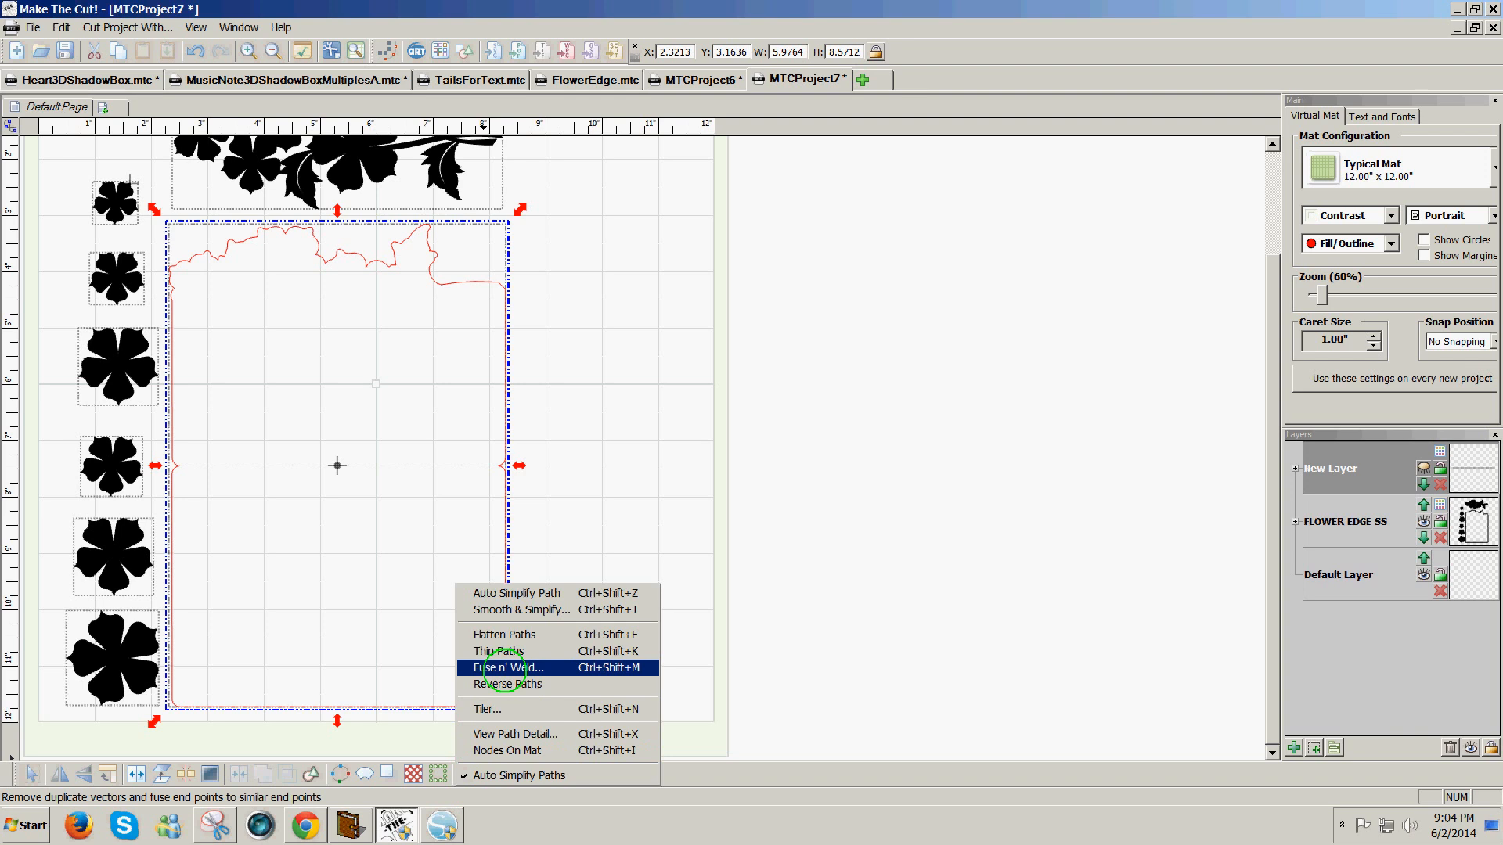
click(501, 668)
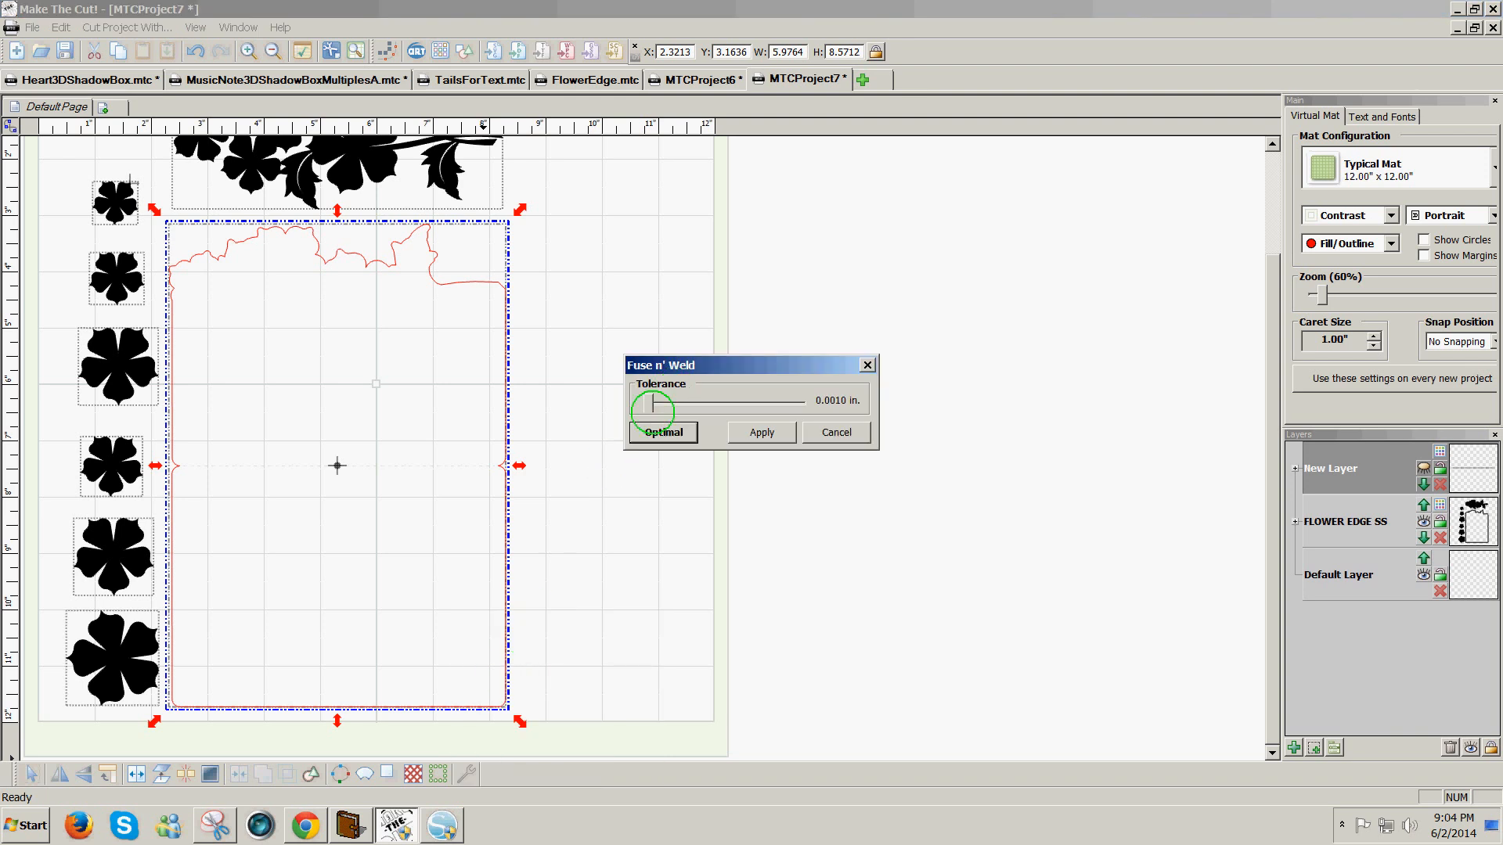
drag(654, 406, 813, 405)
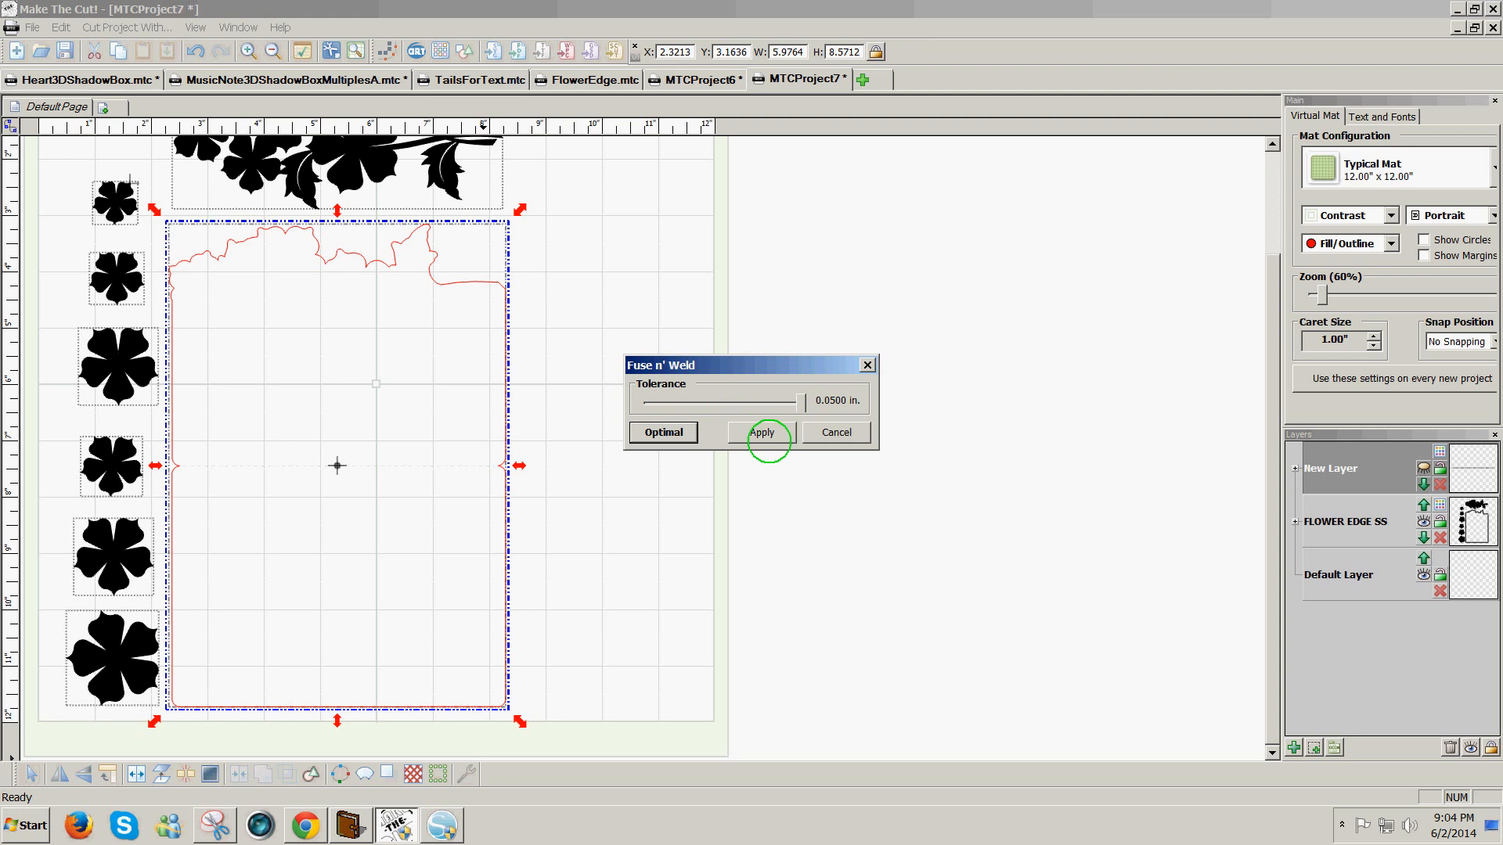
click(763, 432)
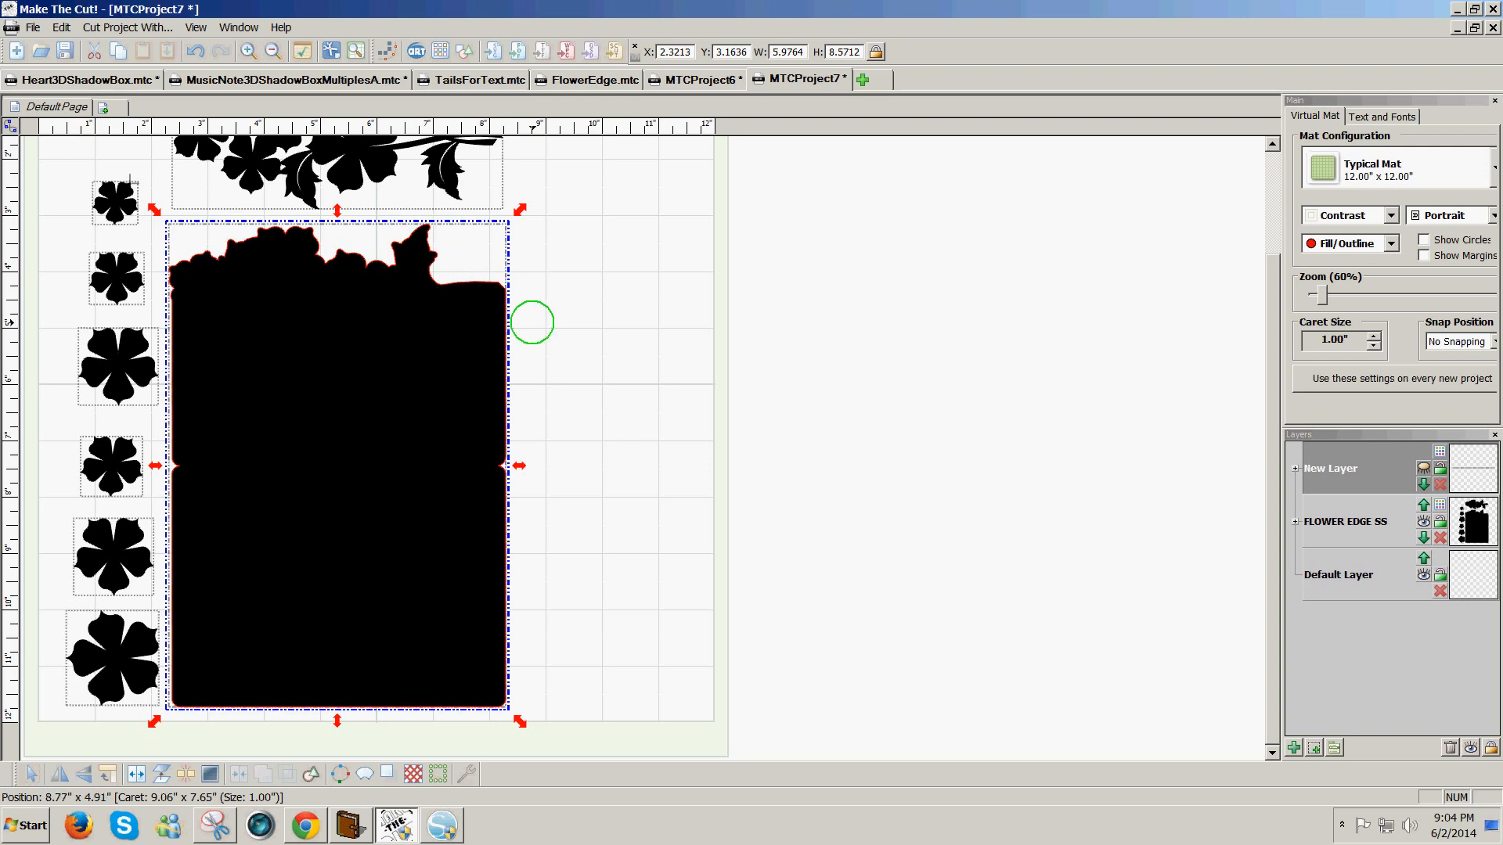
mouse_move(561, 341)
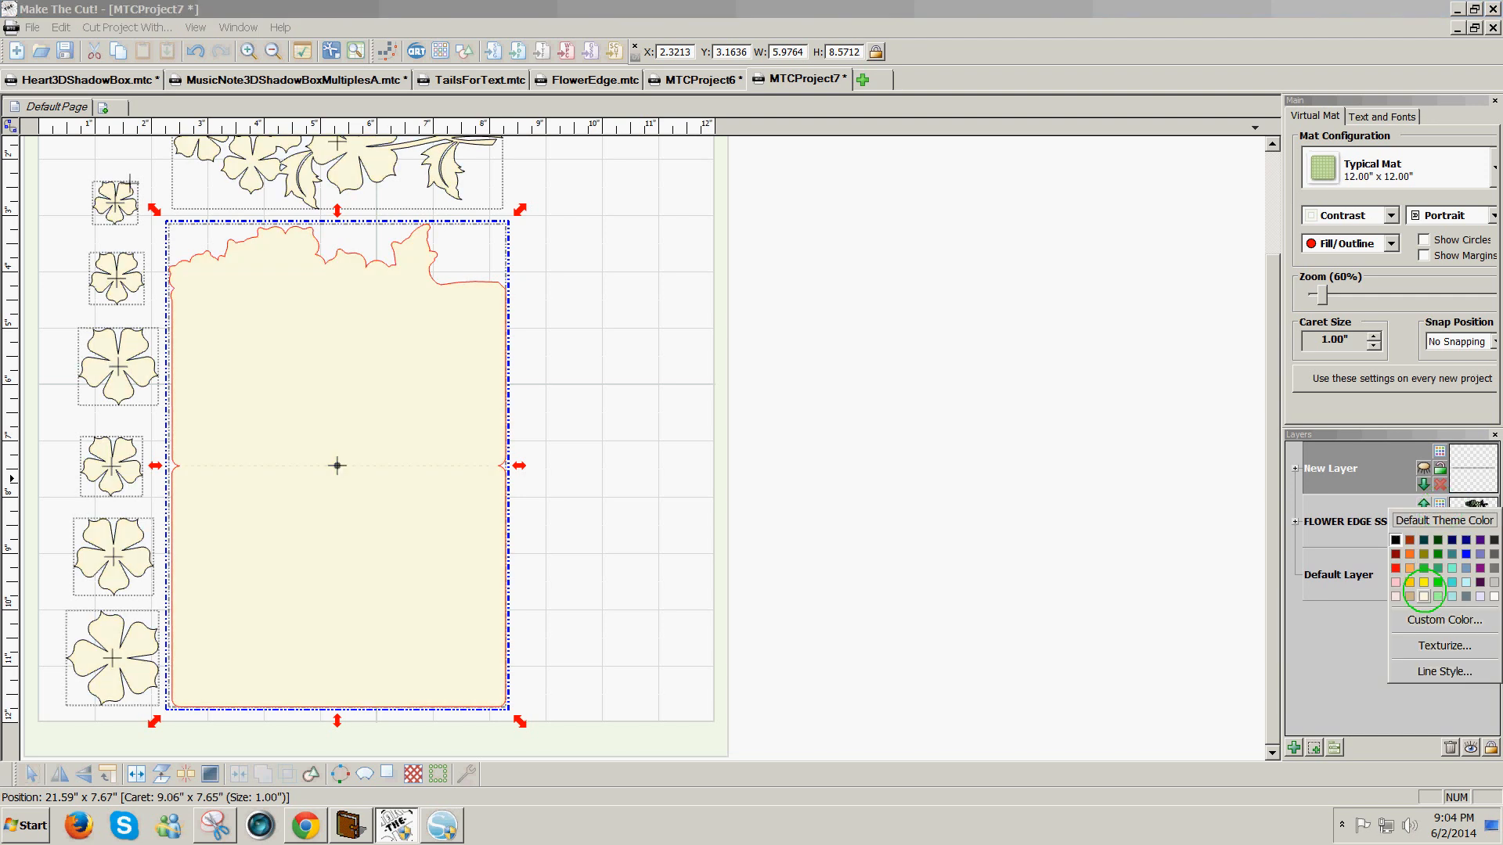
click(1423, 592)
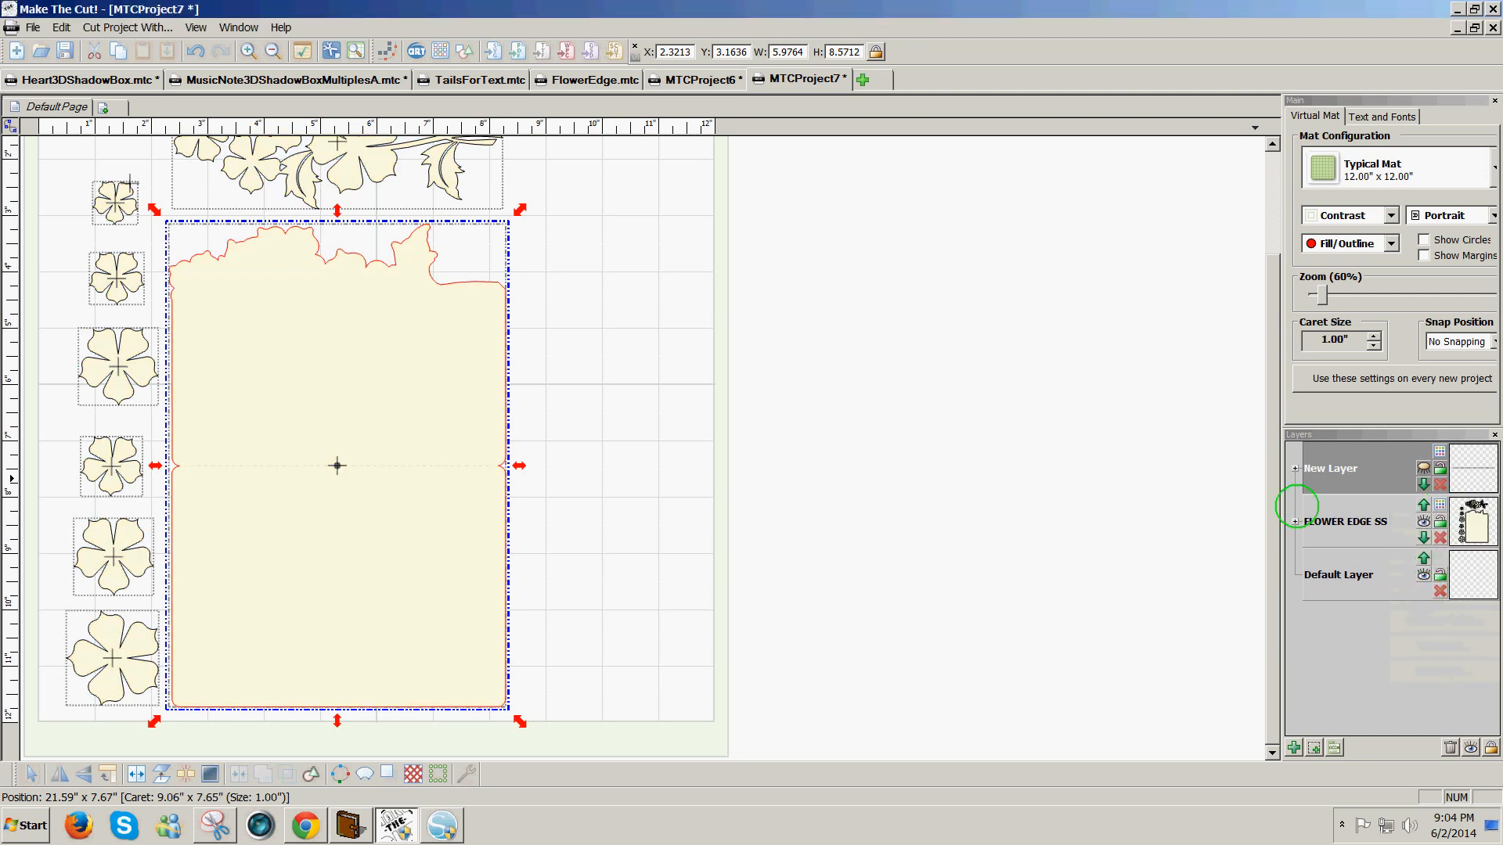
mouse_move(1097, 459)
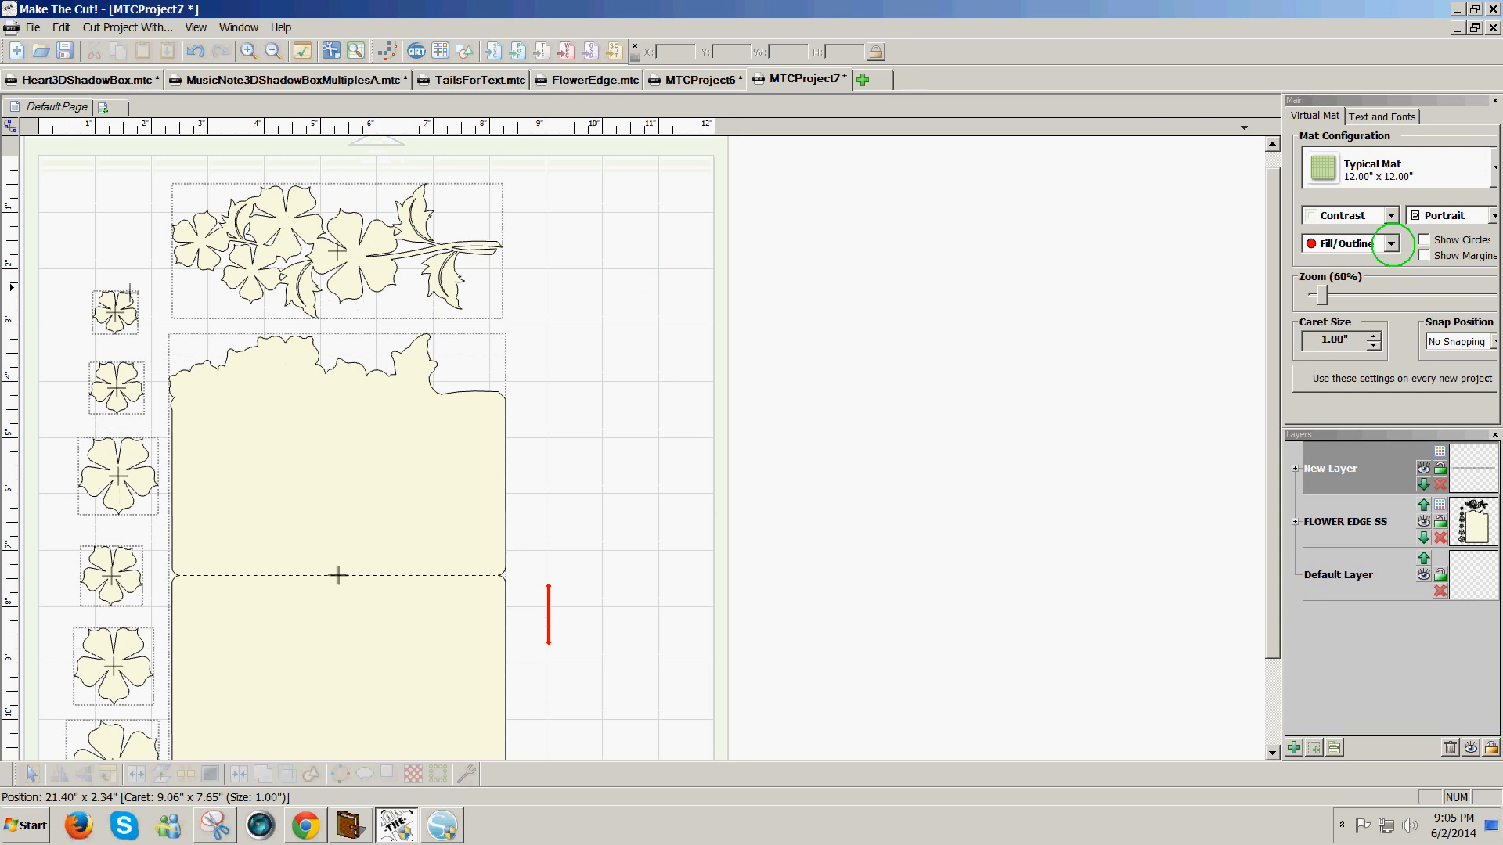
Briefly view outlines only, then select the flower spray and colour its layer green
click(1396, 244)
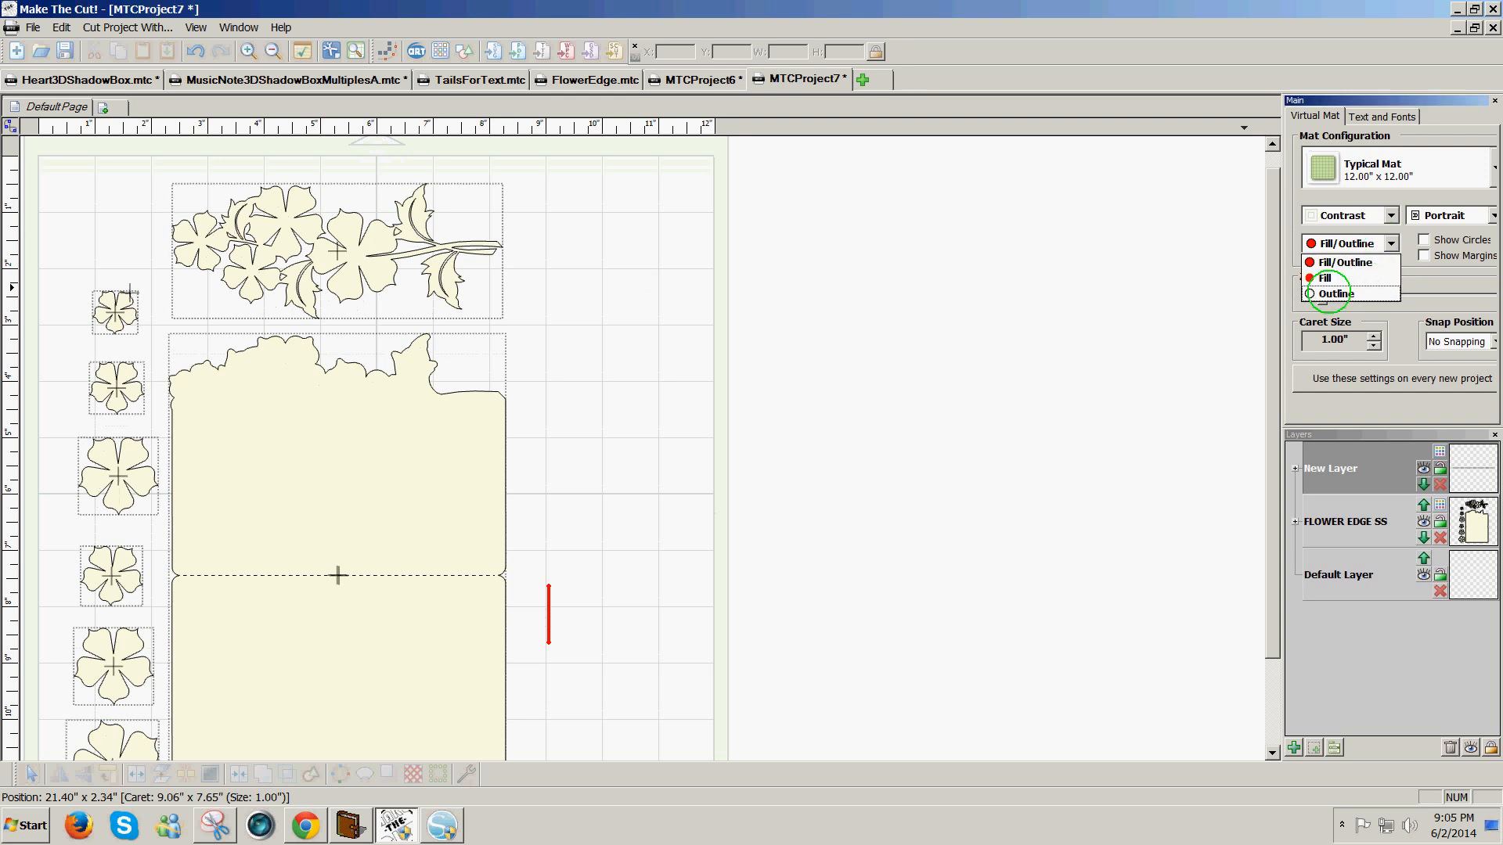
click(1335, 294)
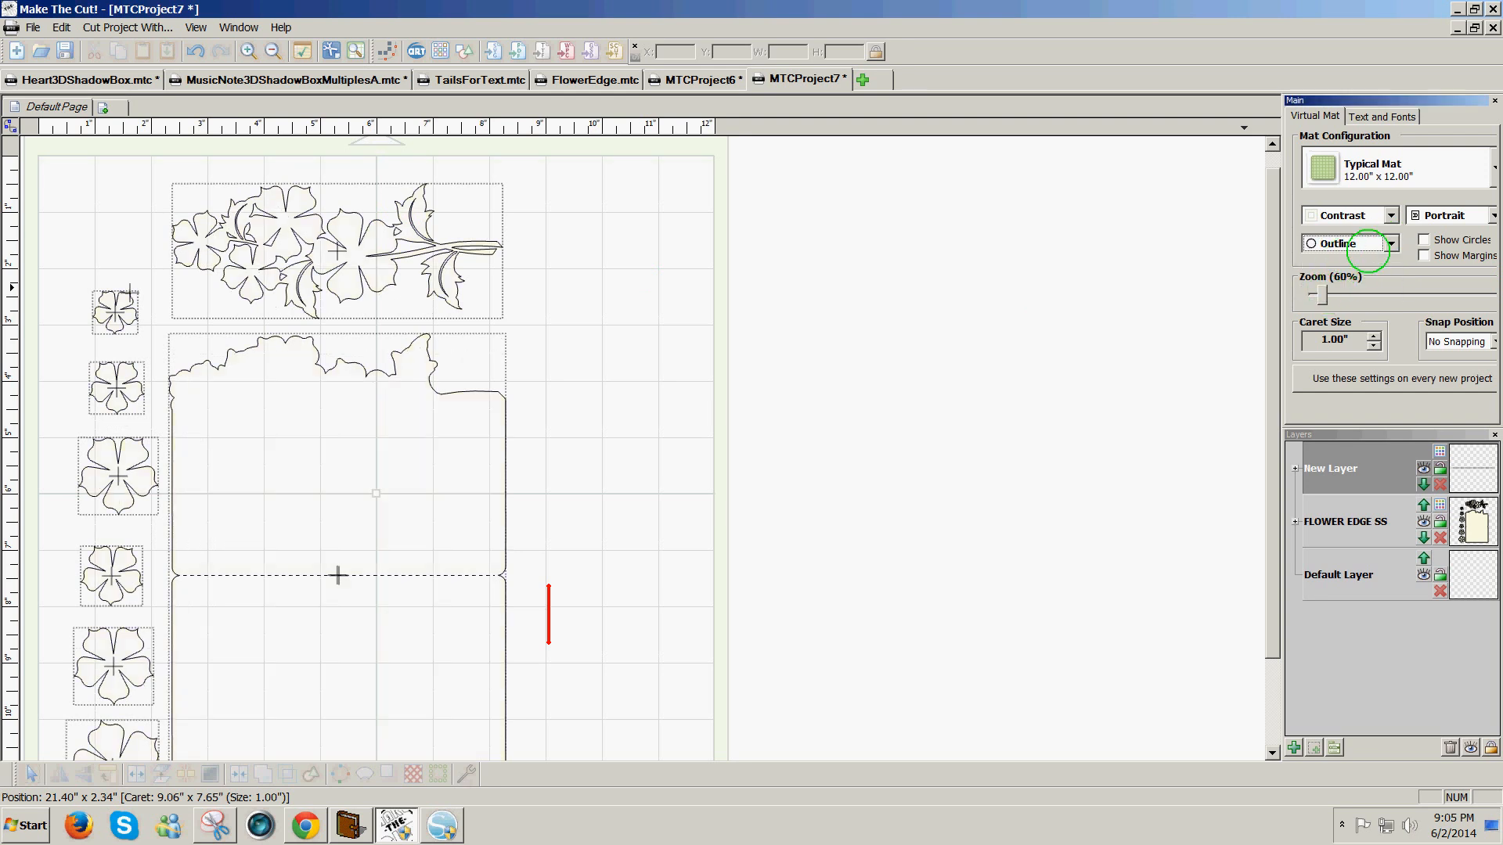
click(1393, 243)
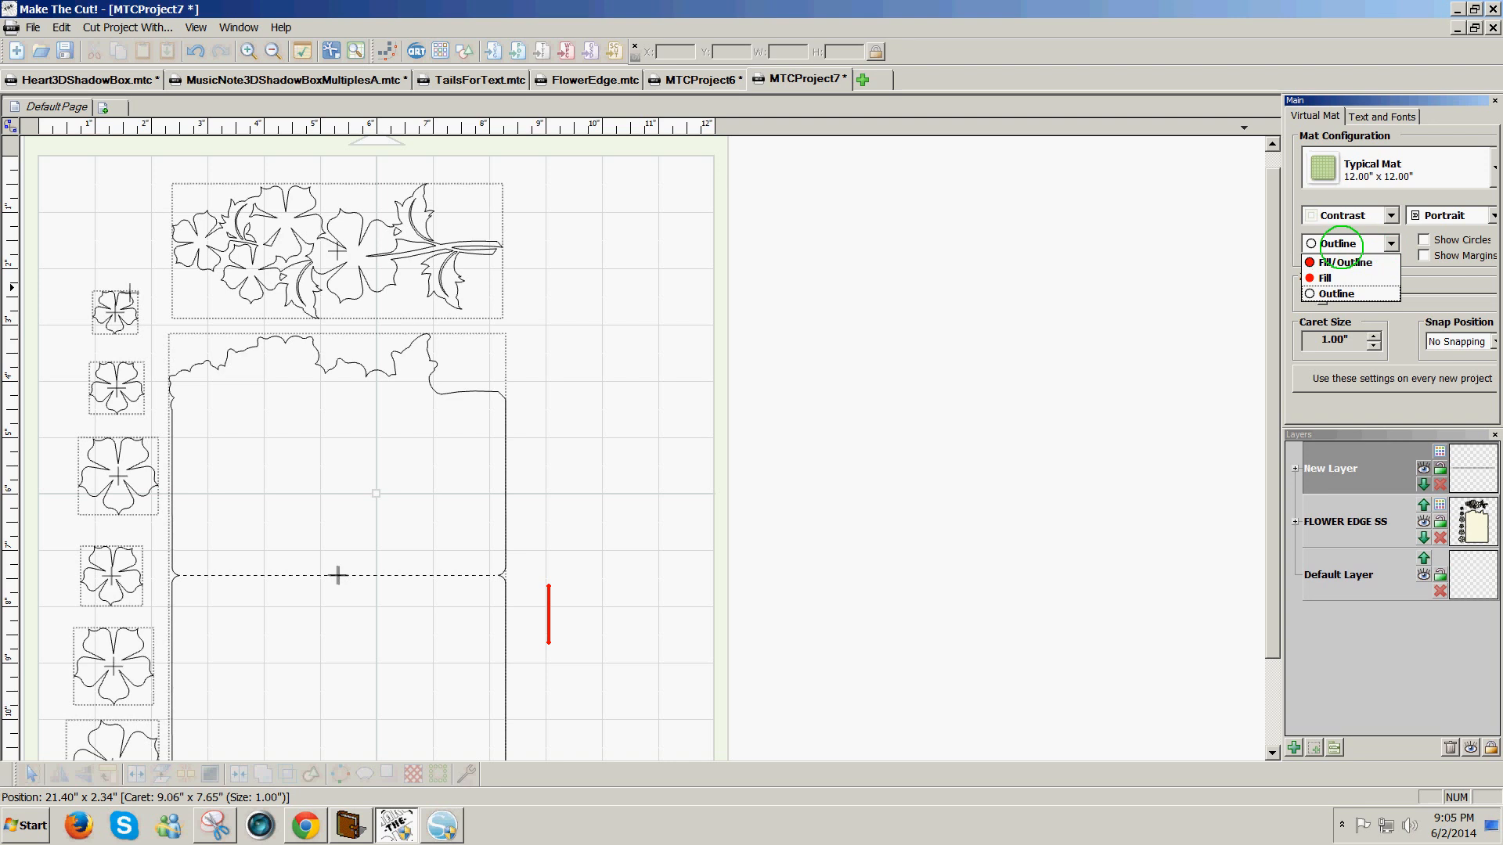
click(1350, 262)
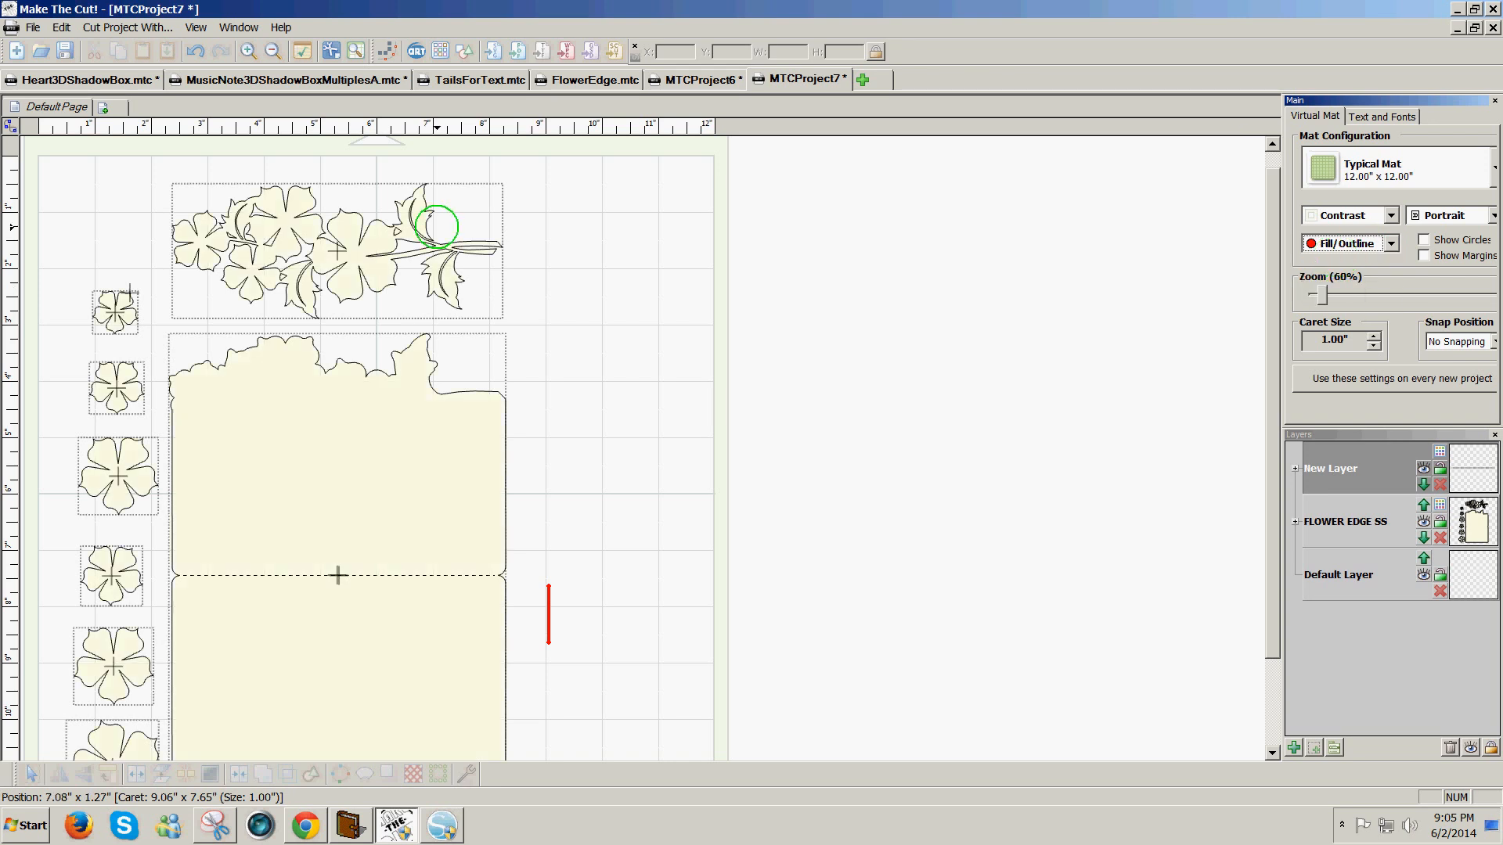
click(335, 251)
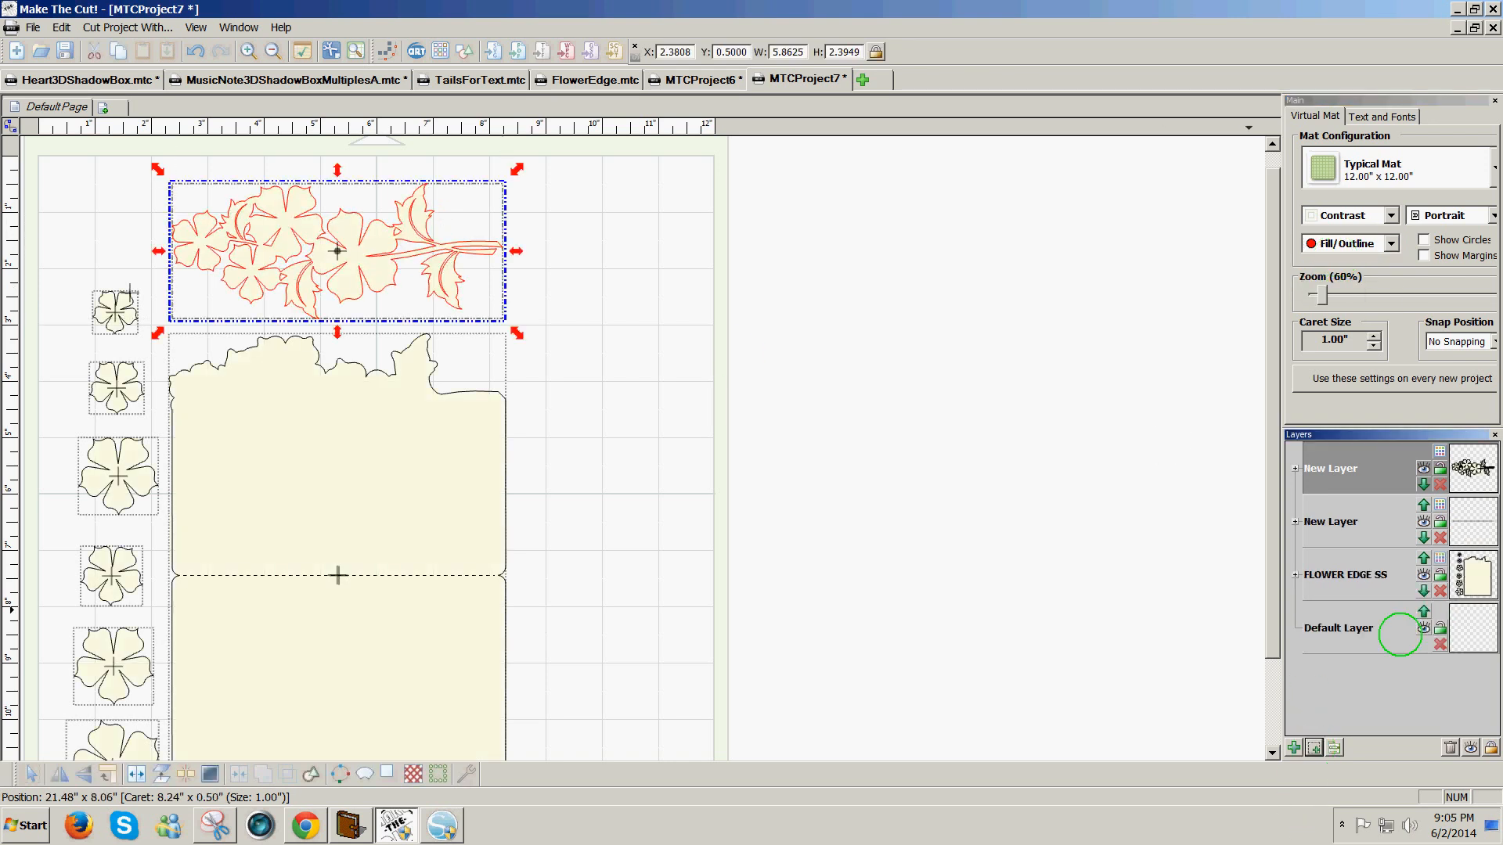
click(1439, 451)
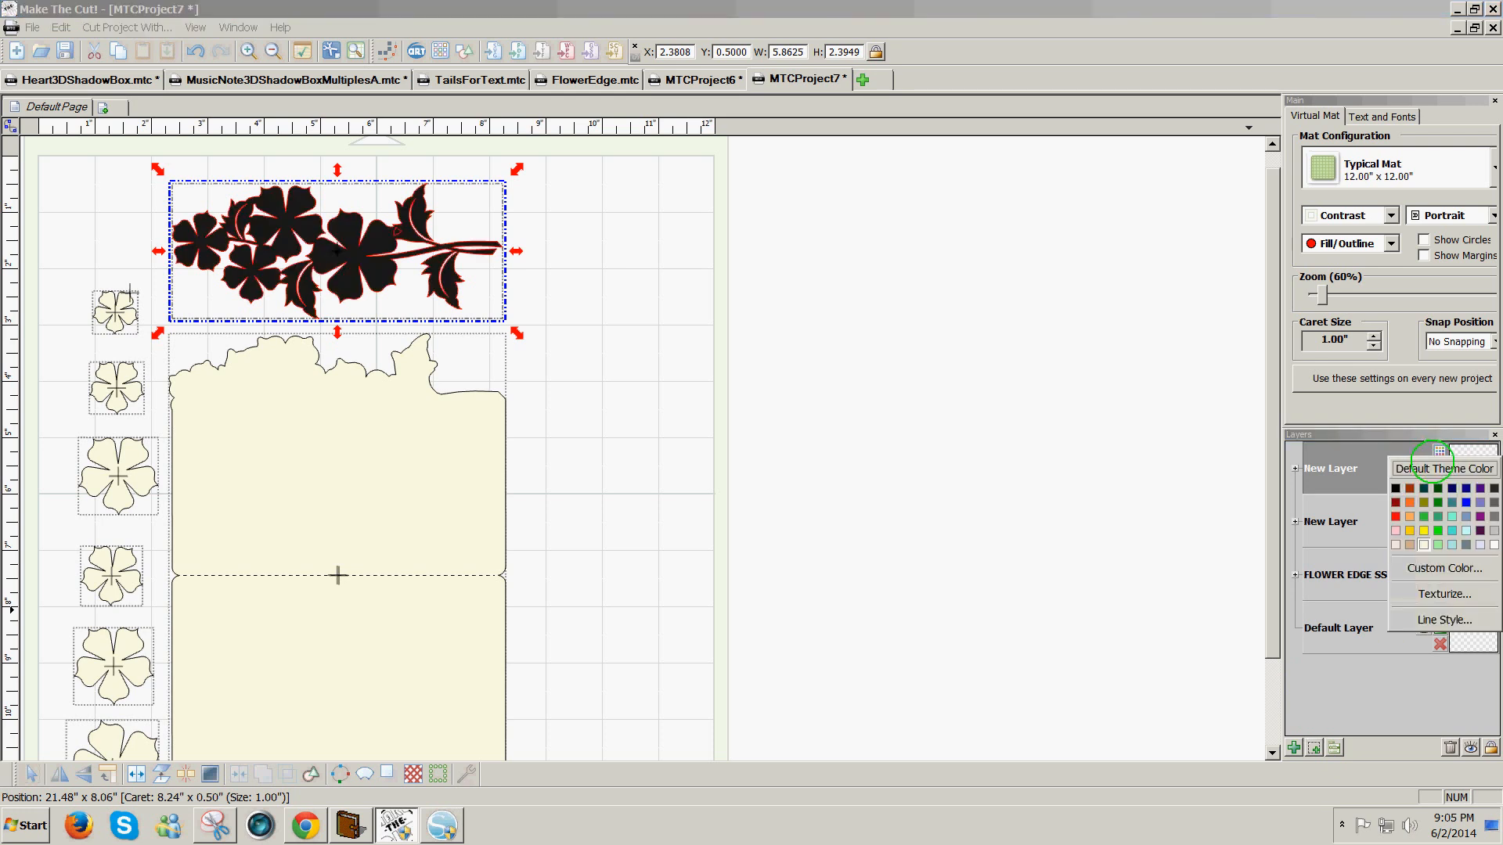
click(1423, 504)
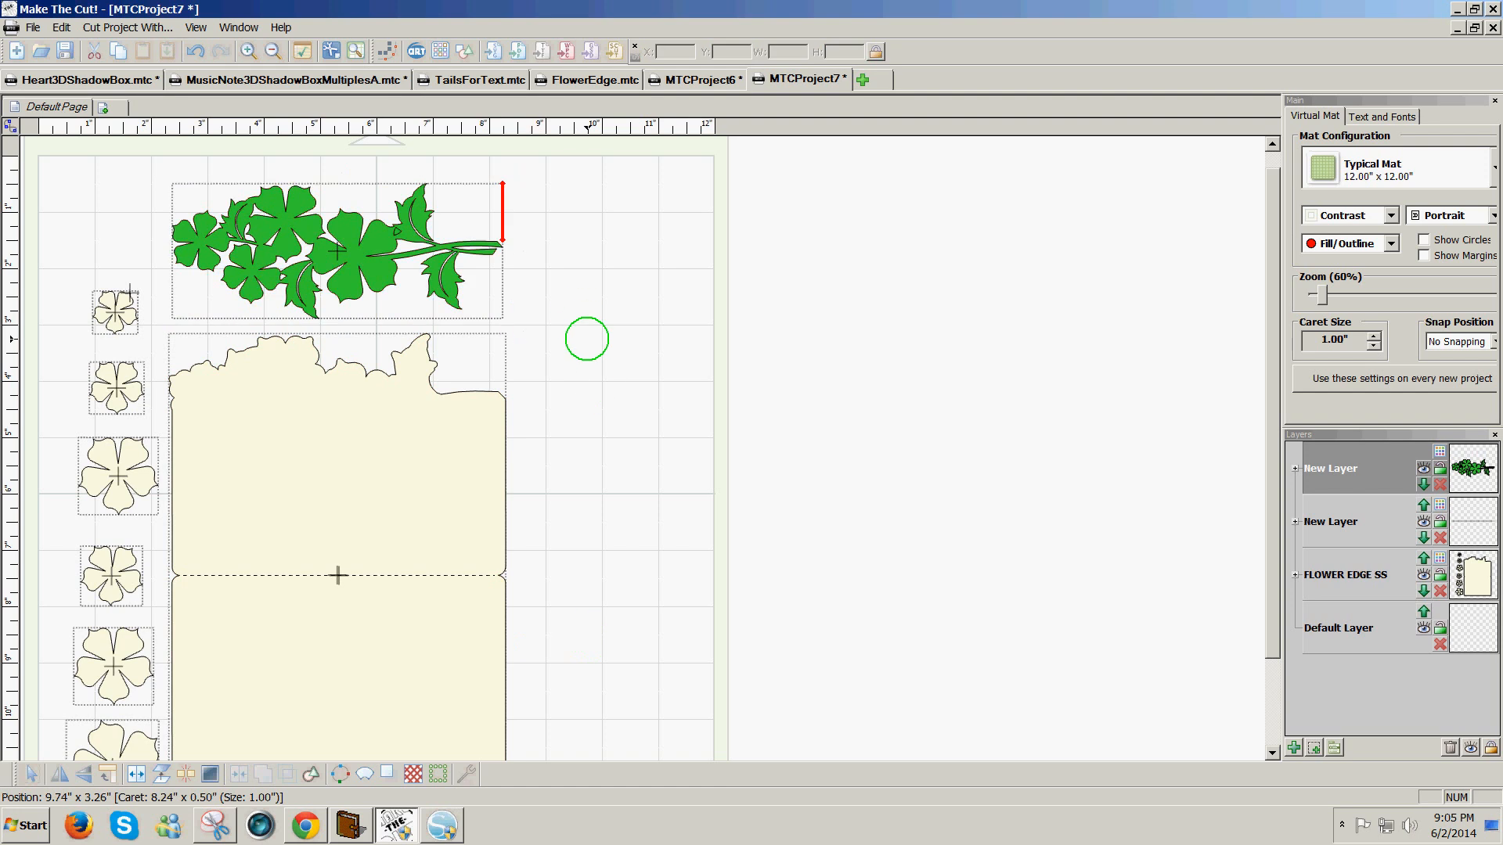
Fuse n' Weld the flower spray at 0.0500 in tolerance
click(334, 251)
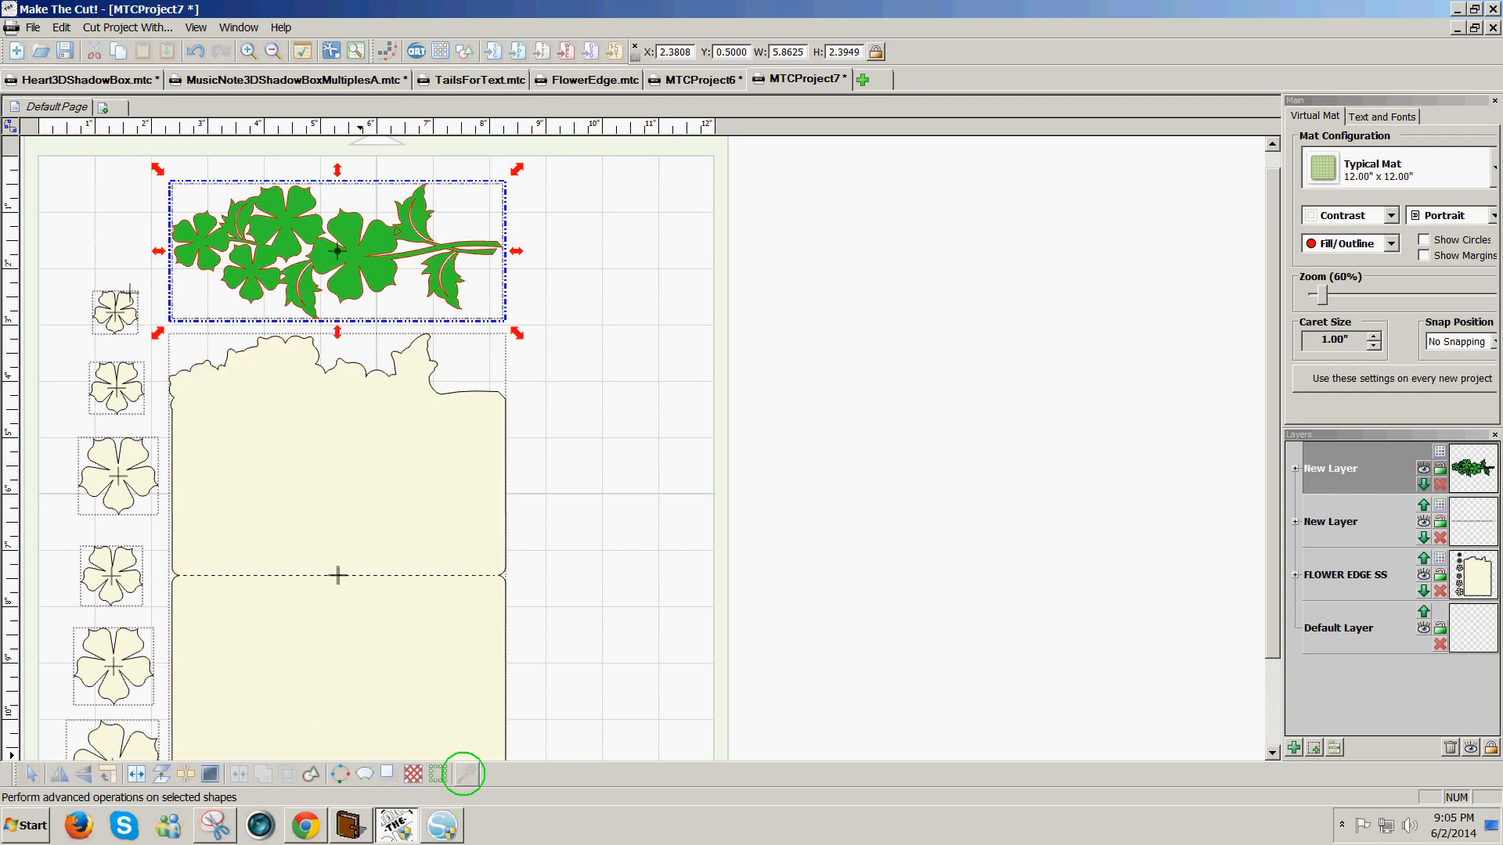
click(464, 774)
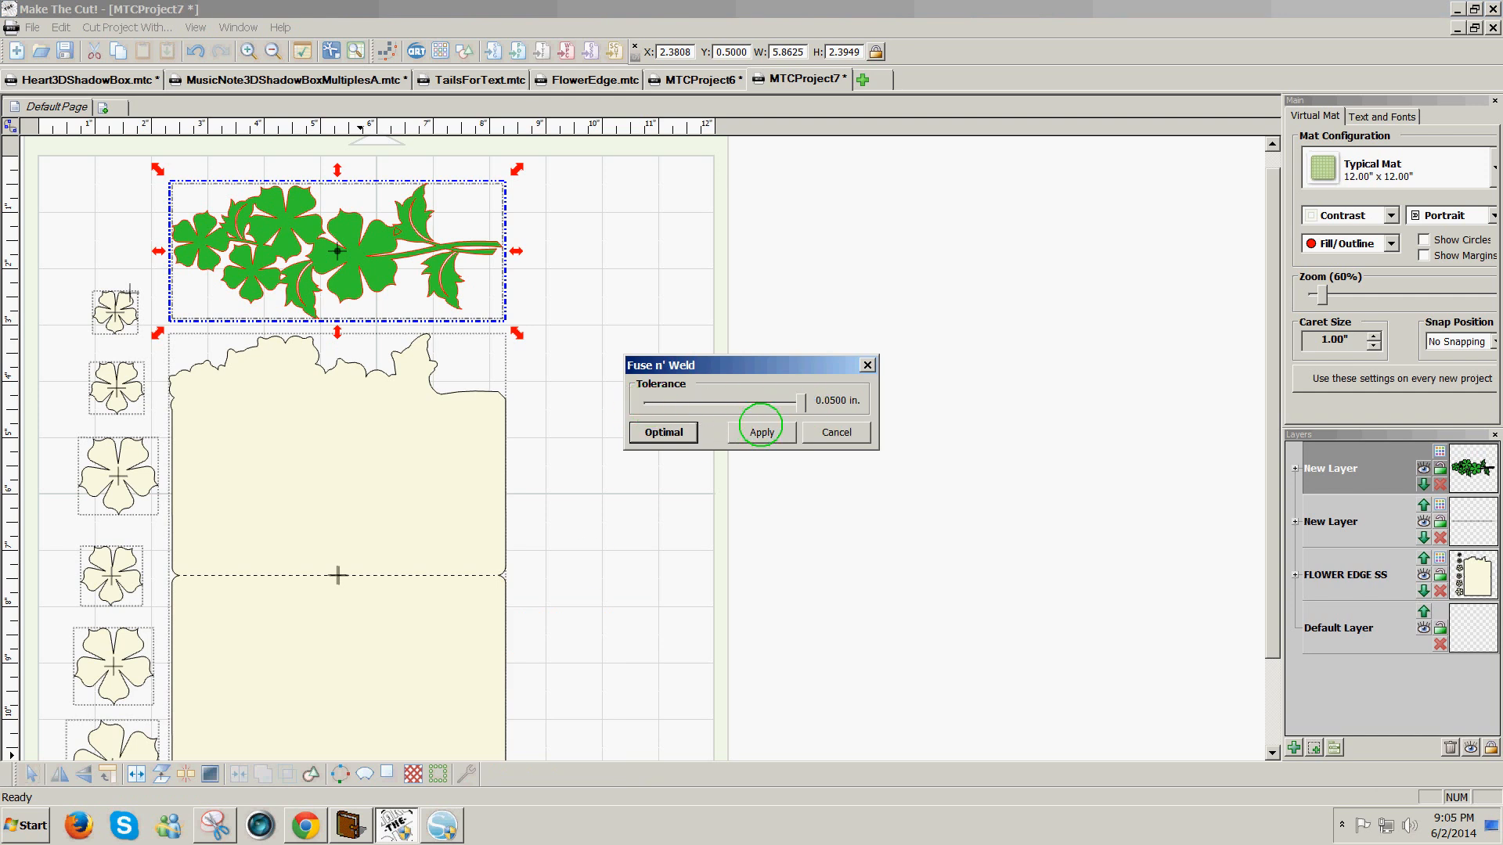
click(762, 432)
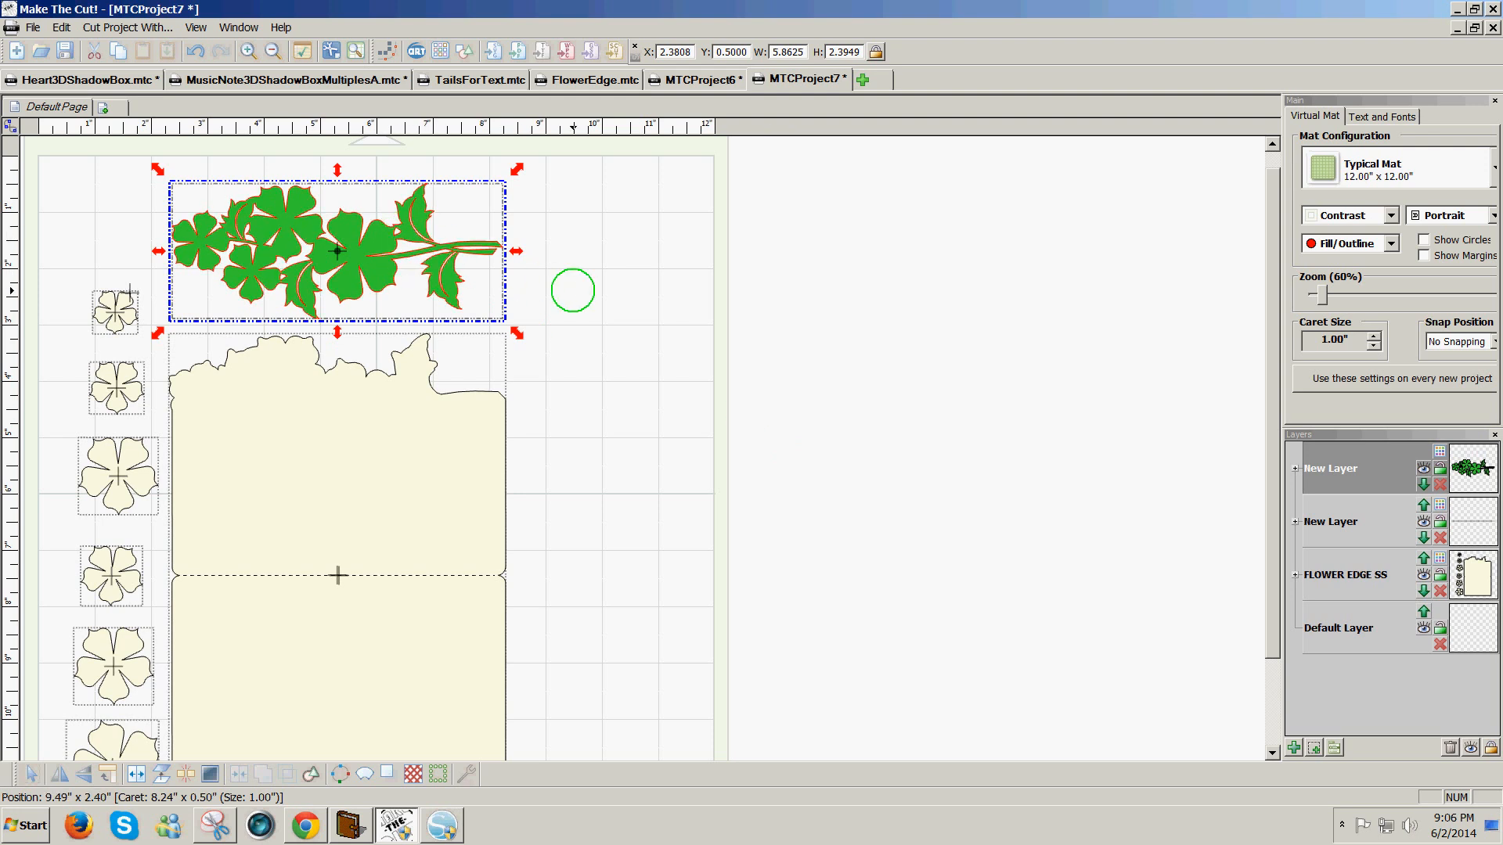
Reselect the spray area and bring up the Fuse n' Weld settings again
drag(572, 290, 833, 341)
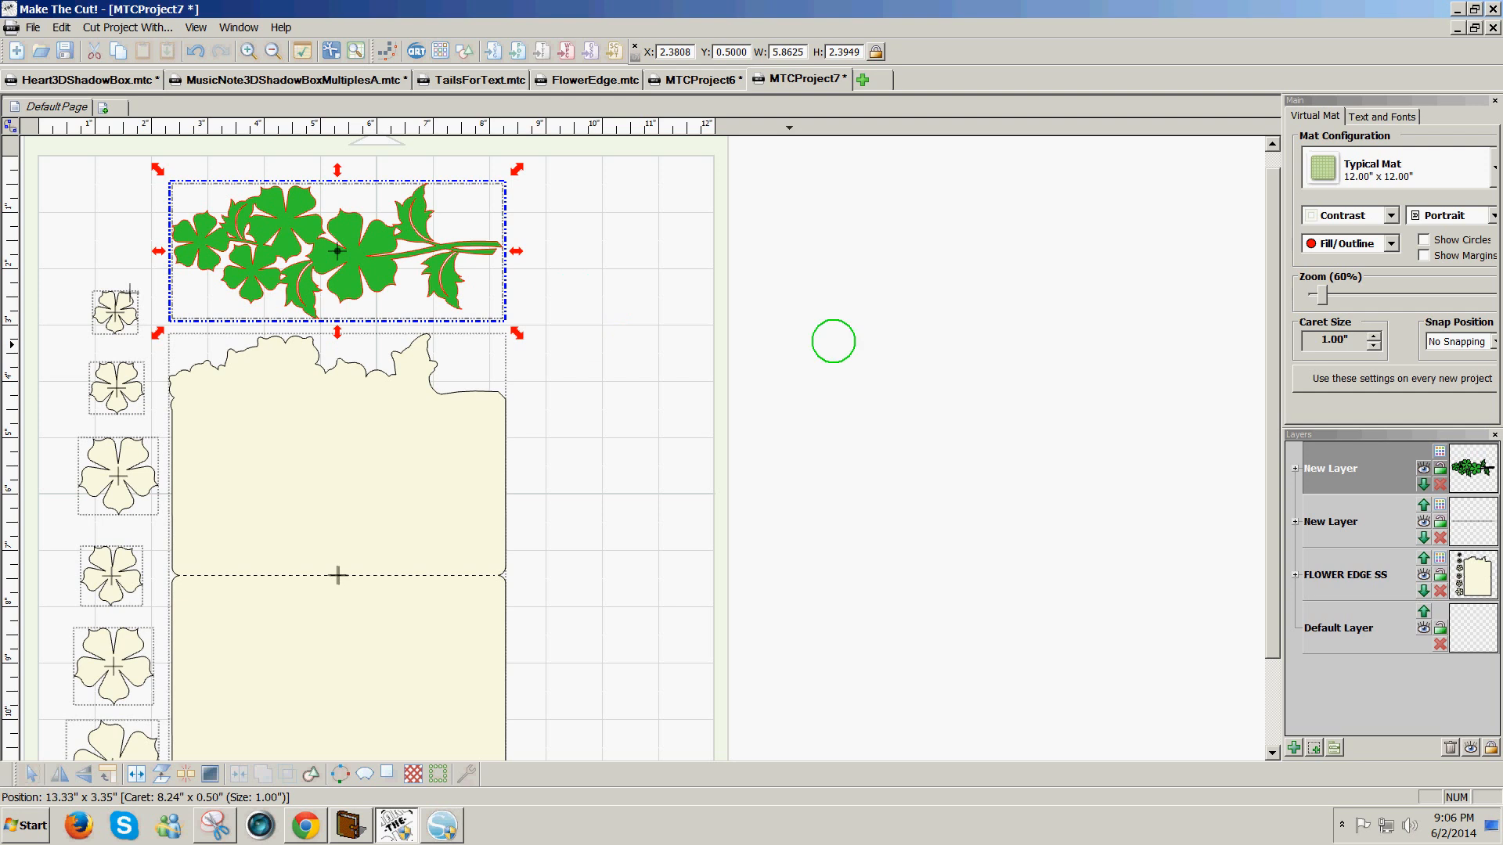
scroll(down, 3)
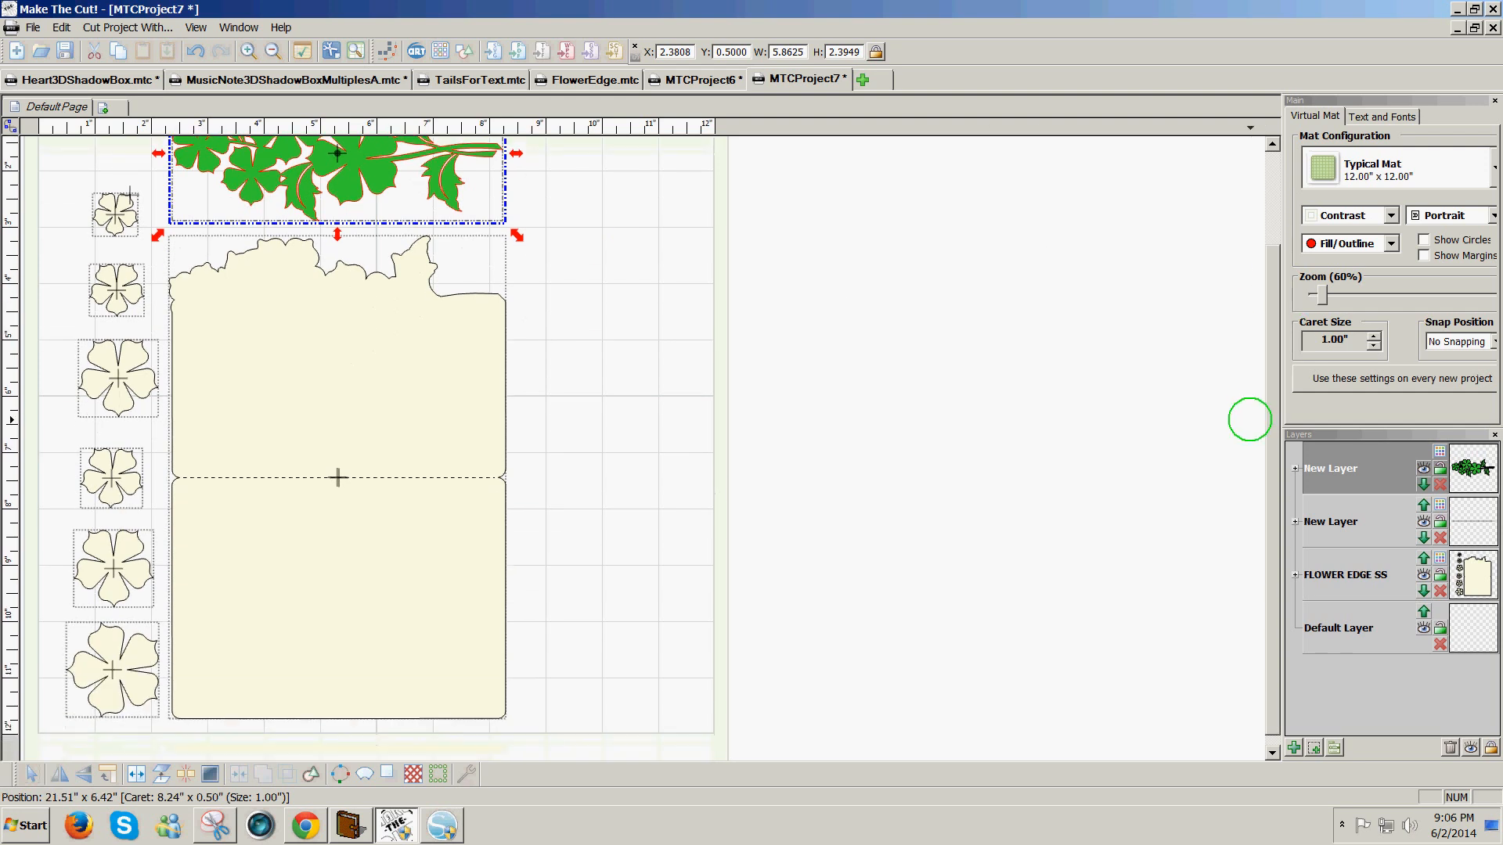
mouse_move(237, 774)
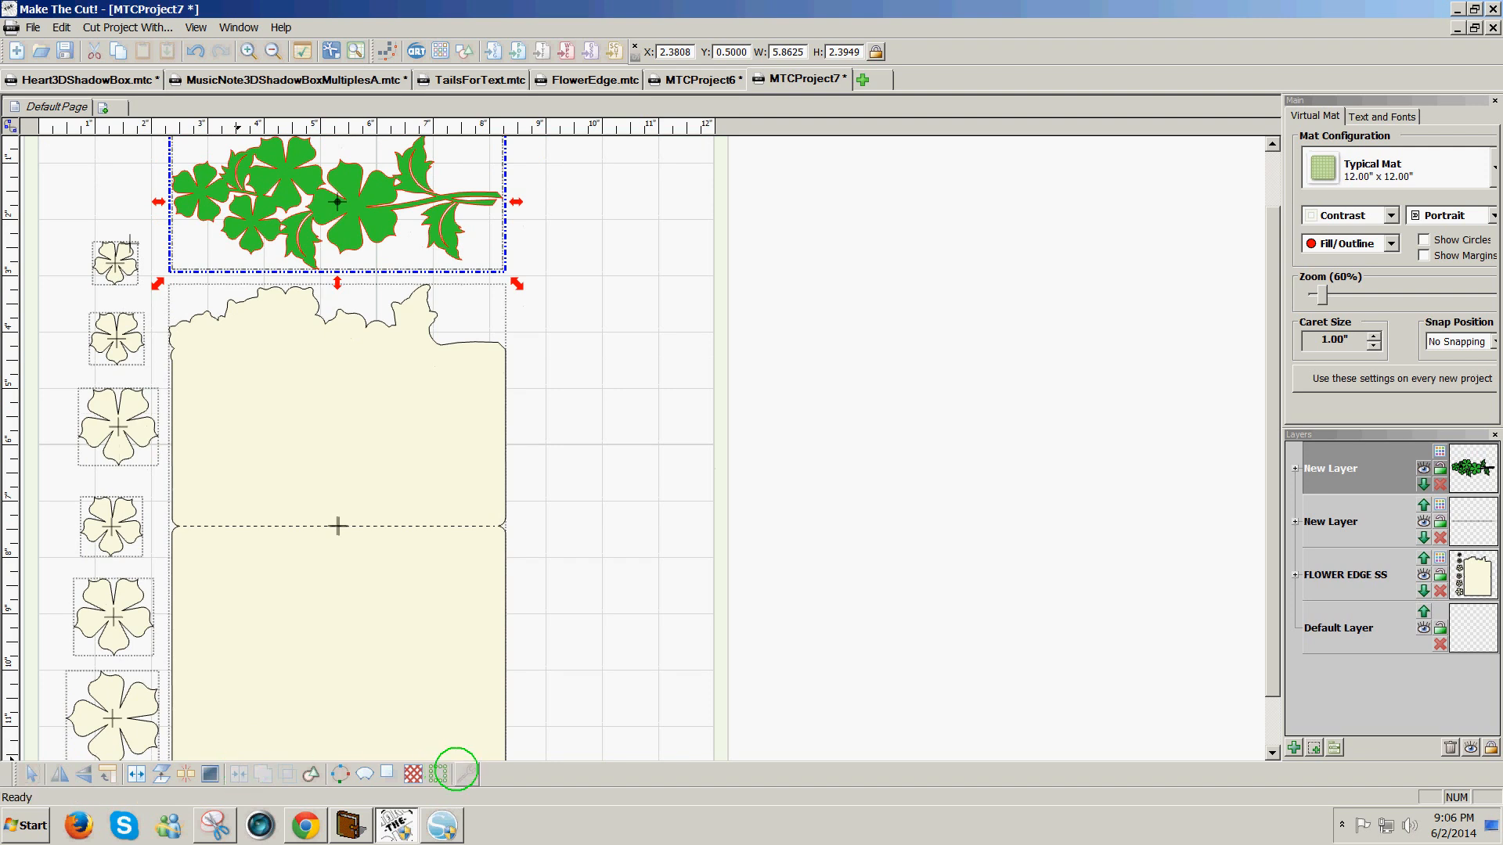
mouse_move(462, 774)
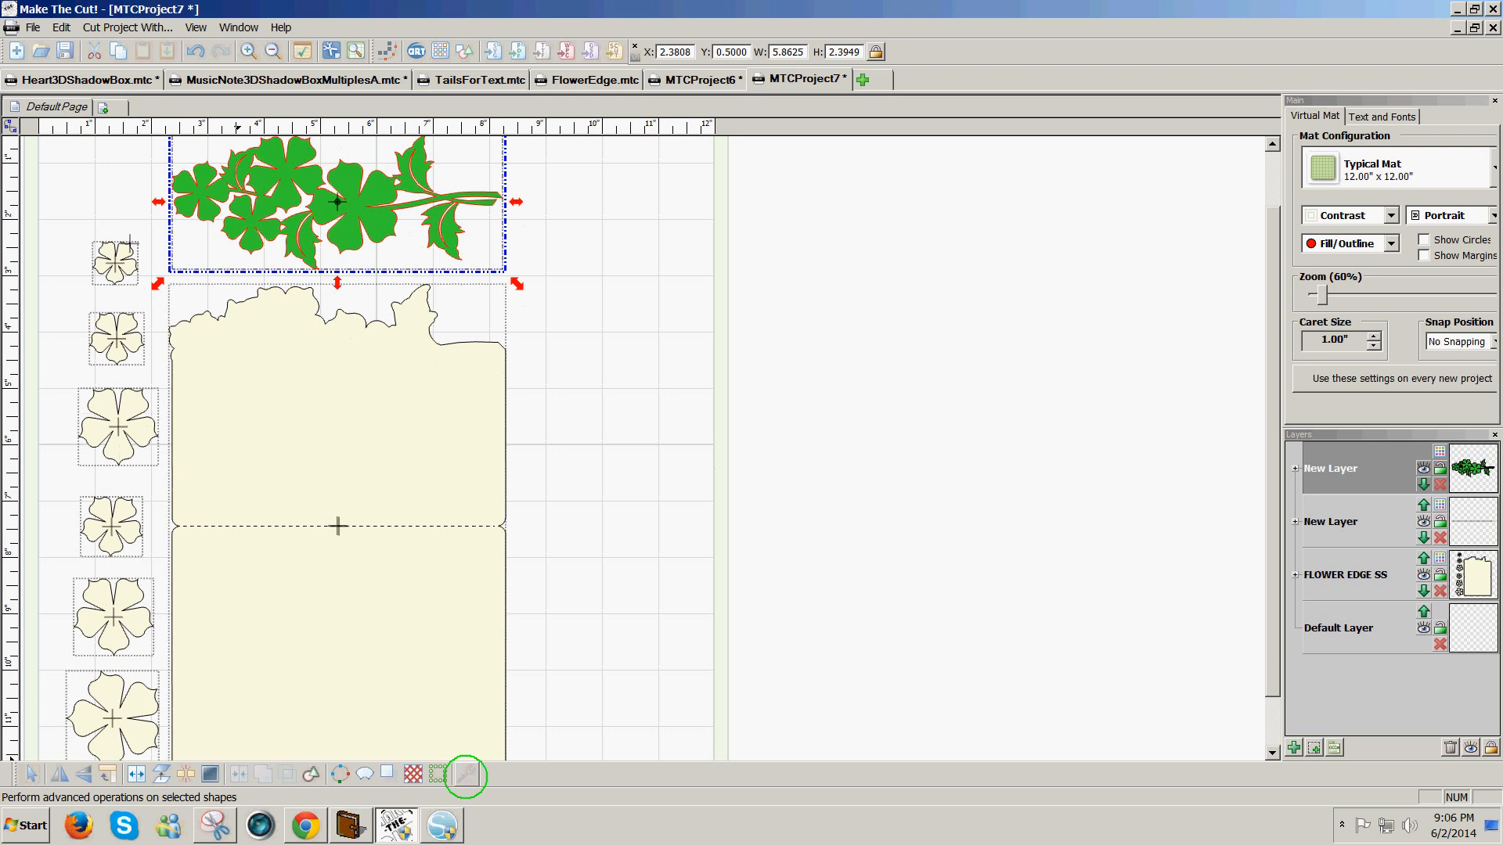
click(462, 775)
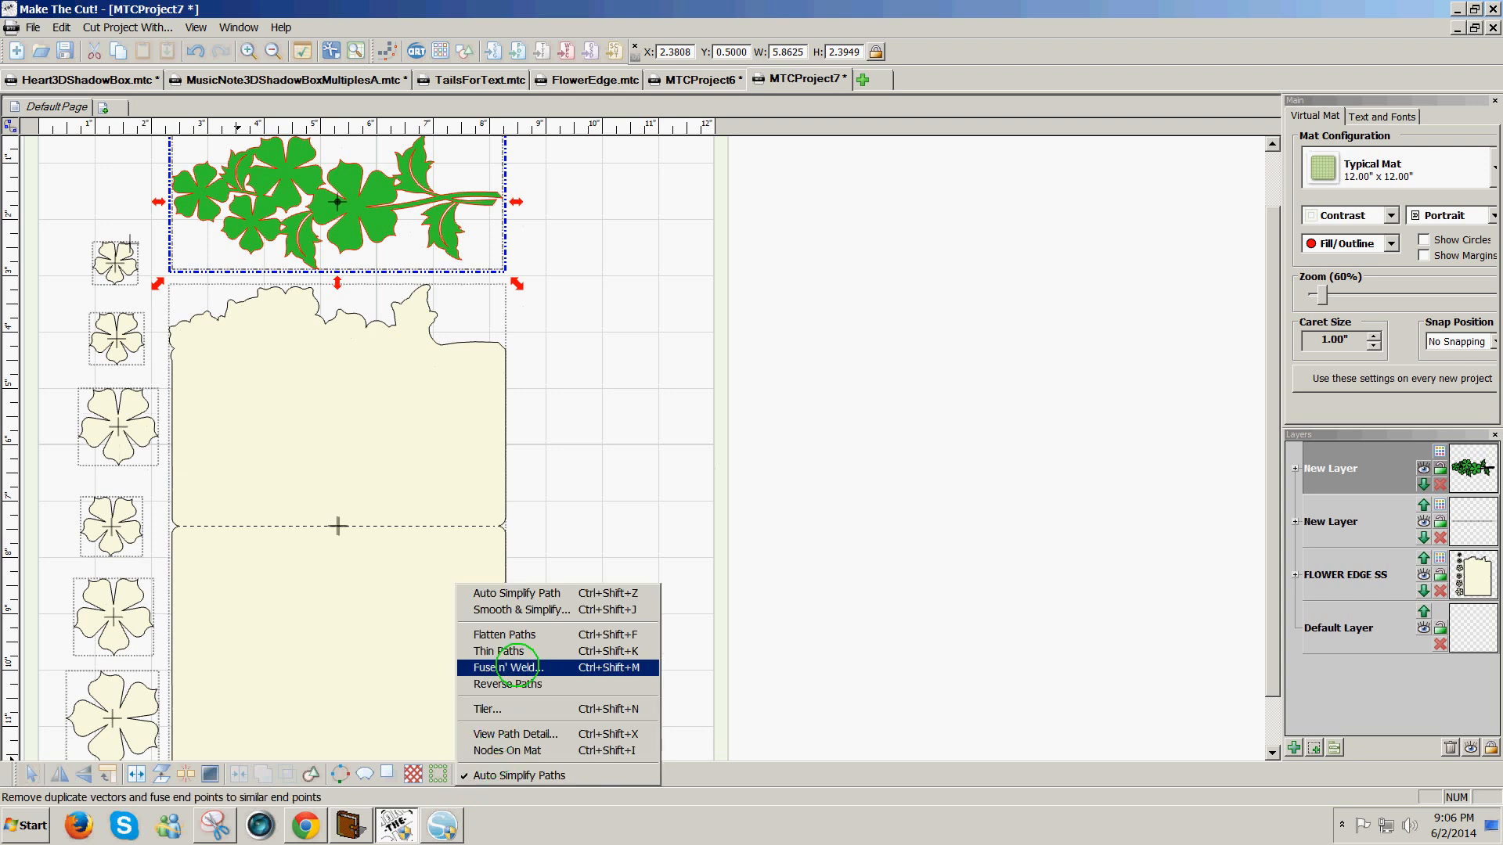
click(499, 668)
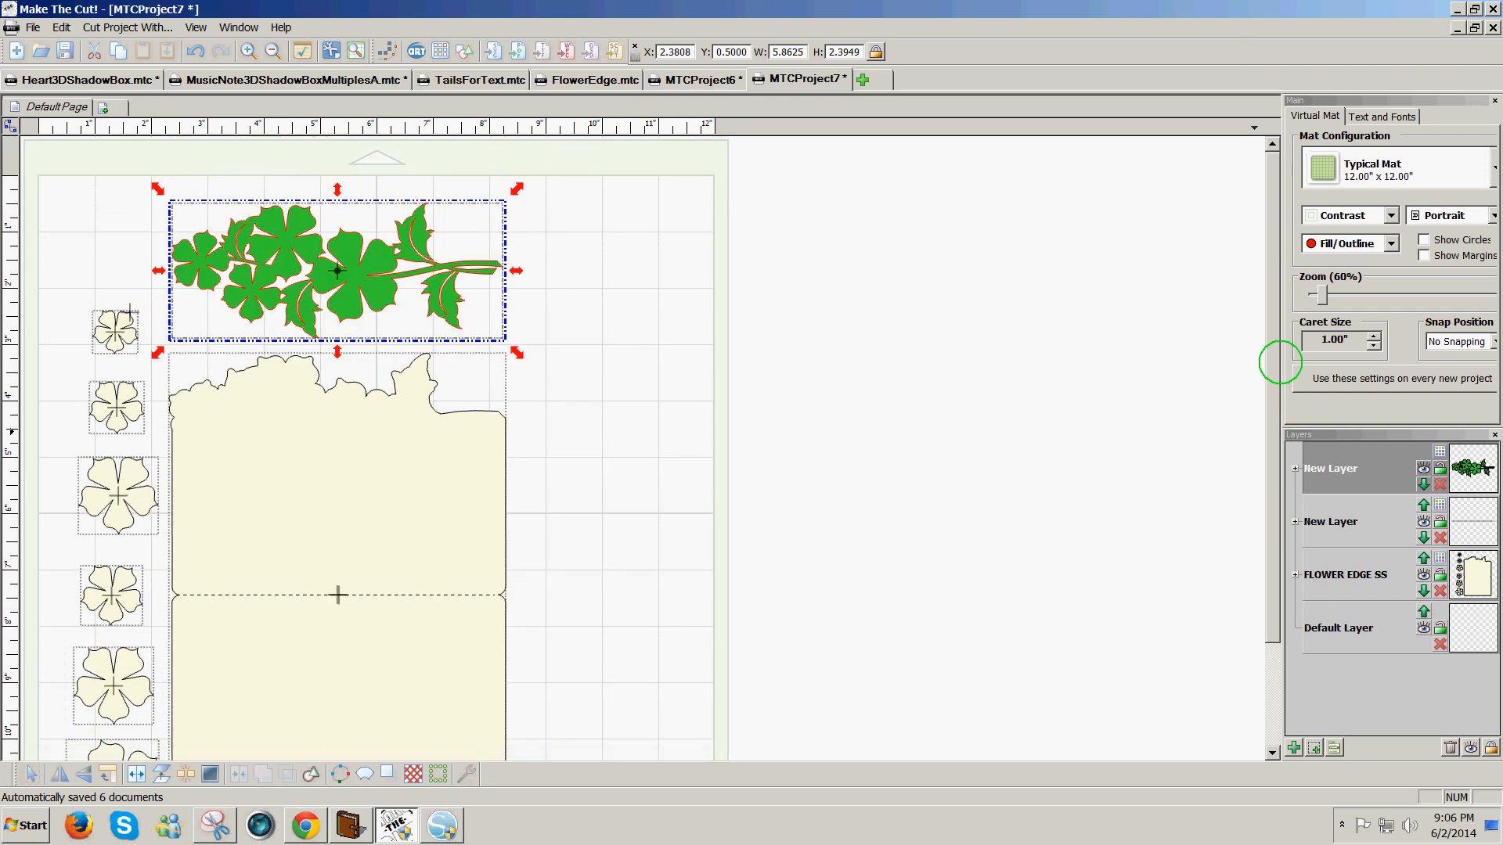
mouse_move(383, 205)
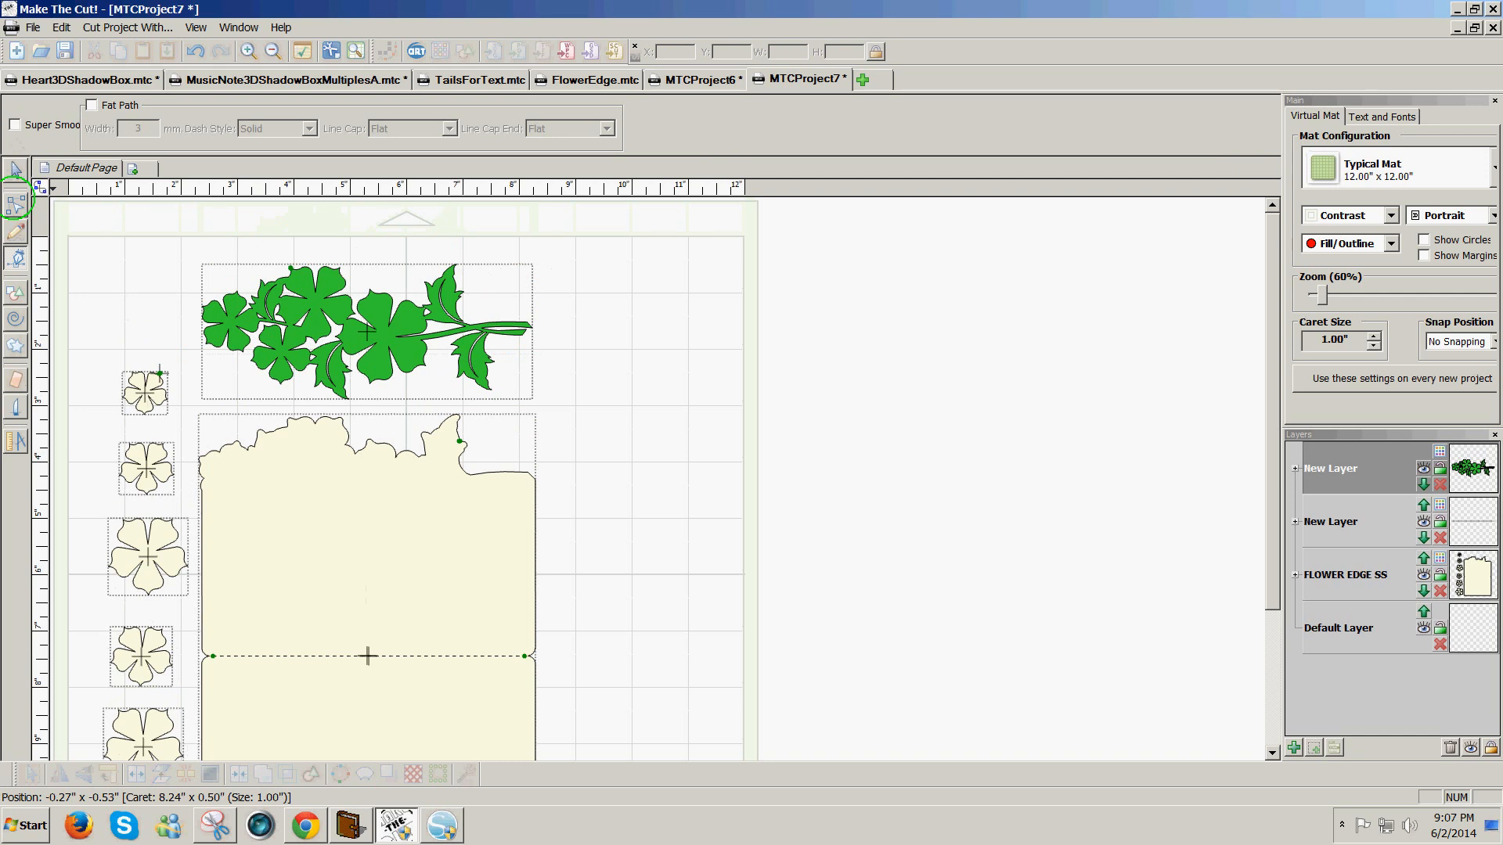
mouse_move(294, 435)
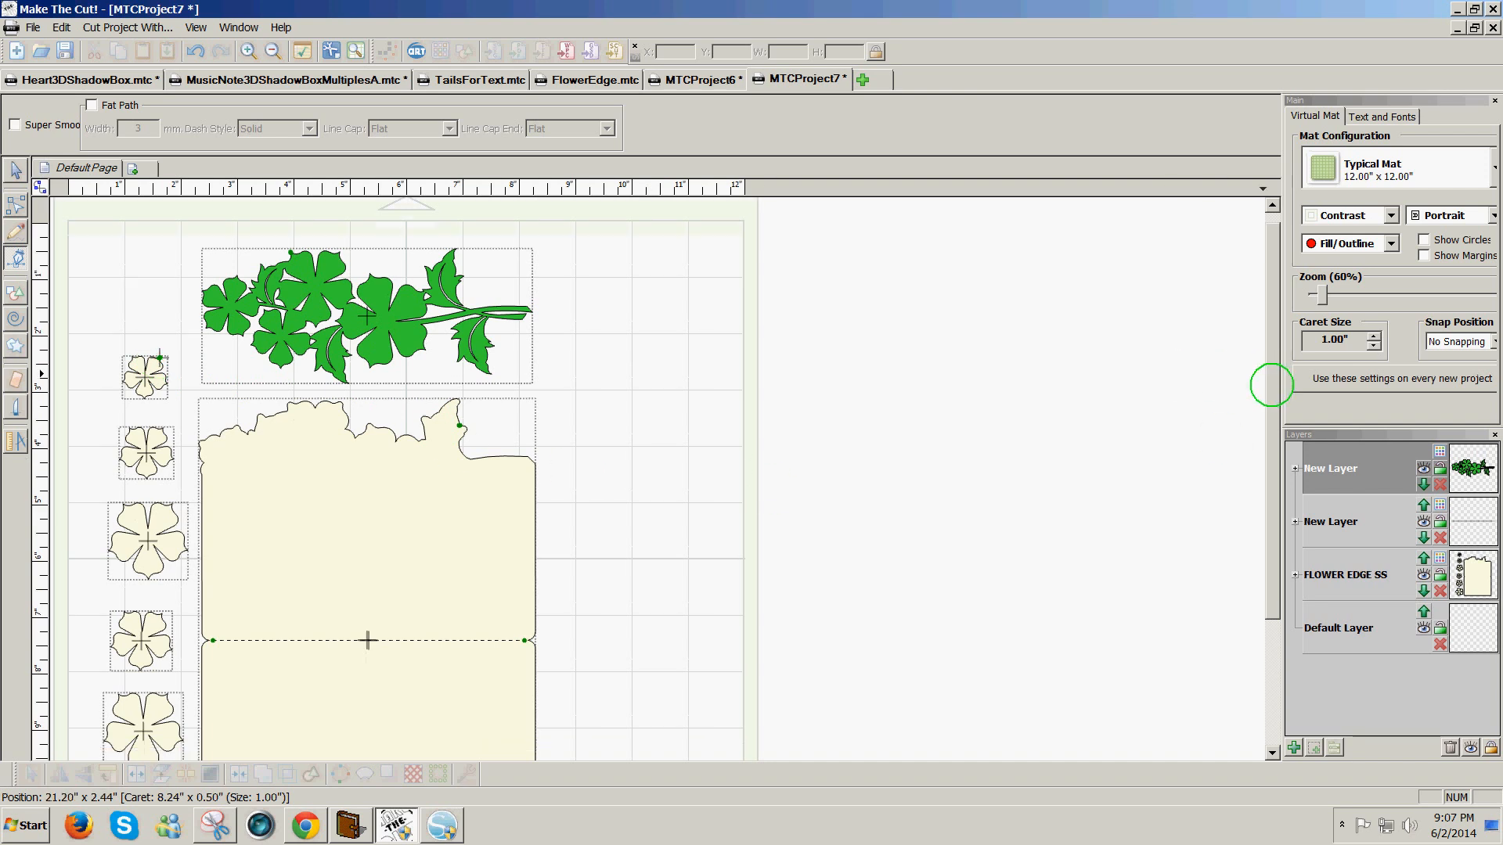
Adjust the card outline's end points at the fold line's left end and top-right notch, then deselect
scroll(down, 3)
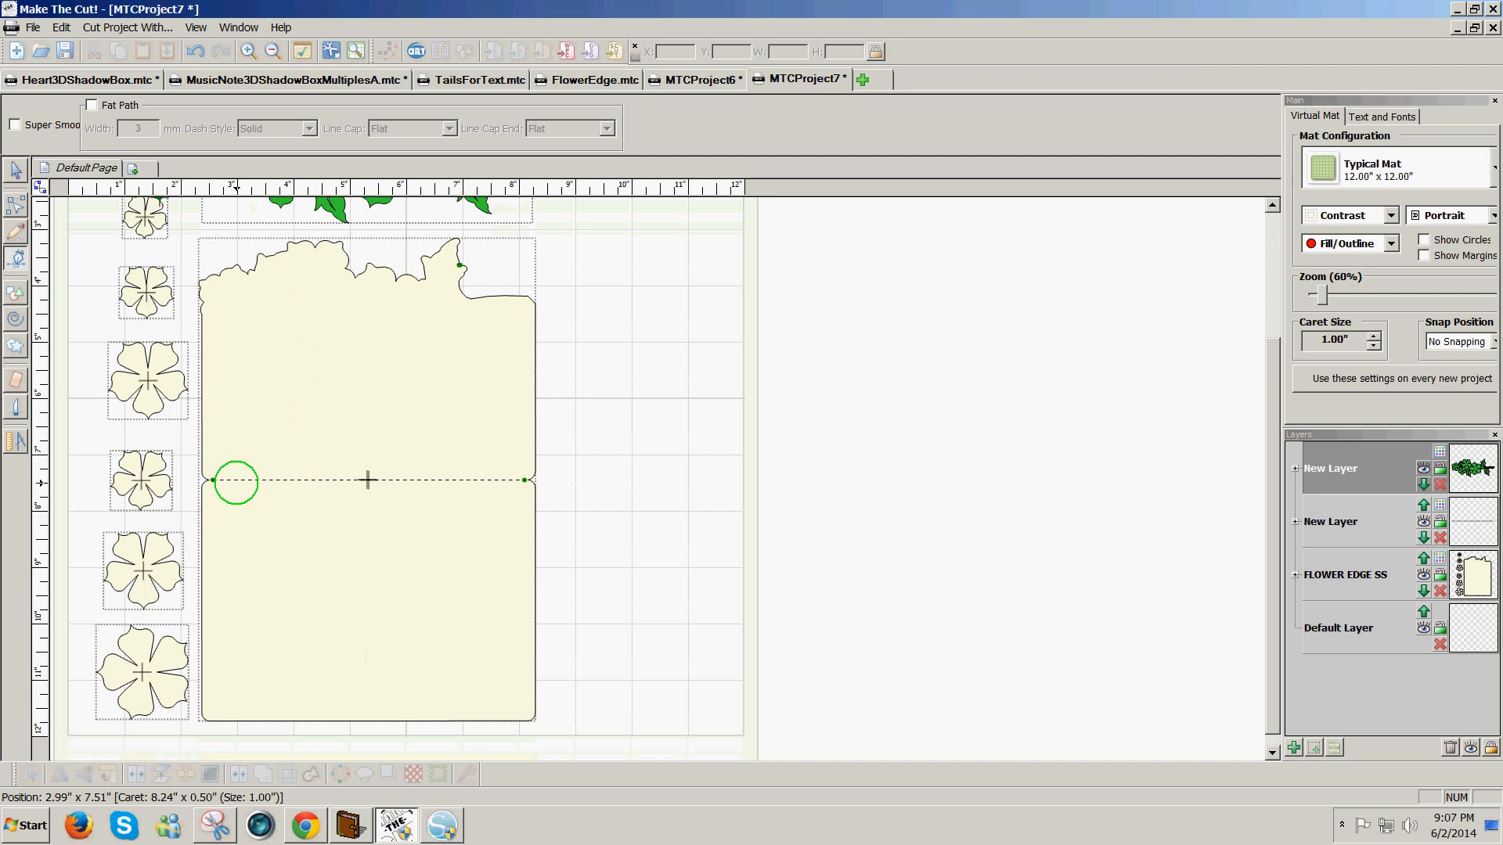
drag(236, 482, 525, 479)
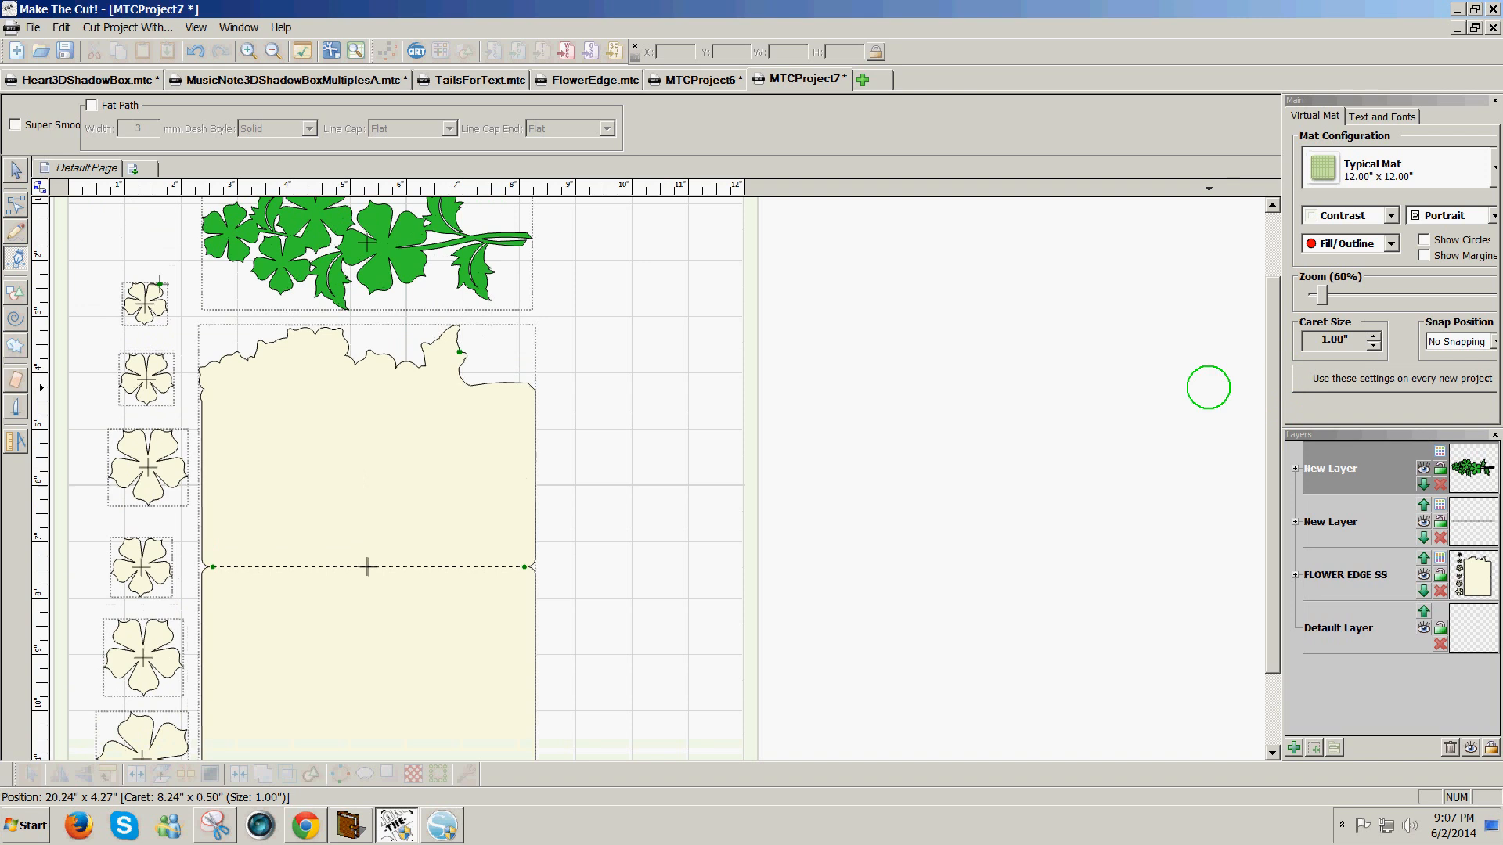
mouse_move(457, 351)
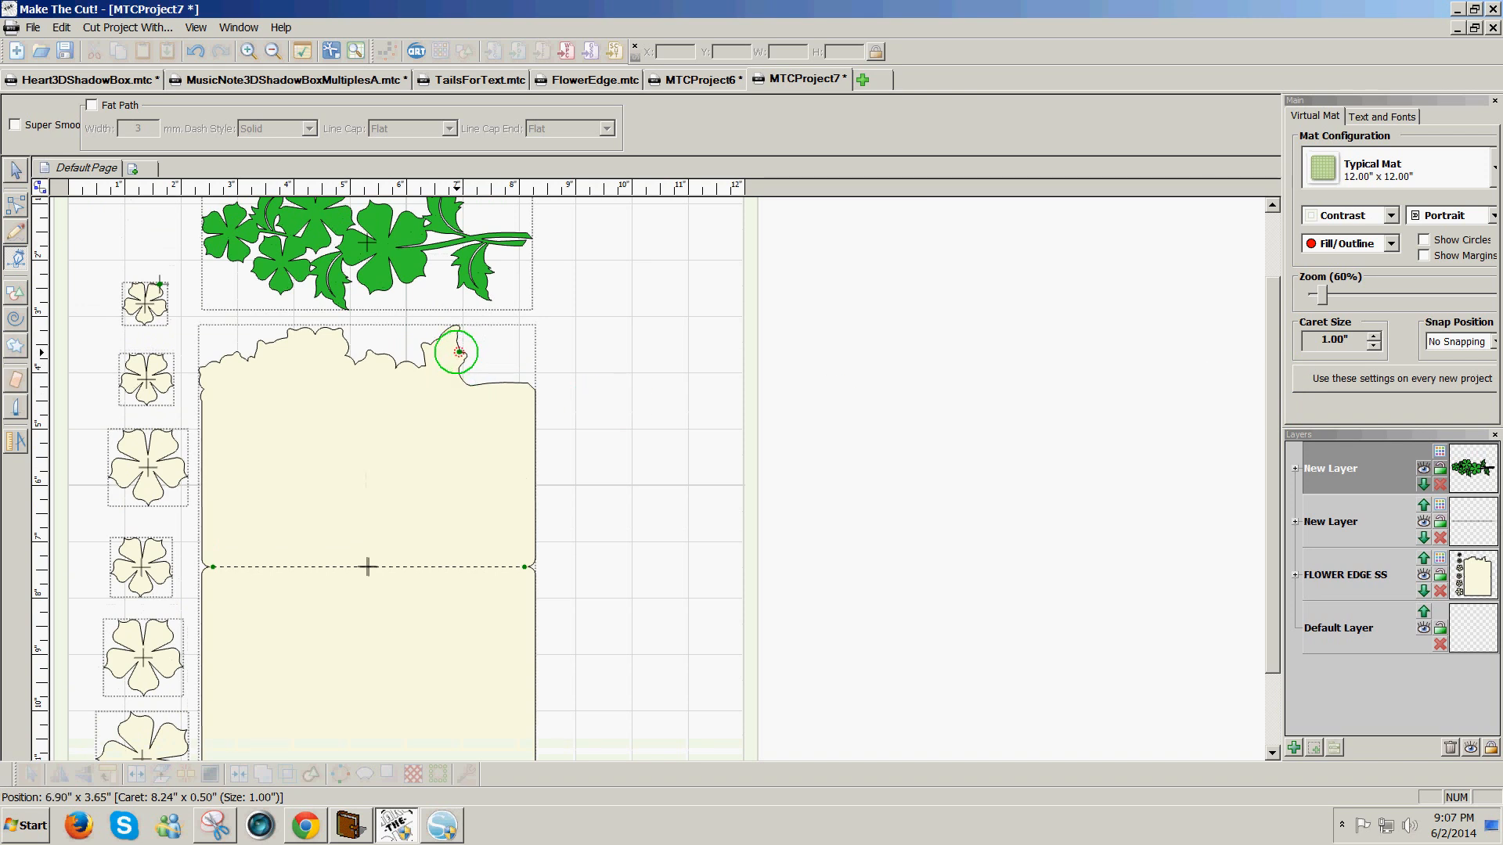
drag(458, 352, 160, 283)
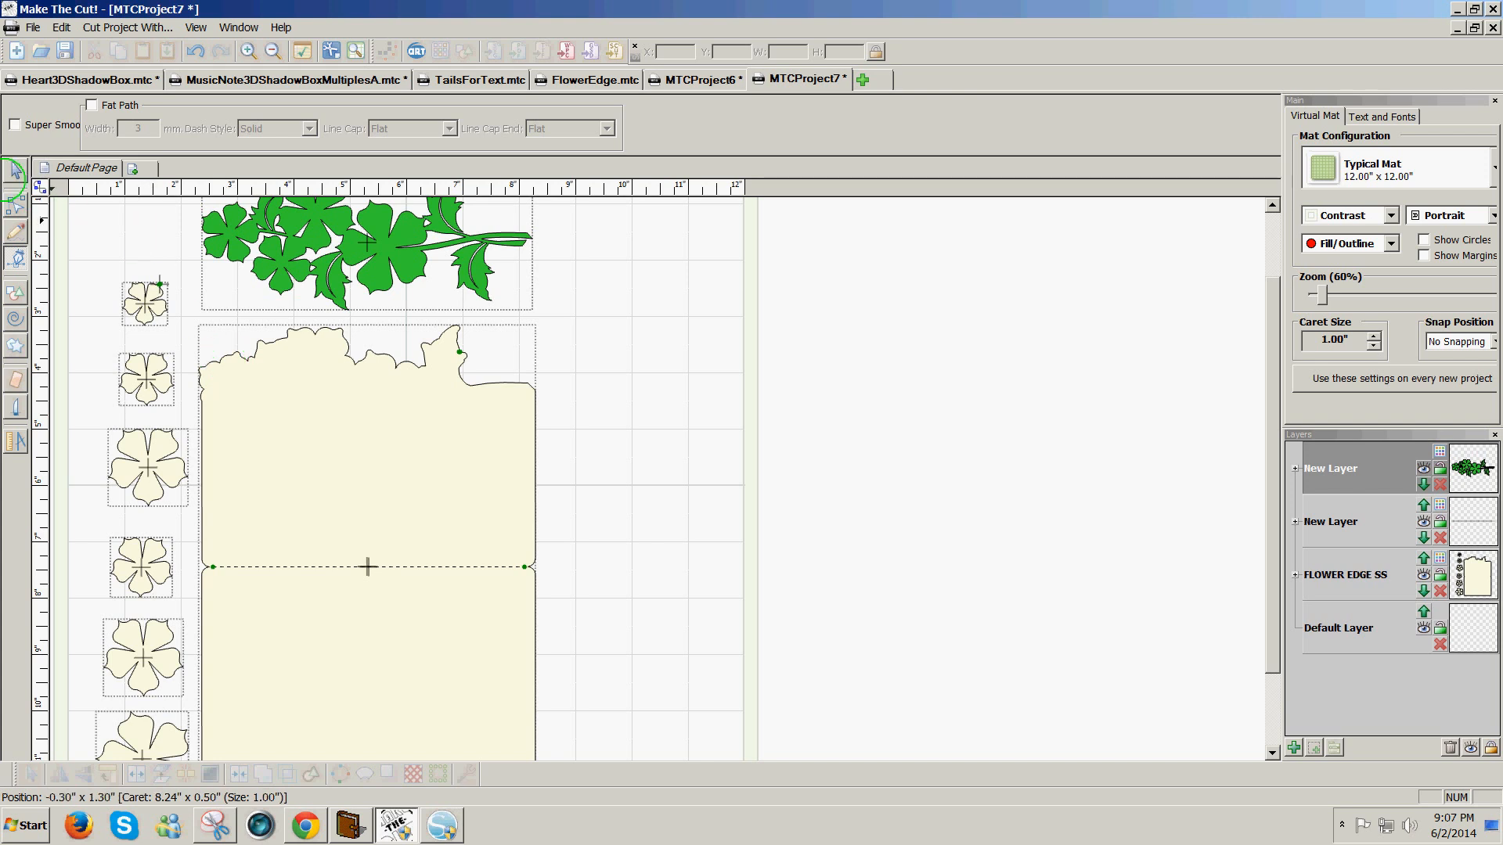
click(15, 169)
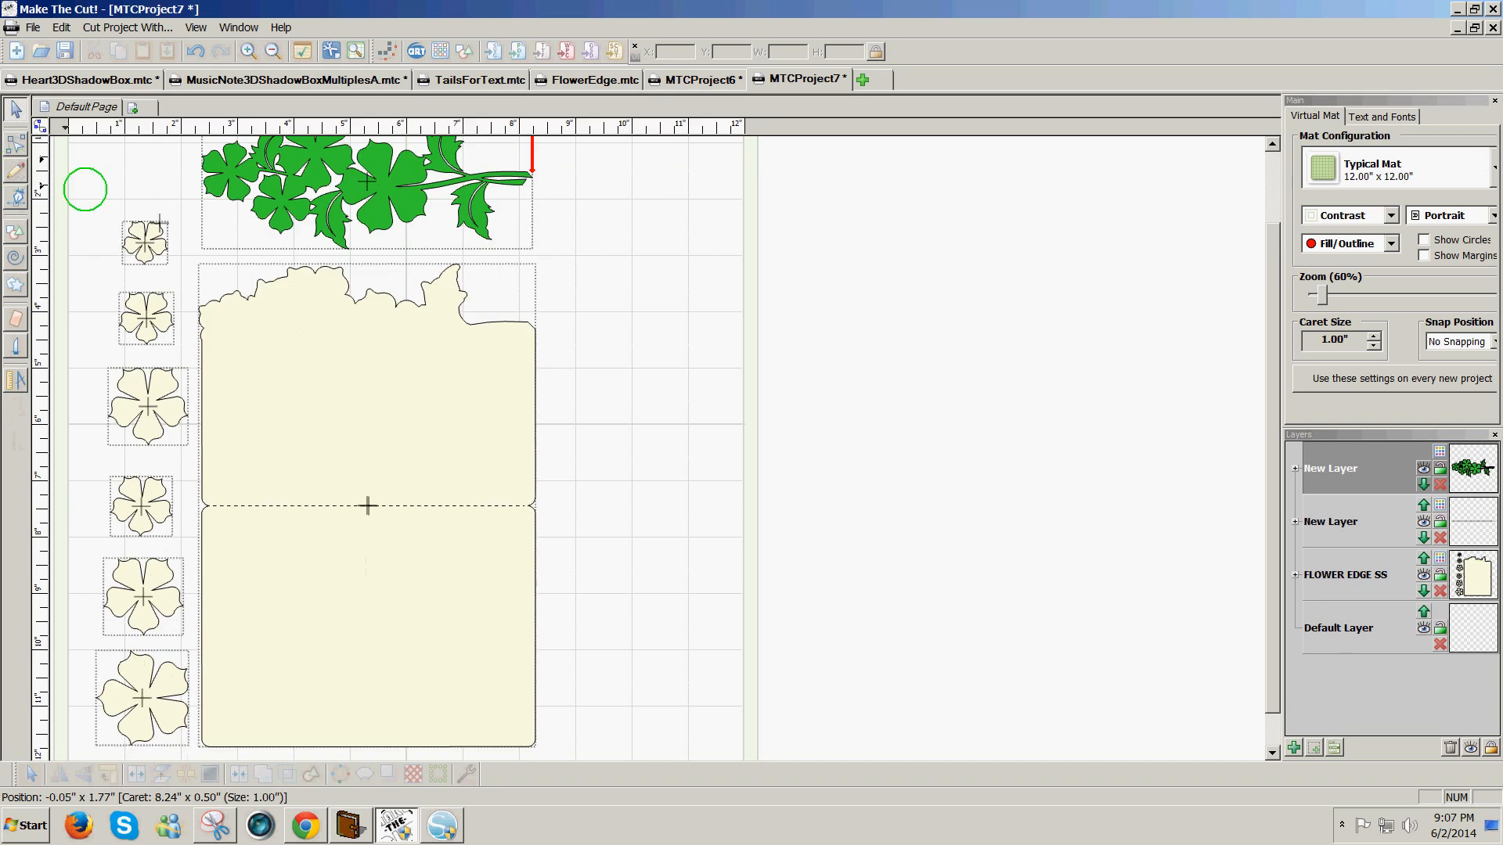
click(147, 243)
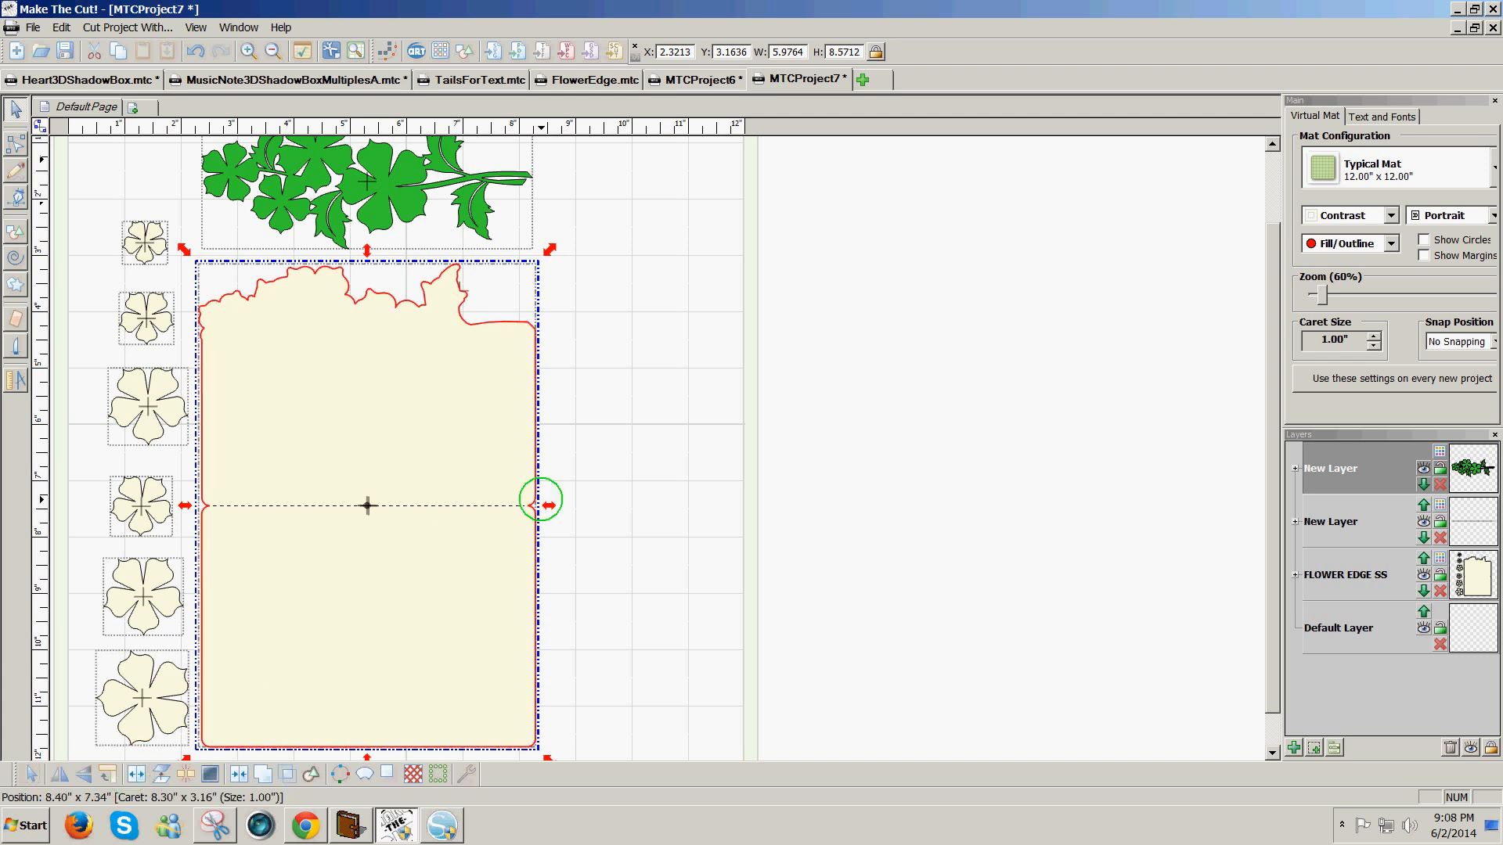
Select only the short stray vertical line at the card's top-right corner
drag(543, 499, 463, 290)
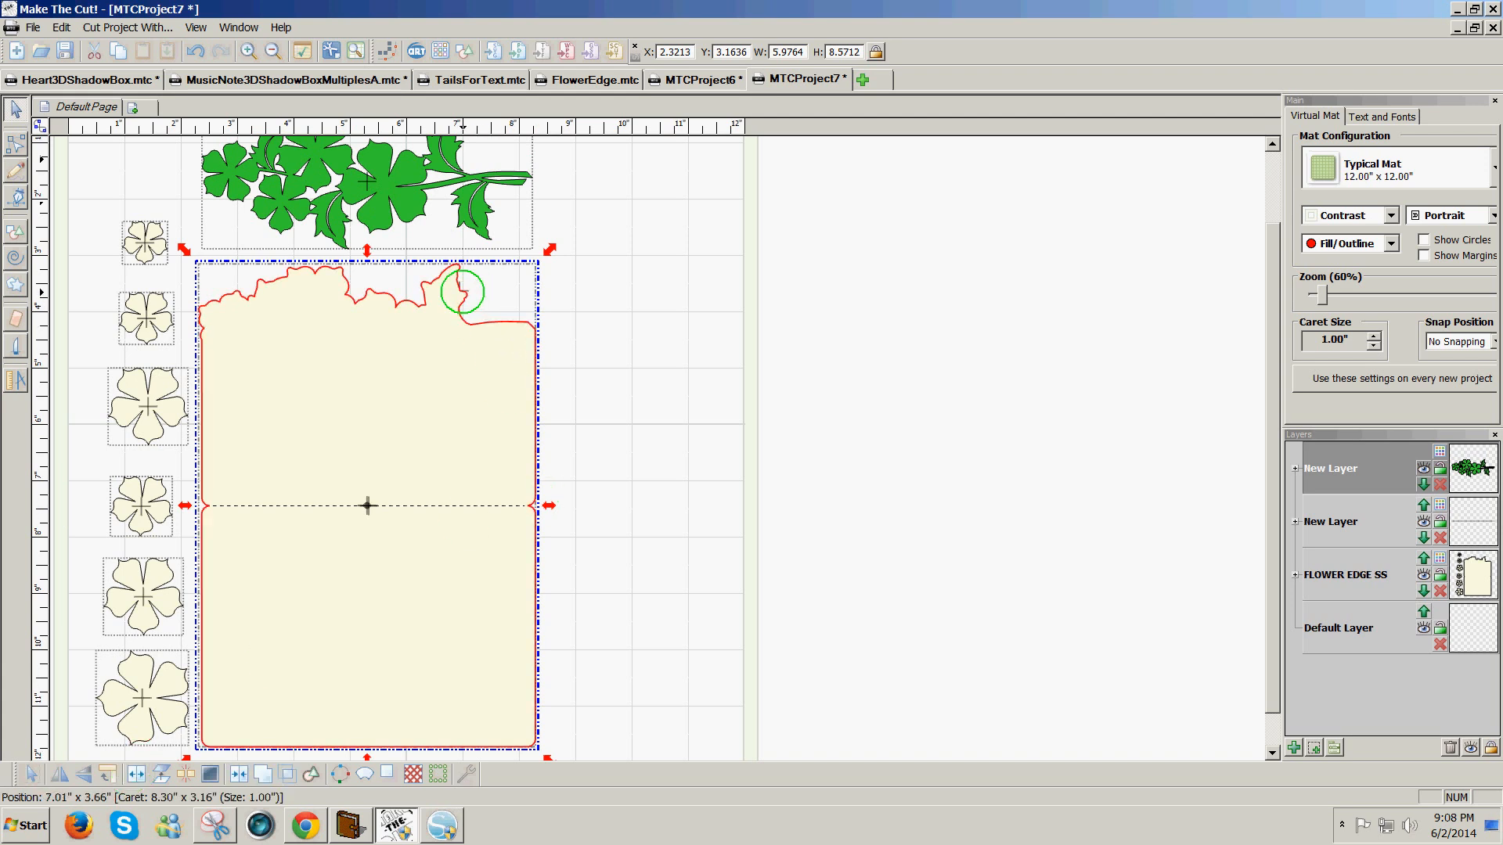
drag(465, 292, 585, 351)
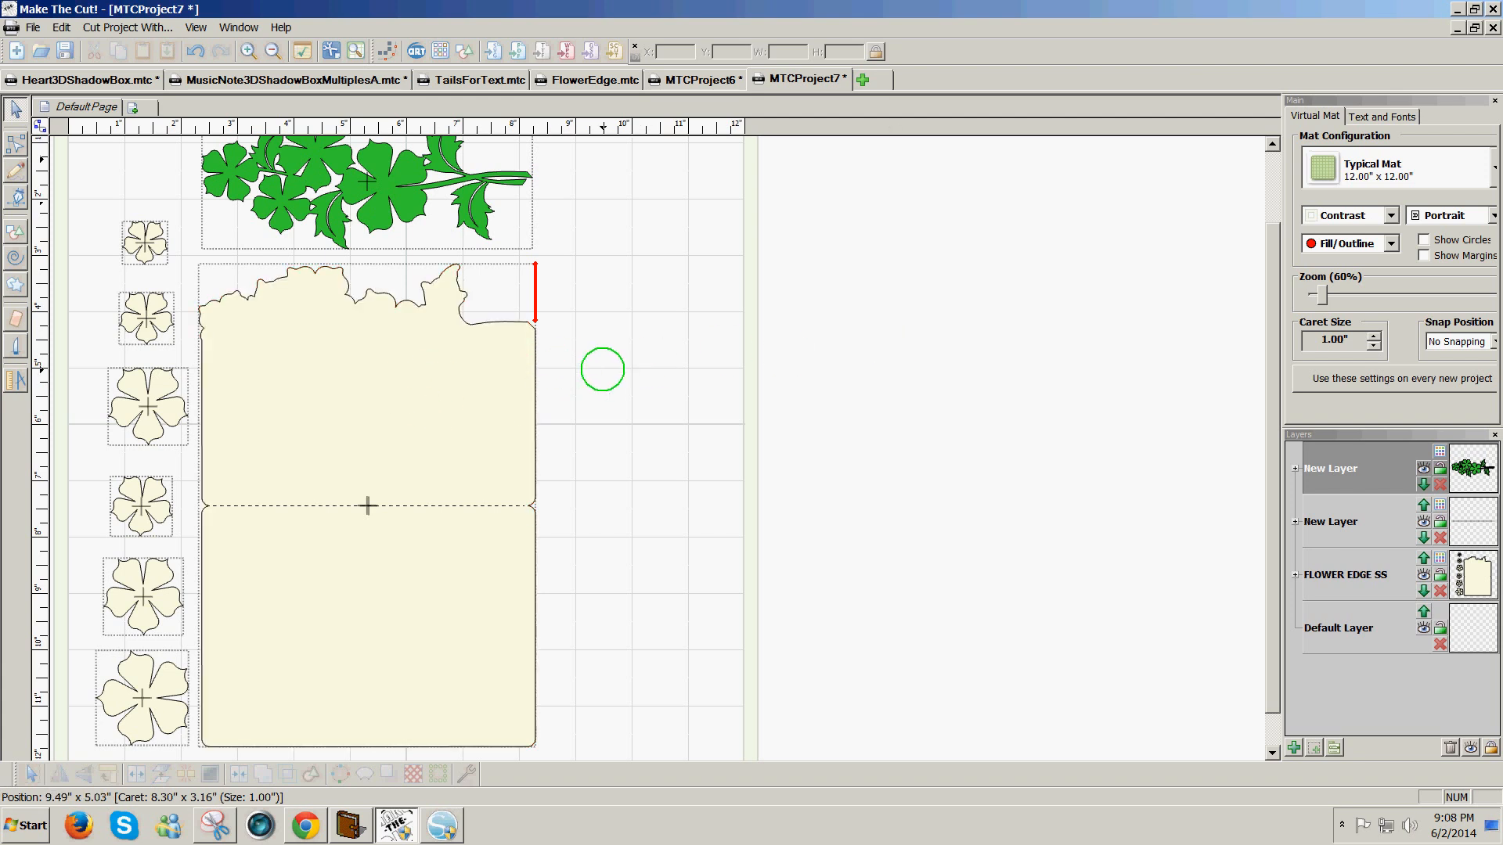
mouse_move(1269, 474)
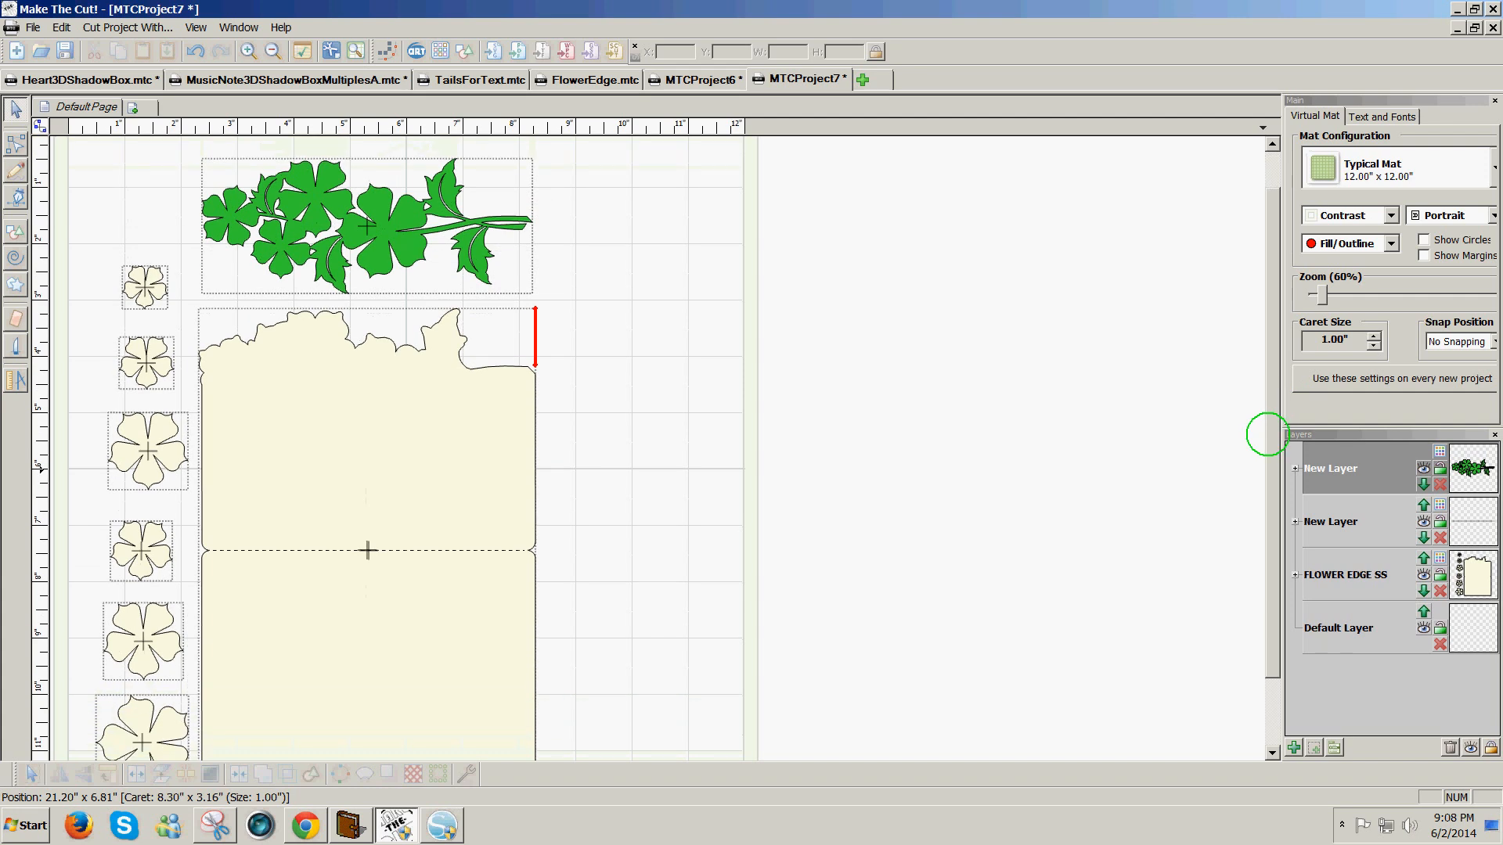
Give the second New Layer a dashed line style: 0.06 in dashes, 0.16 in spaces
scroll(down, 3)
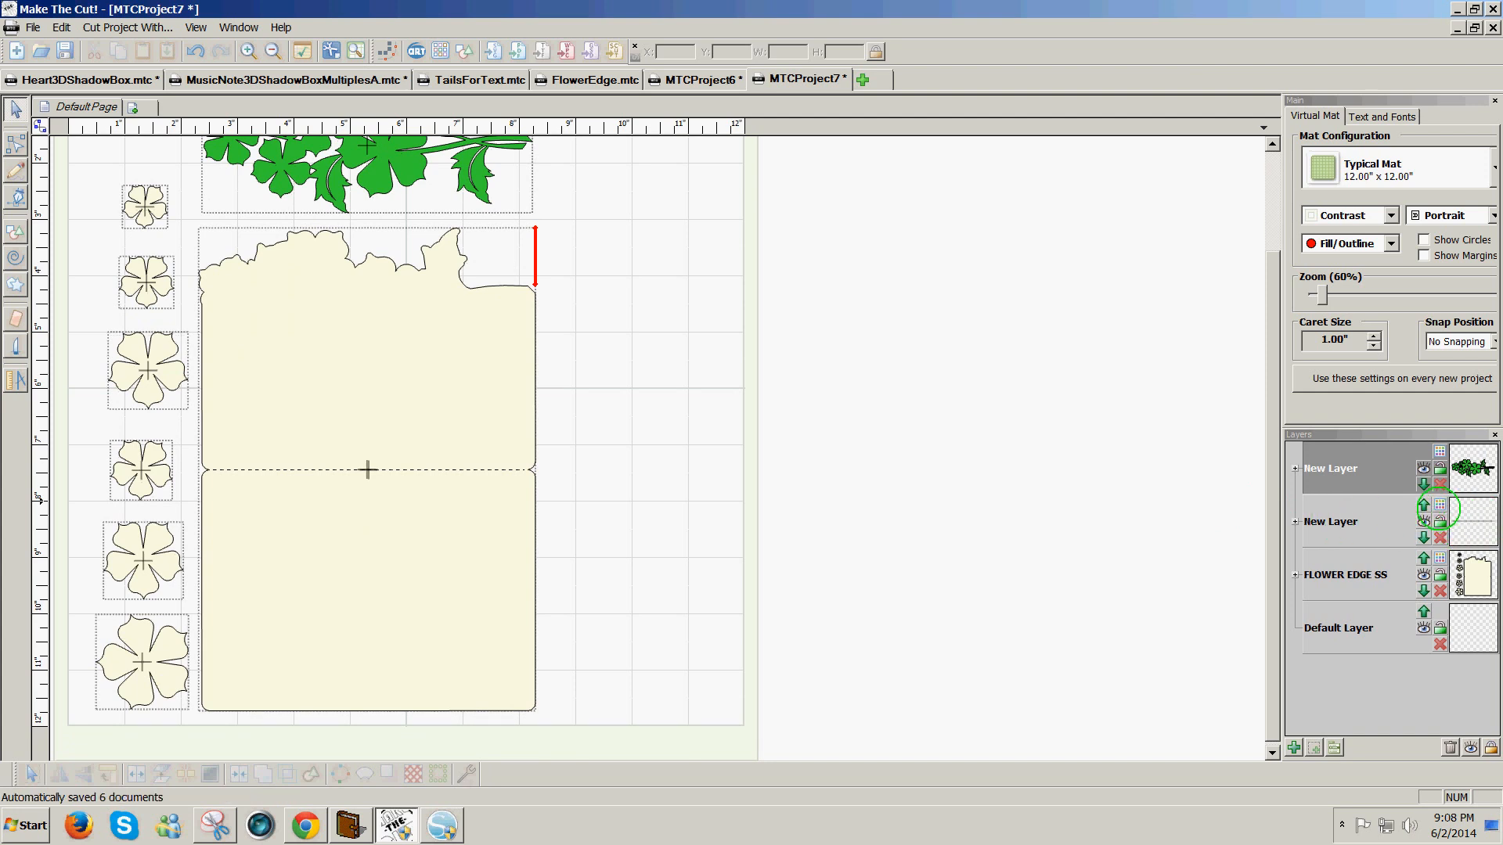
click(1439, 505)
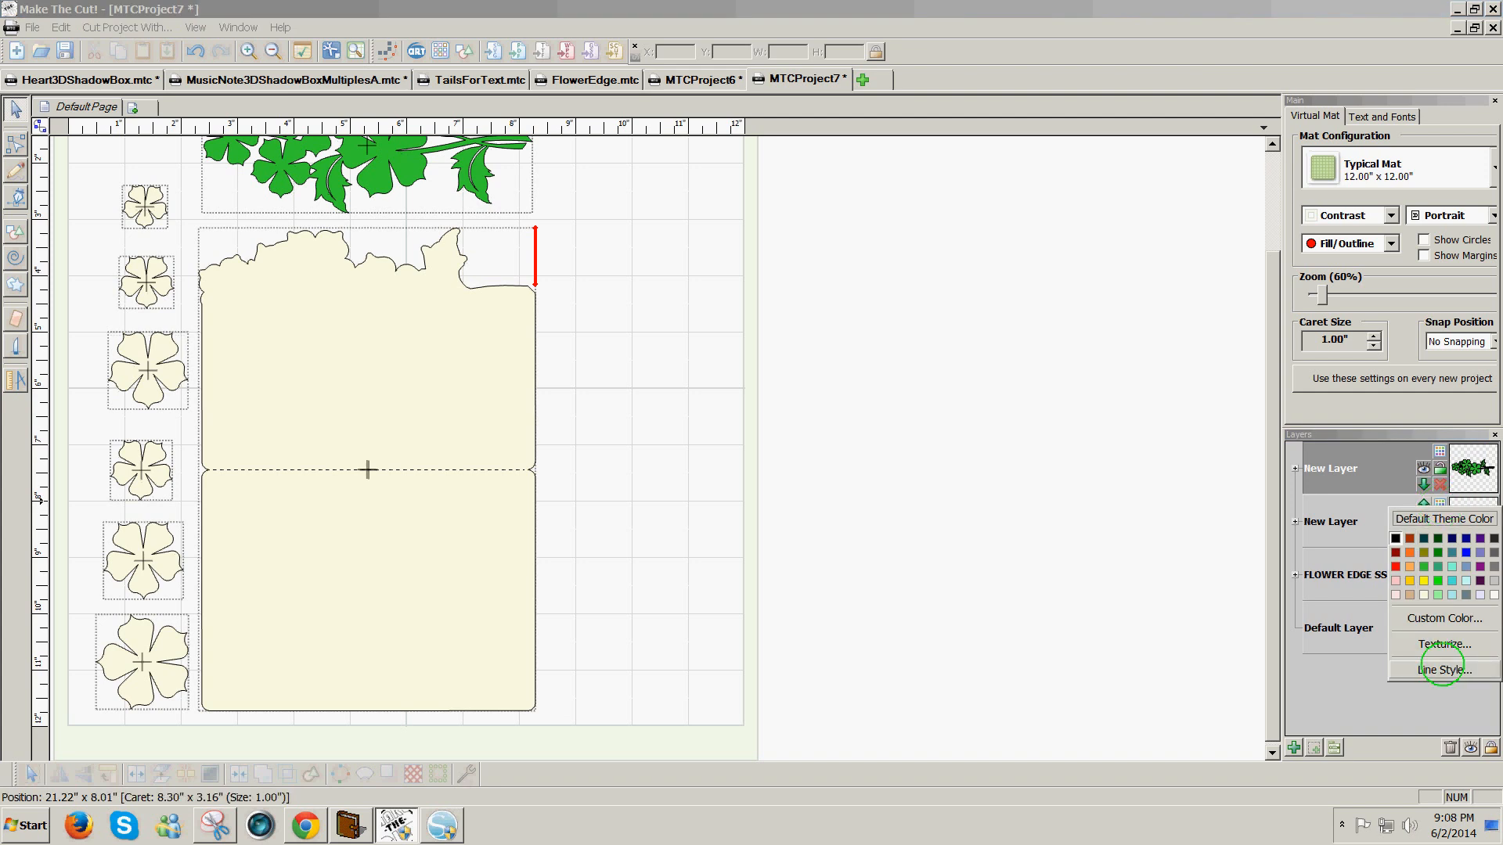
click(1442, 669)
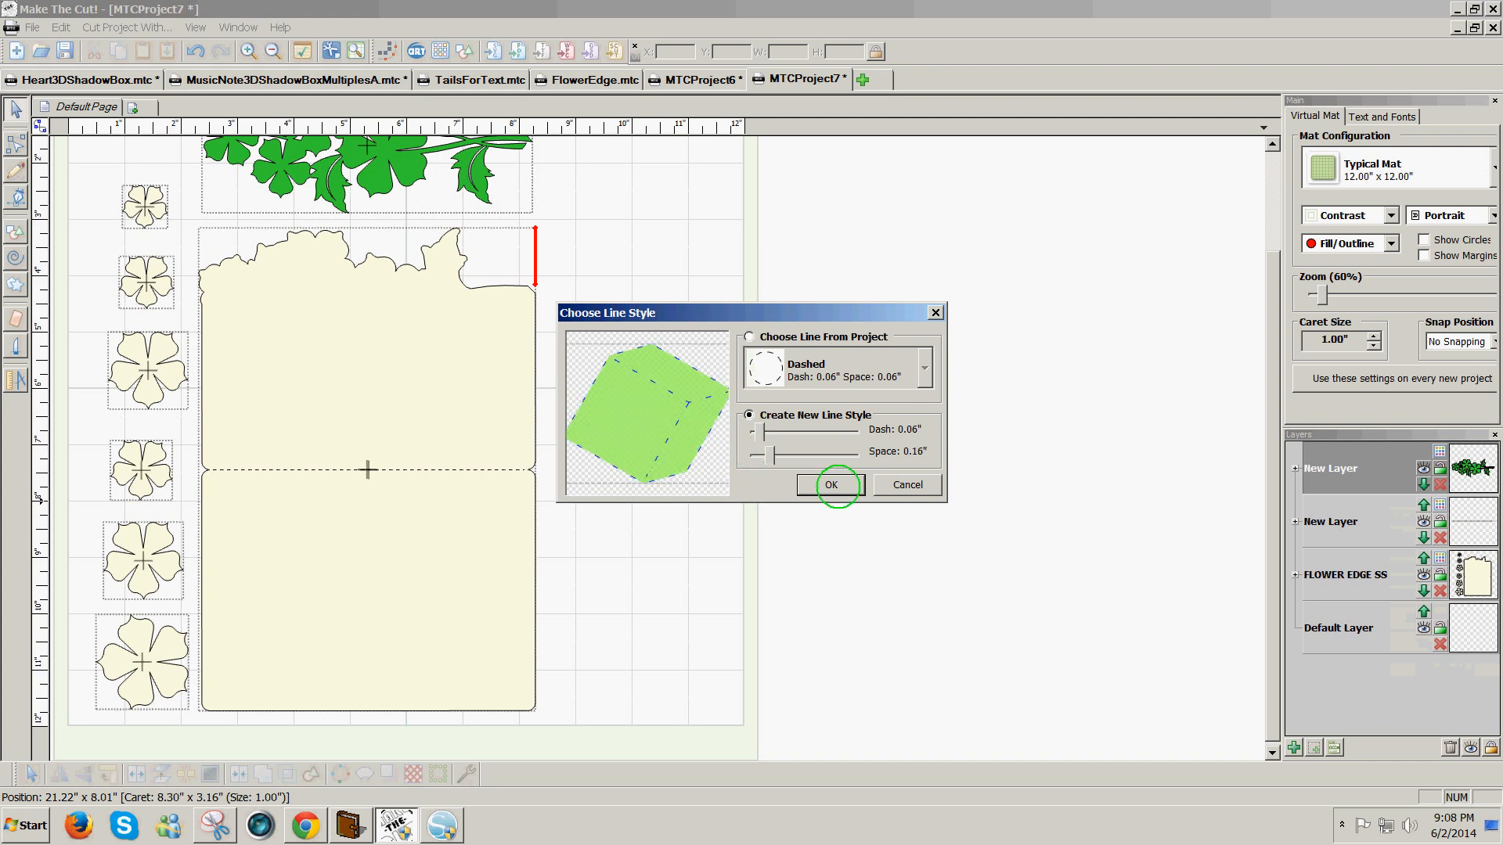
click(831, 484)
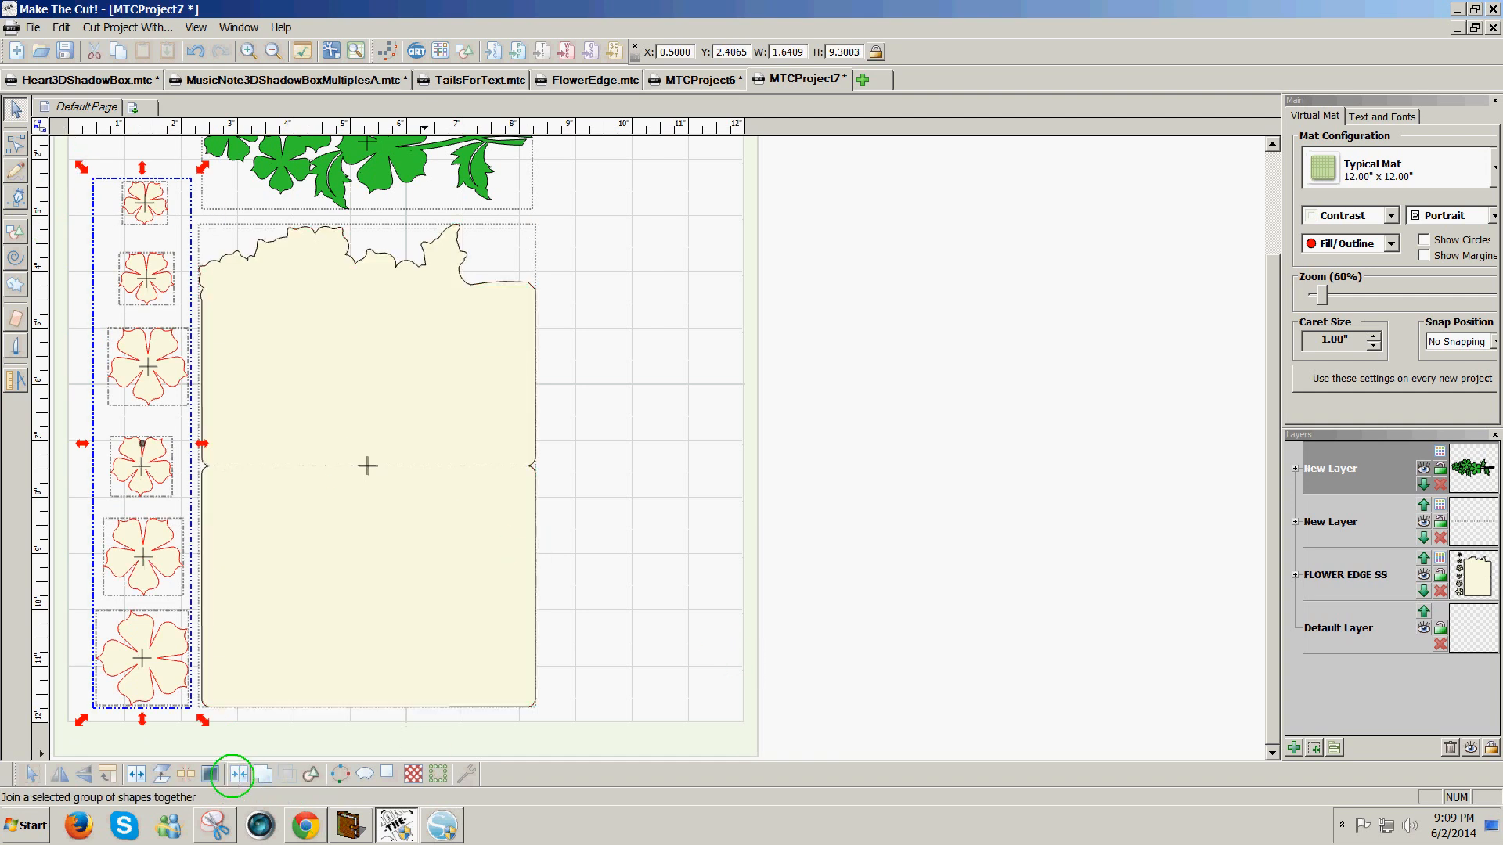
Join the six cream flowers into one shape and move them onto a new layer
click(237, 774)
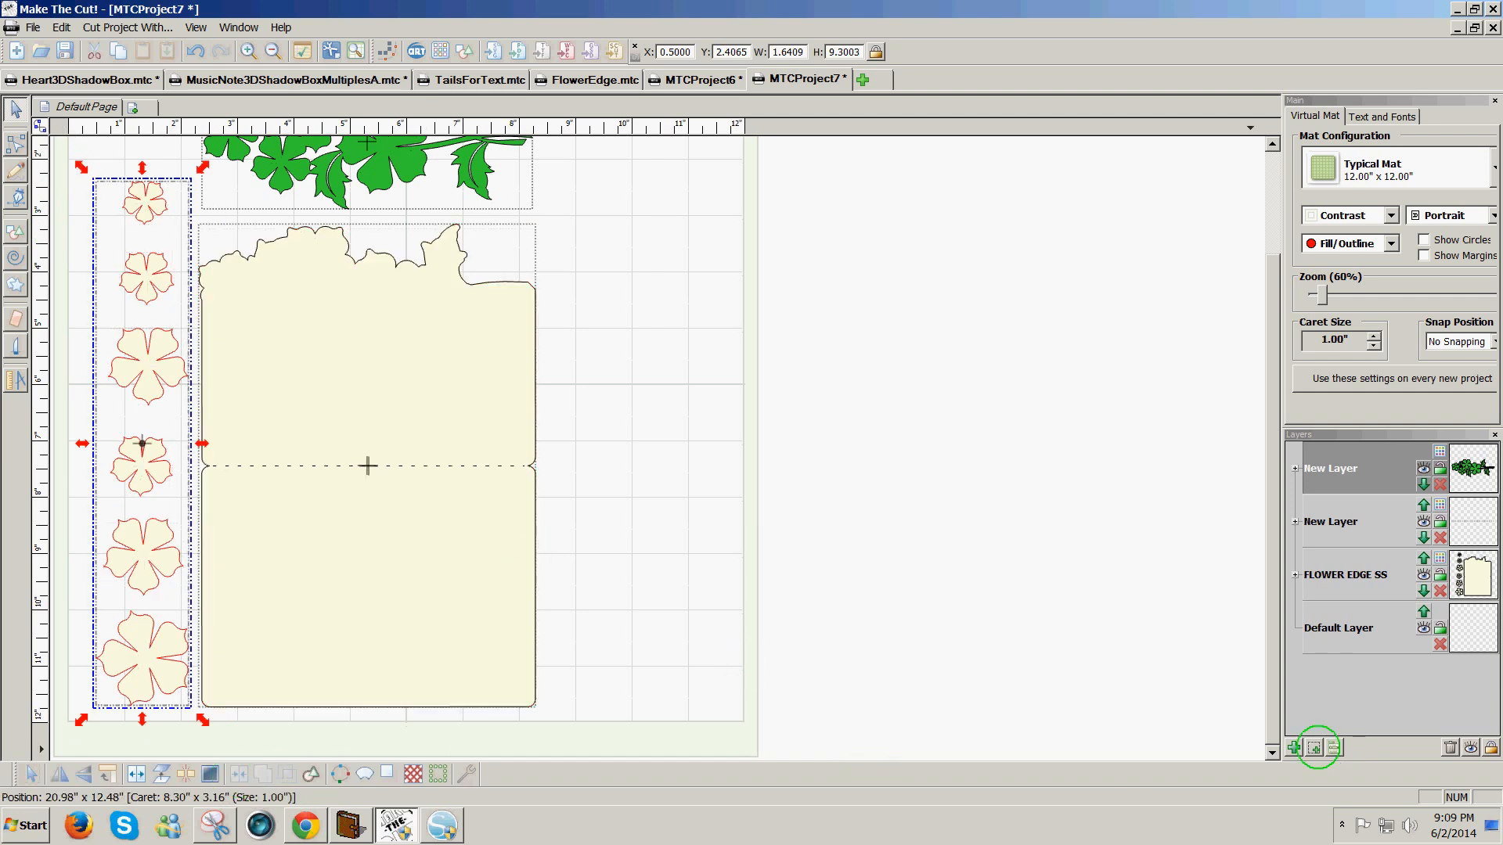
click(1313, 748)
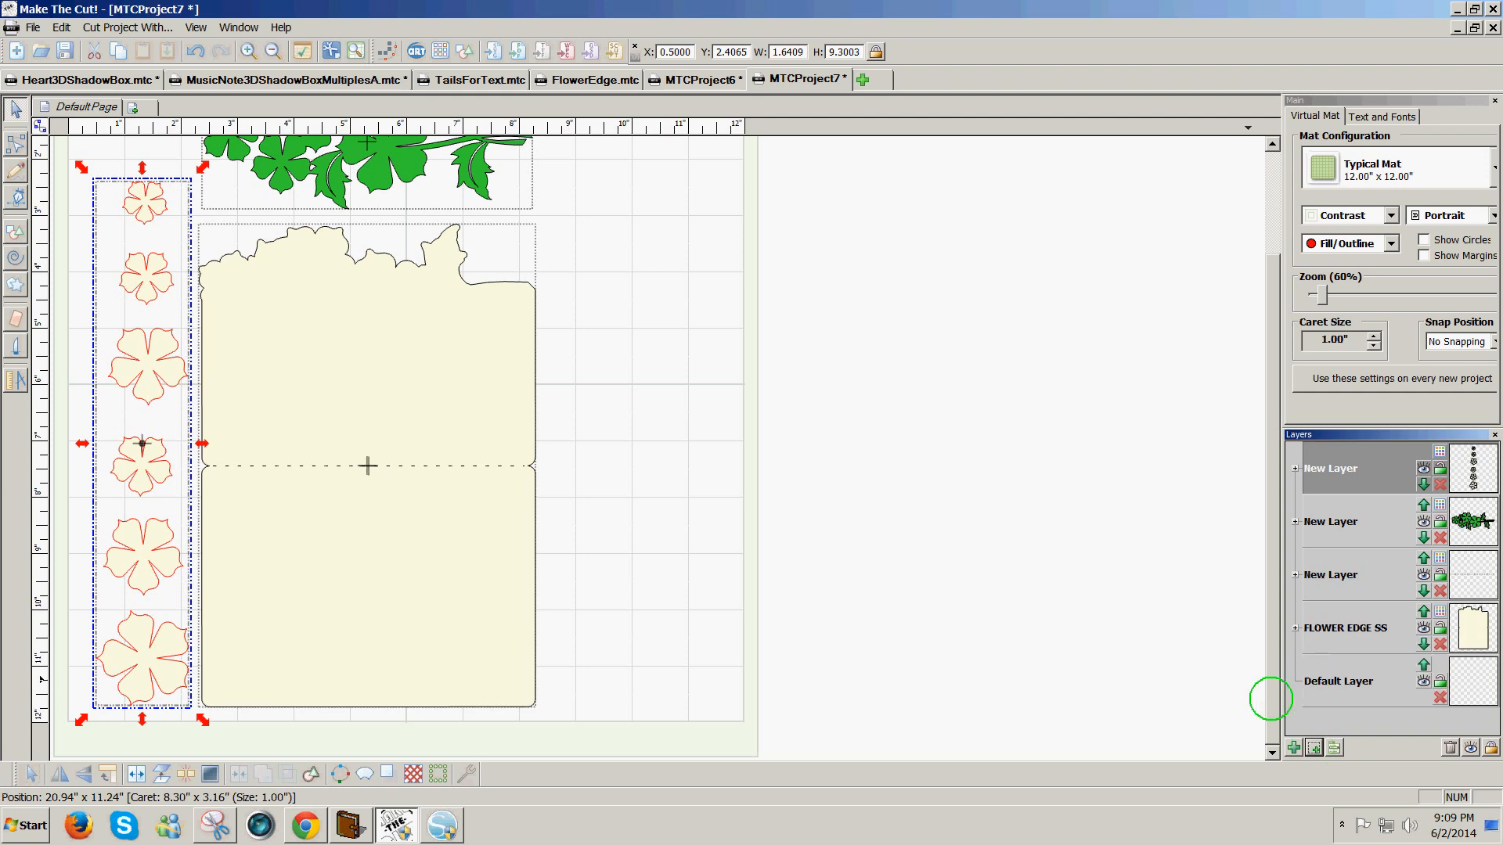
scroll(down, 3)
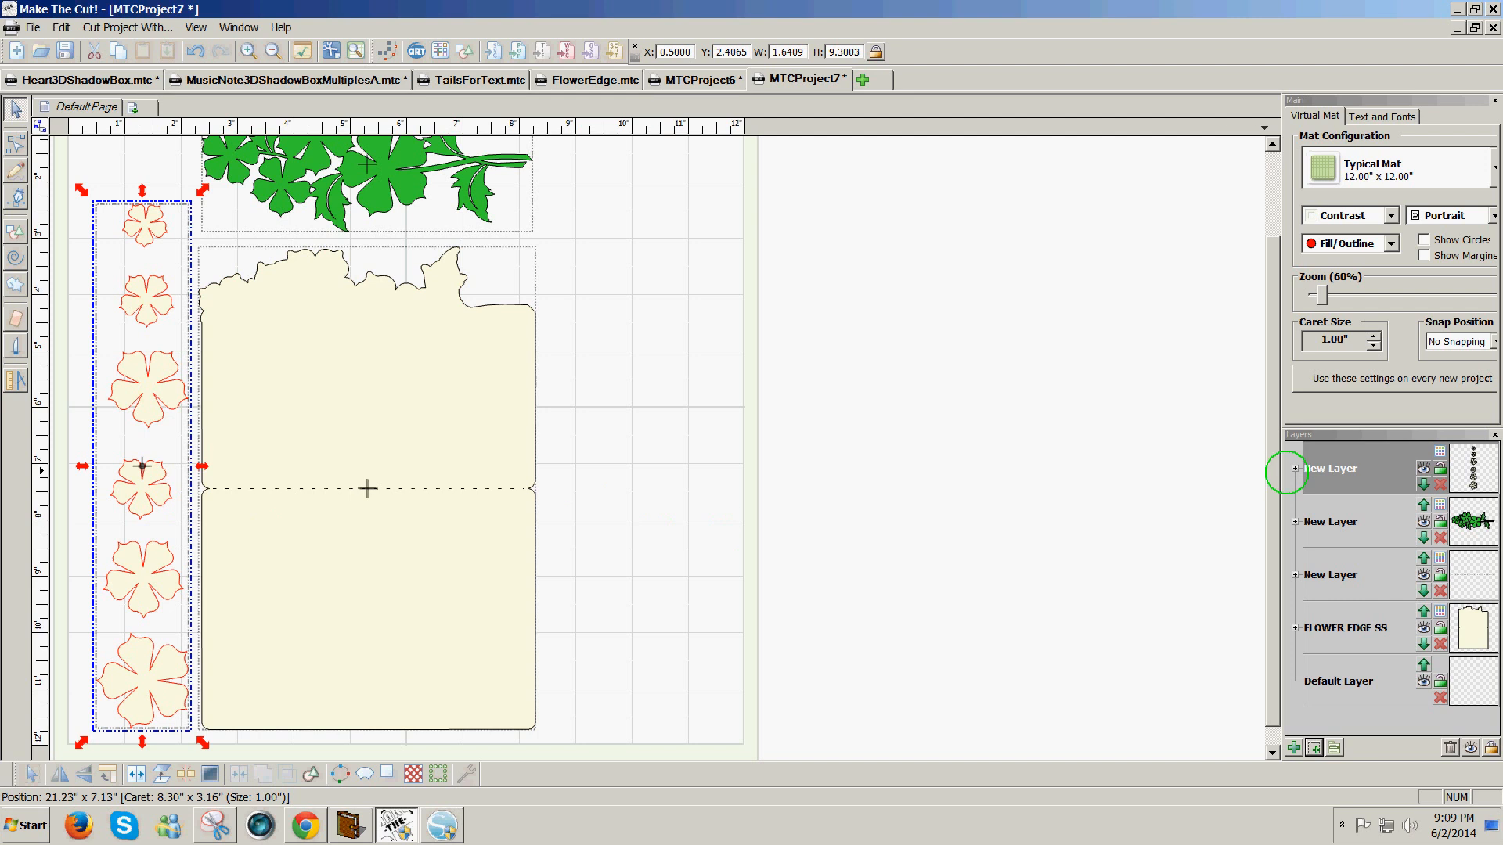
scroll(down, 3)
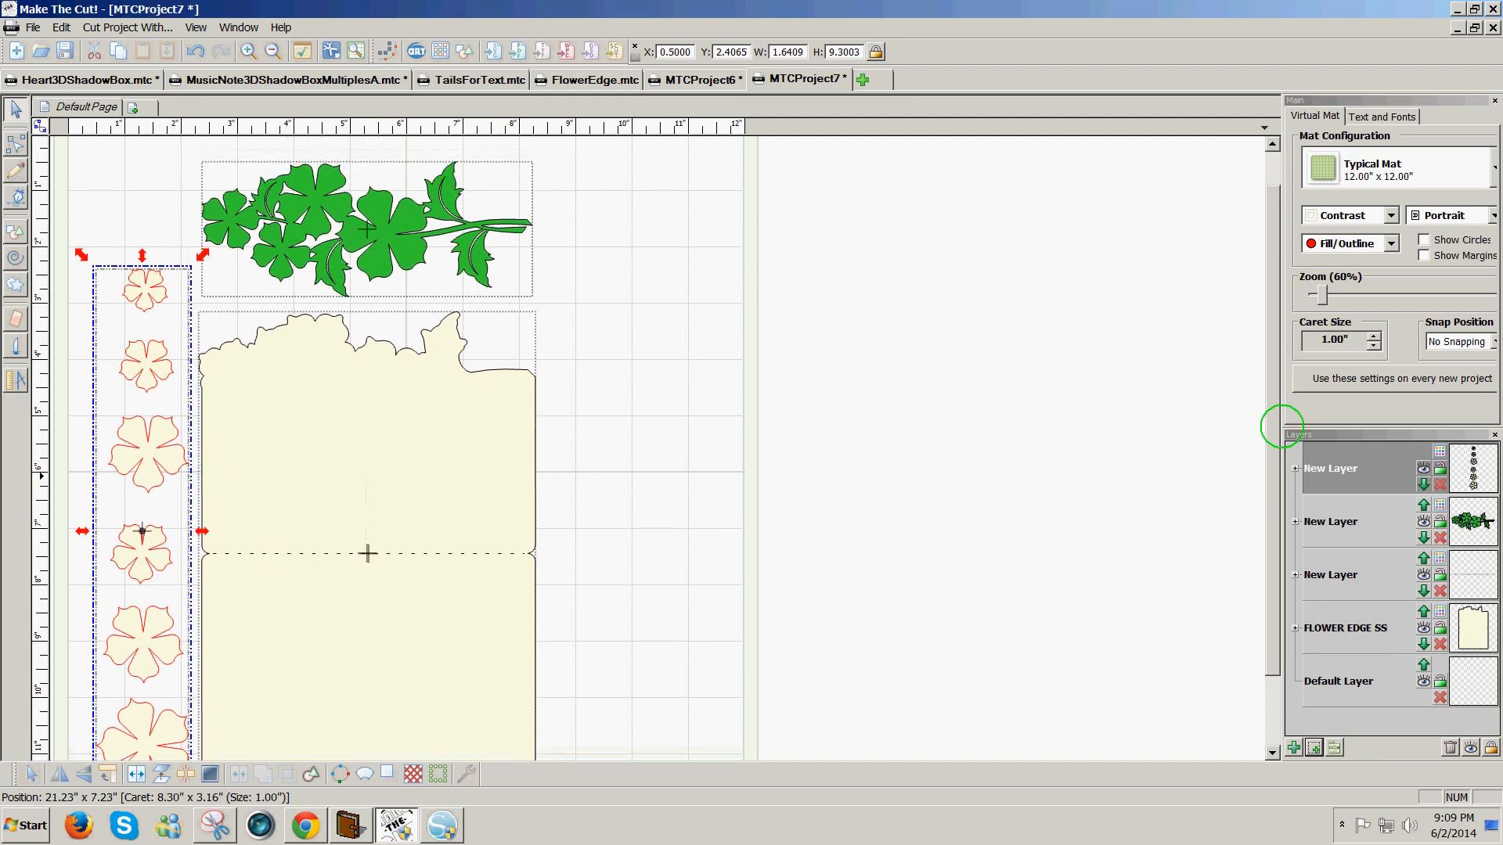